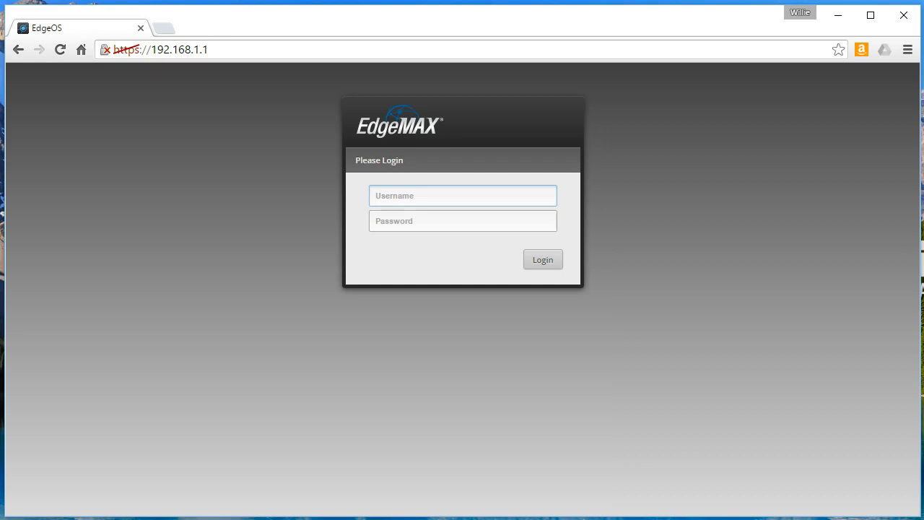
# Sign in to the EdgeOS router with the username and password to reach the dashboard.
pyautogui.click(462, 196)
pyautogui.write('ubnt')
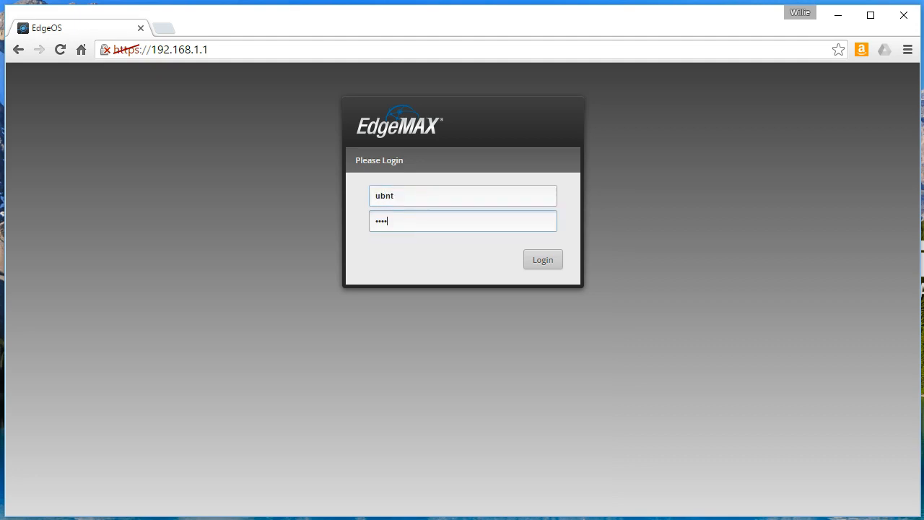
pyautogui.click(543, 260)
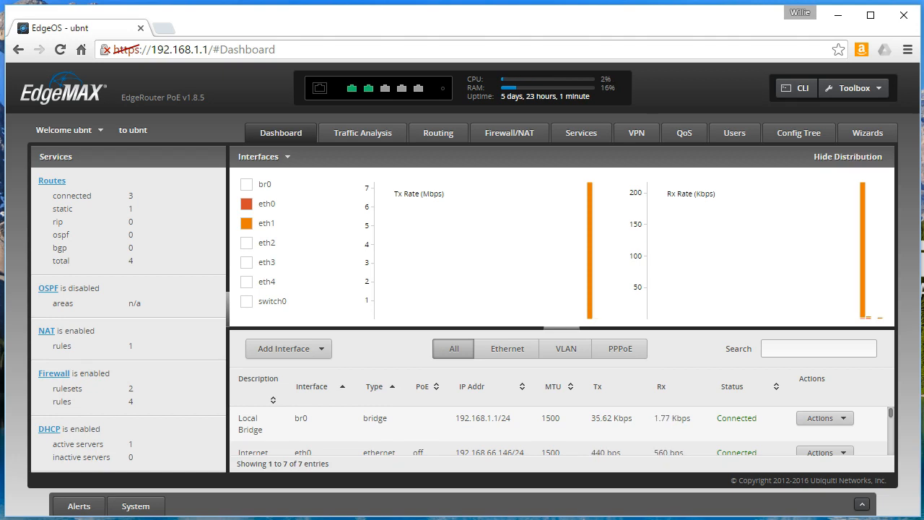
pyautogui.moveTo(294, 222)
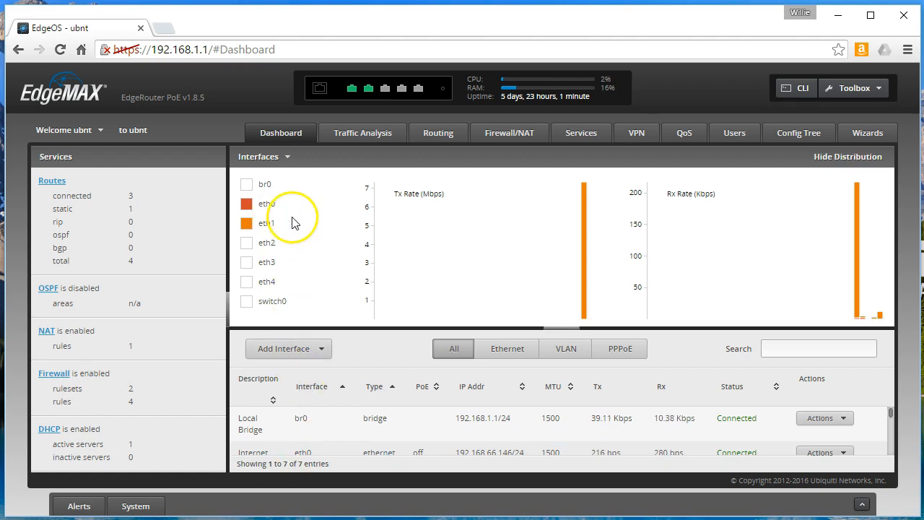
# Show the Firewall Policies list with WAN_IN and WAN_LOCAL and expand WAN_IN's actions.
pyautogui.click(509, 132)
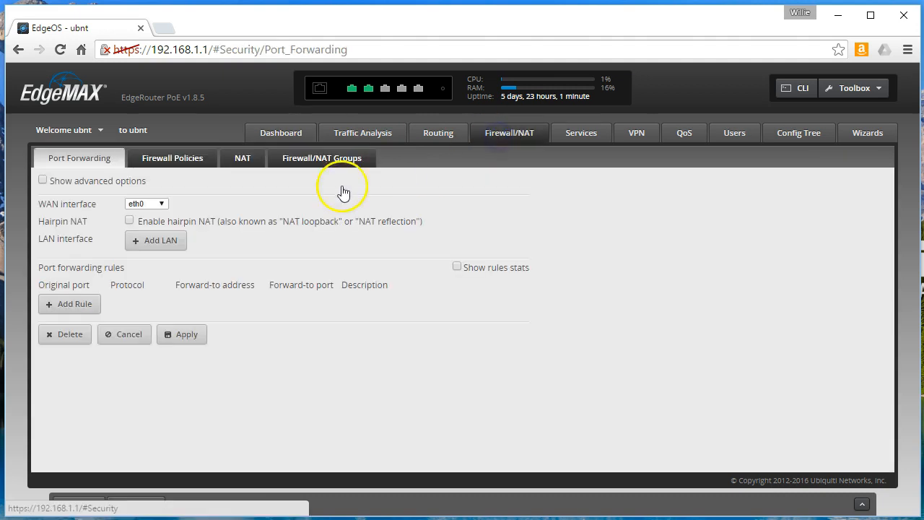
pyautogui.click(172, 158)
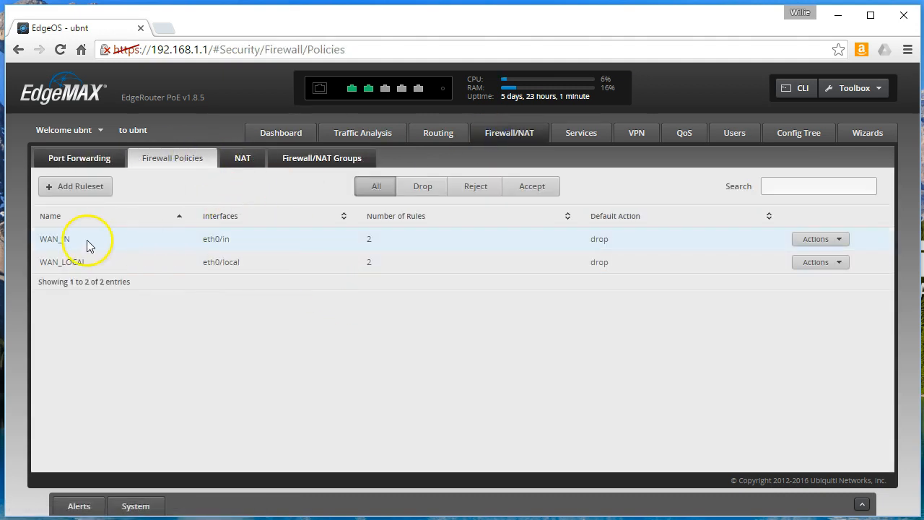
pyautogui.doubleClick(52, 240)
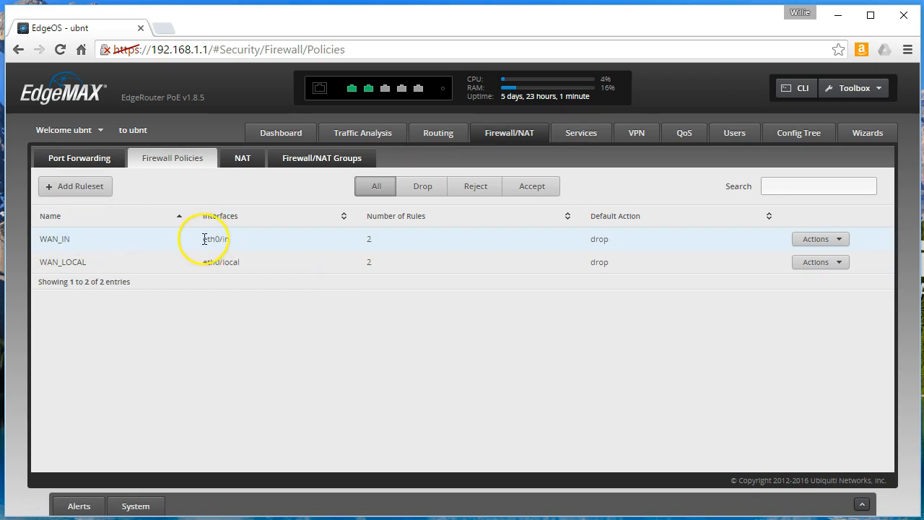
pyautogui.moveTo(199, 249)
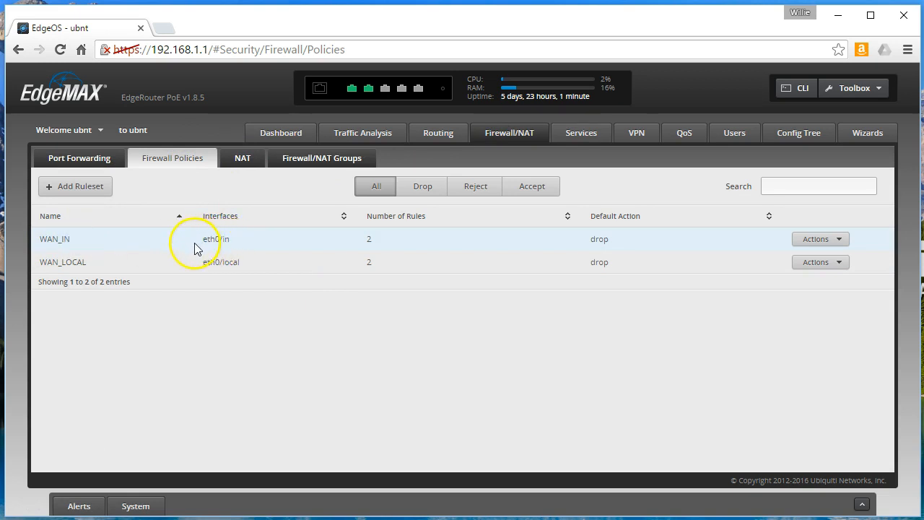
pyautogui.moveTo(433, 246)
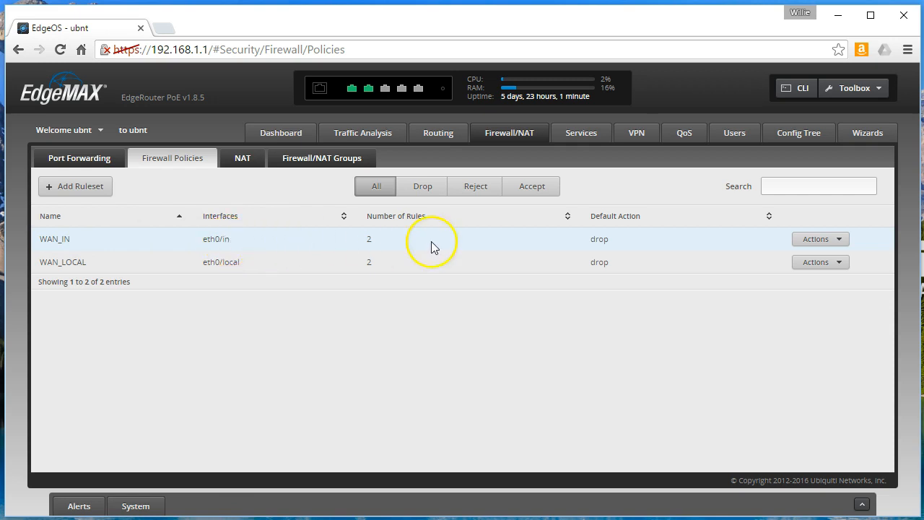
pyautogui.moveTo(759, 244)
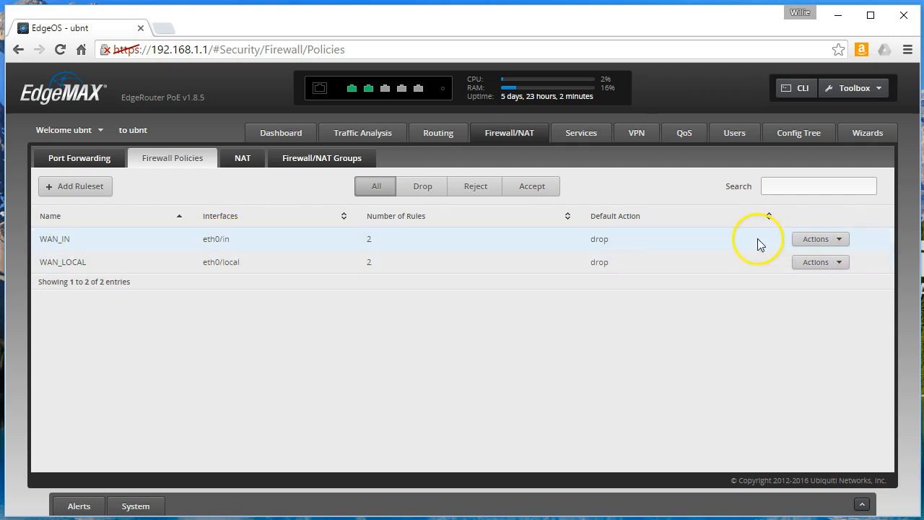
pyautogui.click(820, 240)
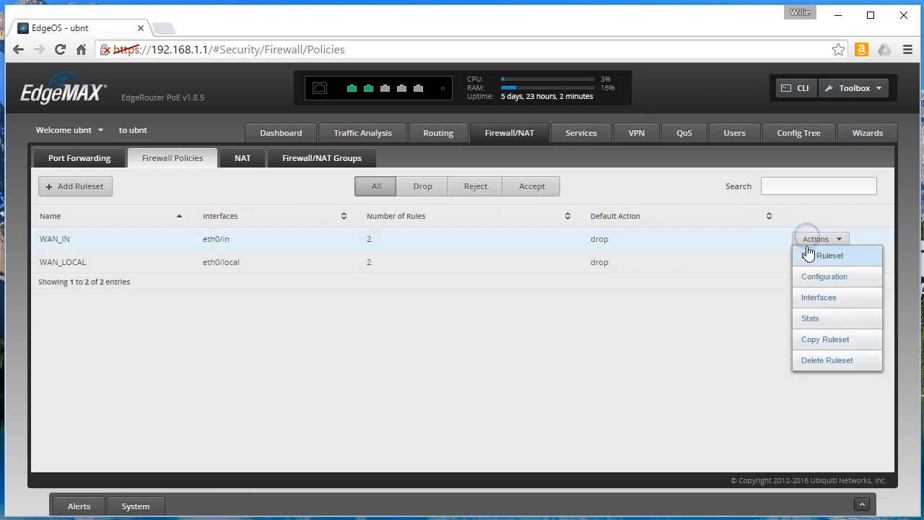
# Edit the WAN_IN ruleset, review rule 1's basic and advanced settings, and cancel without changes.
pyautogui.click(829, 256)
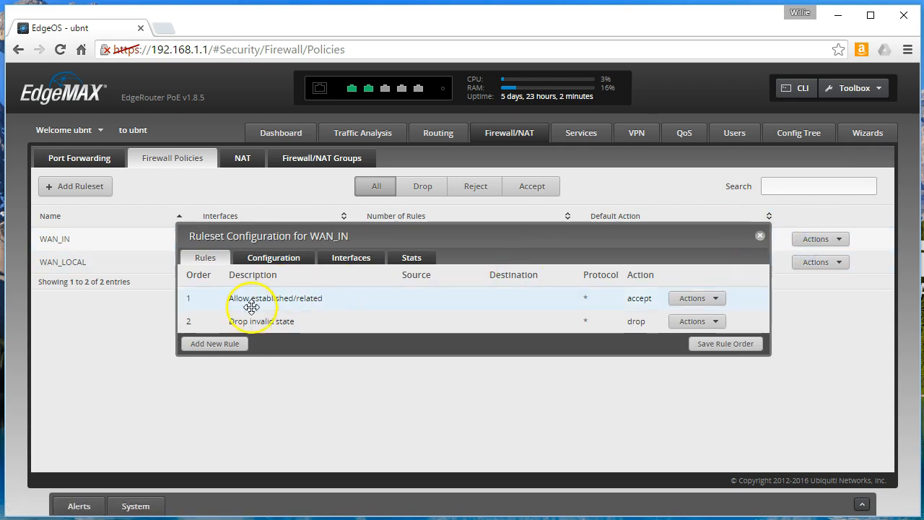
pyautogui.moveTo(374, 301)
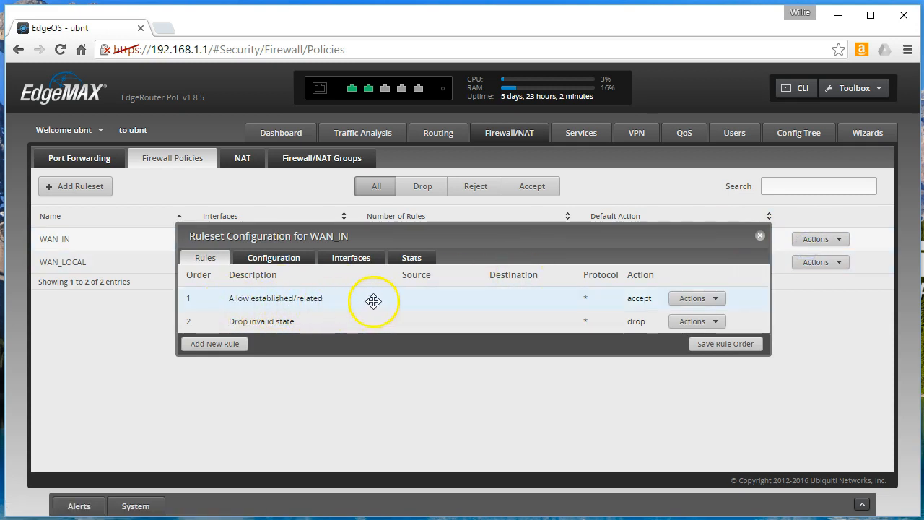
pyautogui.click(692, 297)
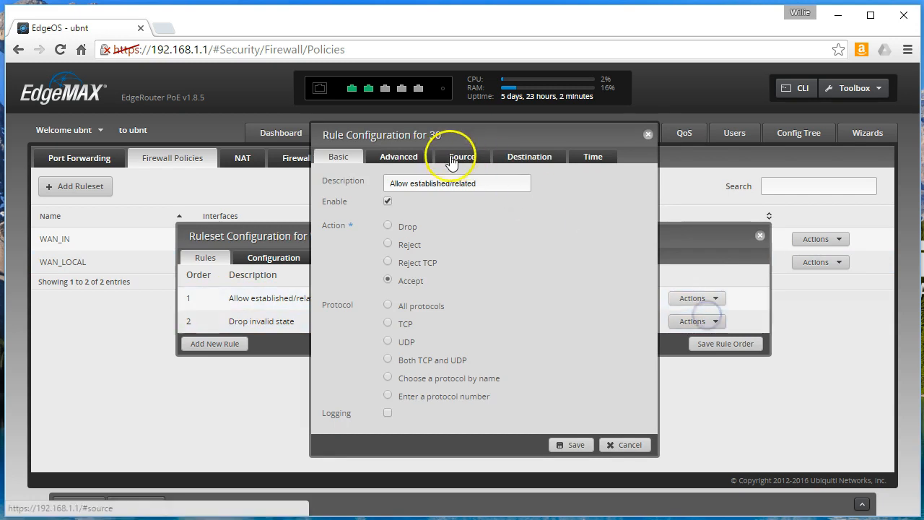
pyautogui.click(399, 156)
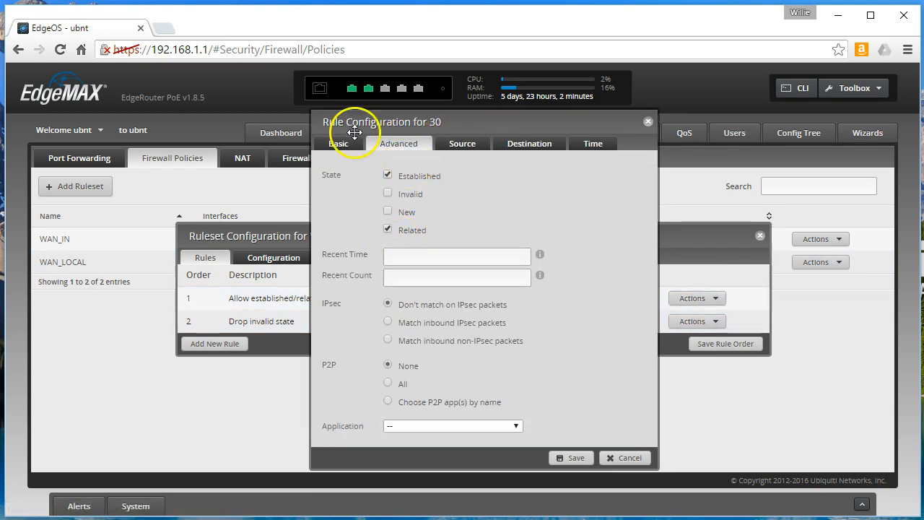
pyautogui.moveTo(338, 143)
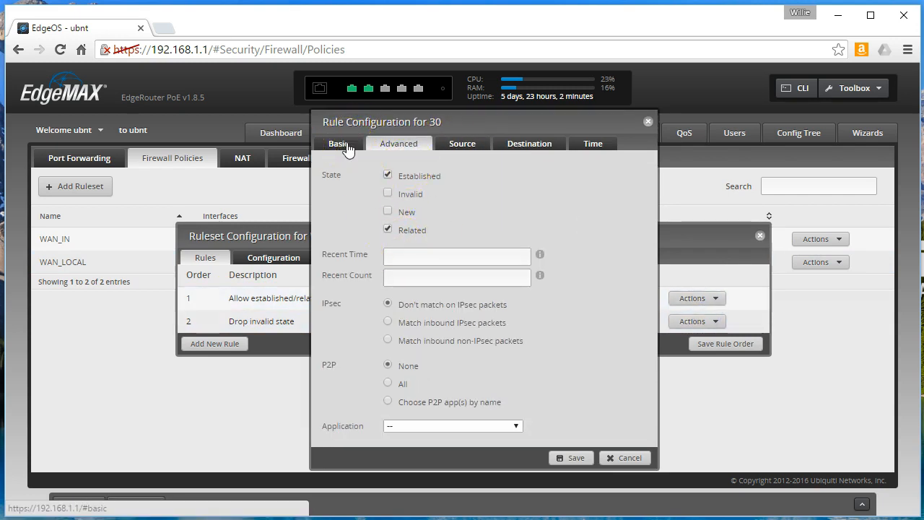
pyautogui.click(338, 143)
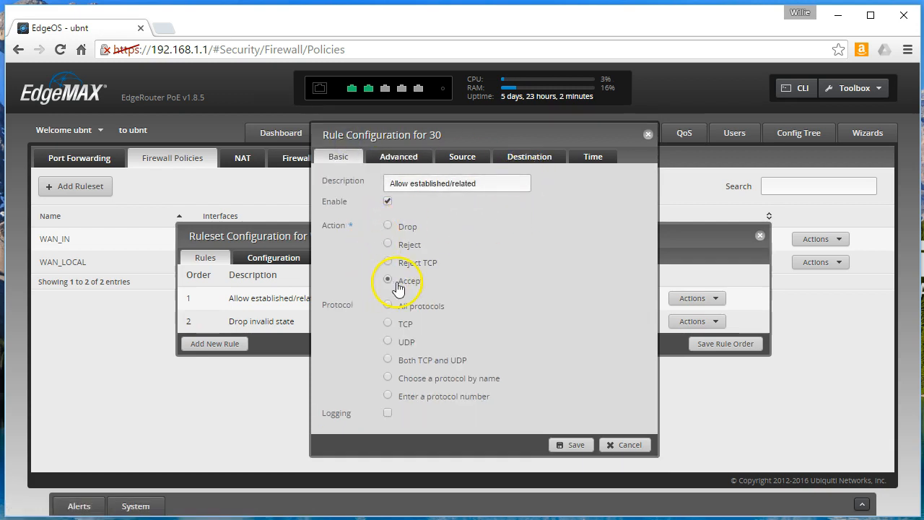
pyautogui.click(624, 445)
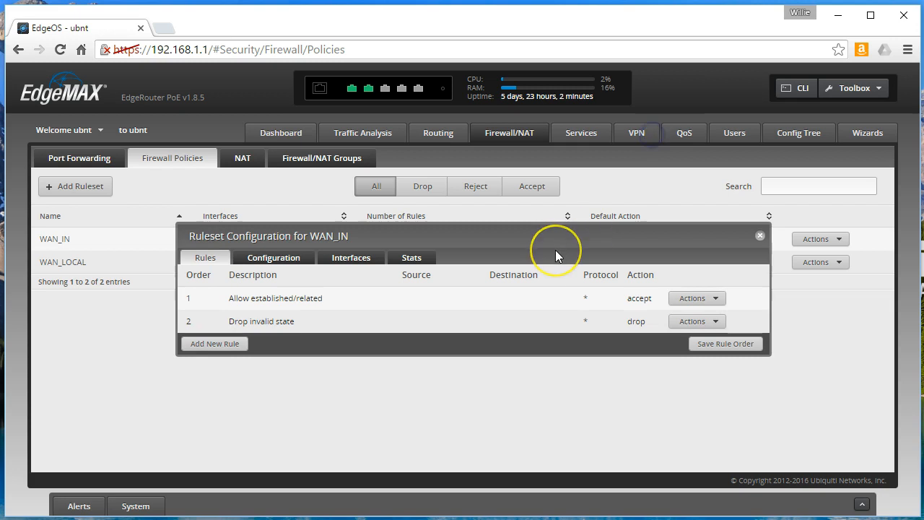
pyautogui.moveTo(556, 257)
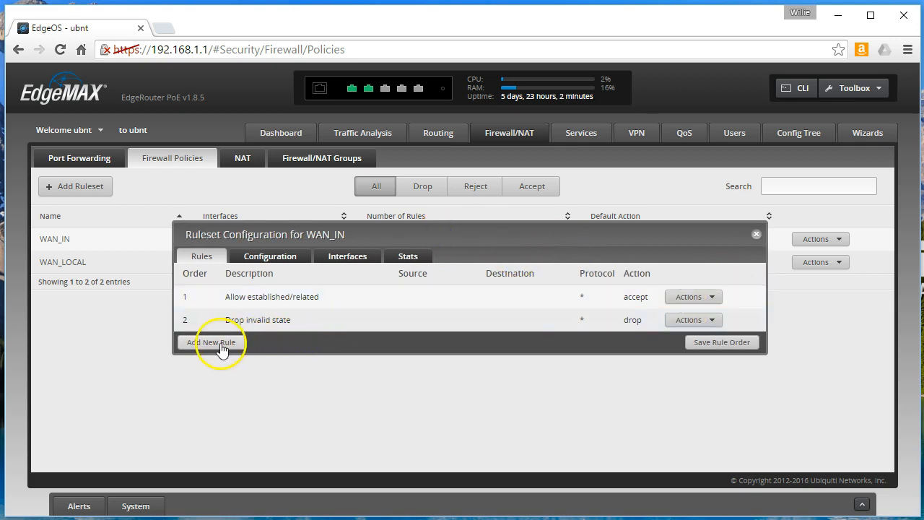
# Draft a 'Block Web' rule that drops TCP traffic matching established and related states.
pyautogui.click(211, 341)
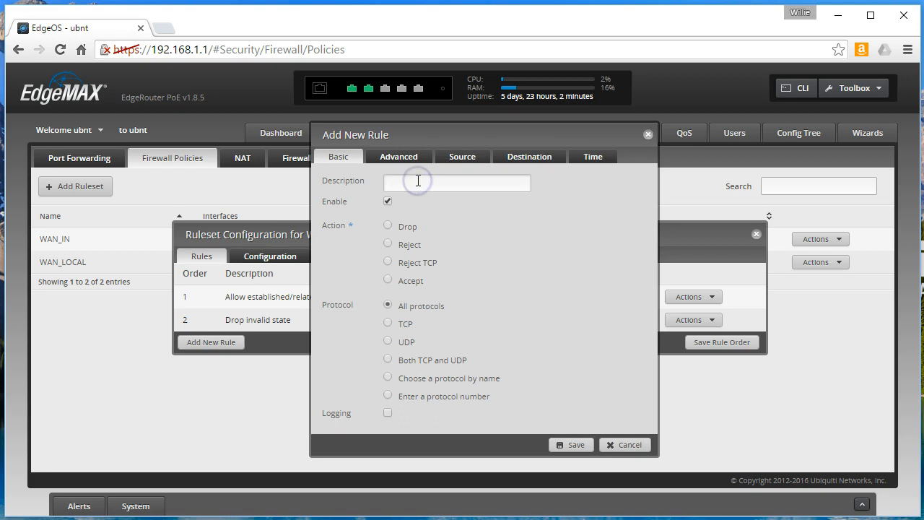
pyautogui.write('Block Web')
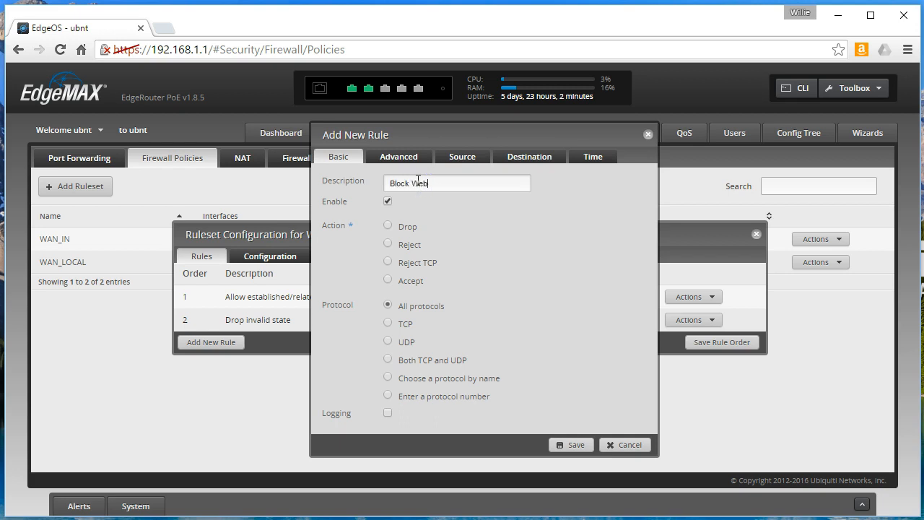
pyautogui.click(387, 225)
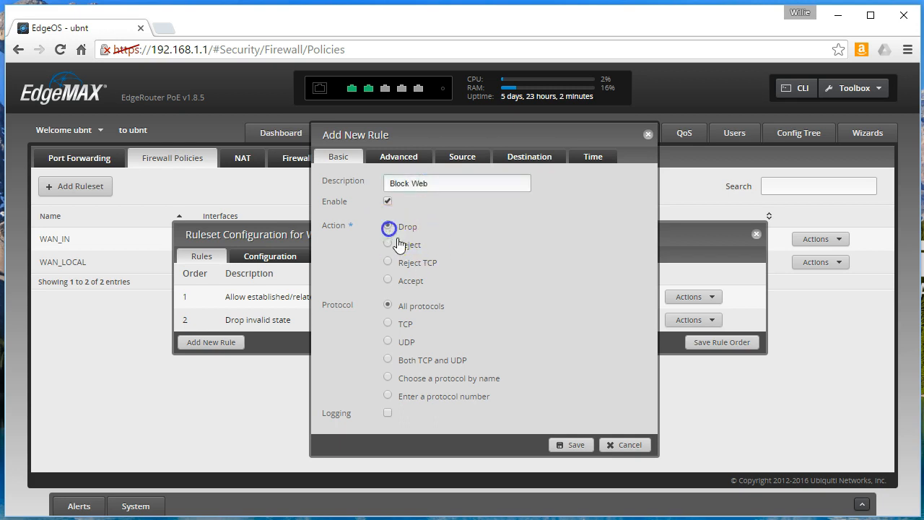
pyautogui.click(387, 323)
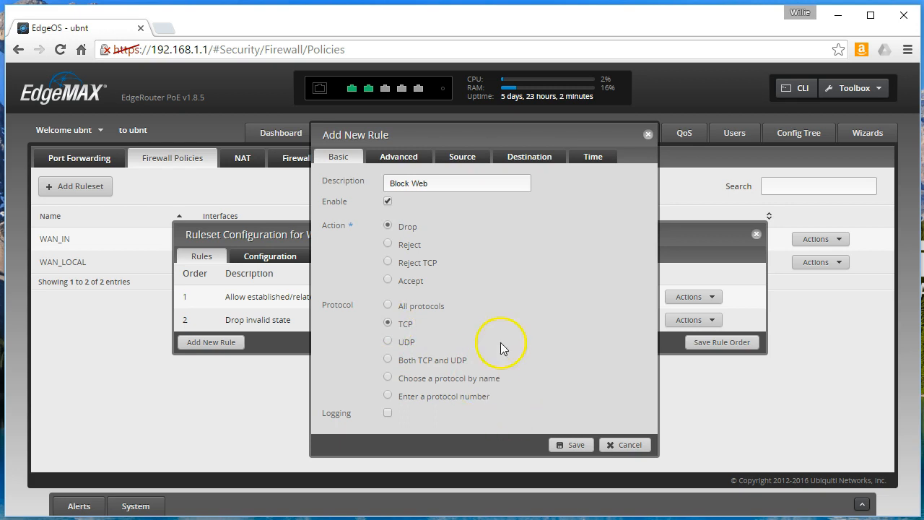
pyautogui.click(399, 156)
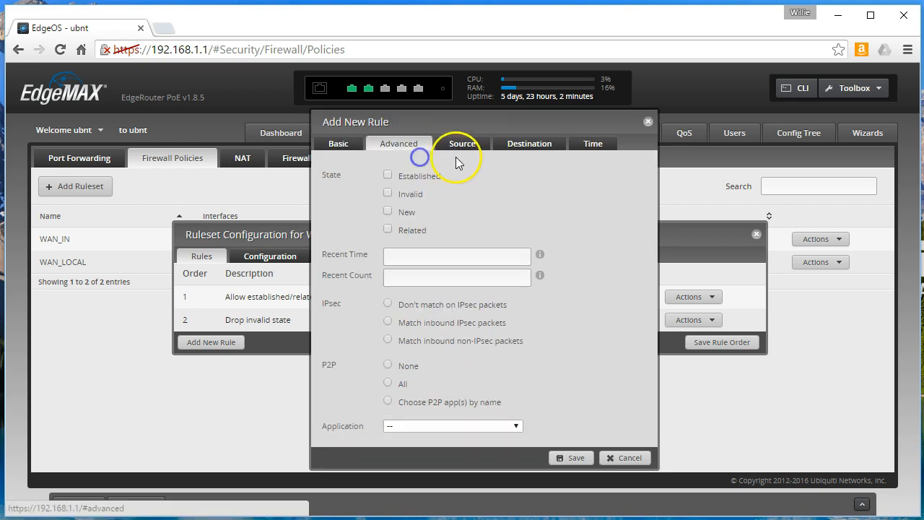
pyautogui.moveTo(387, 179)
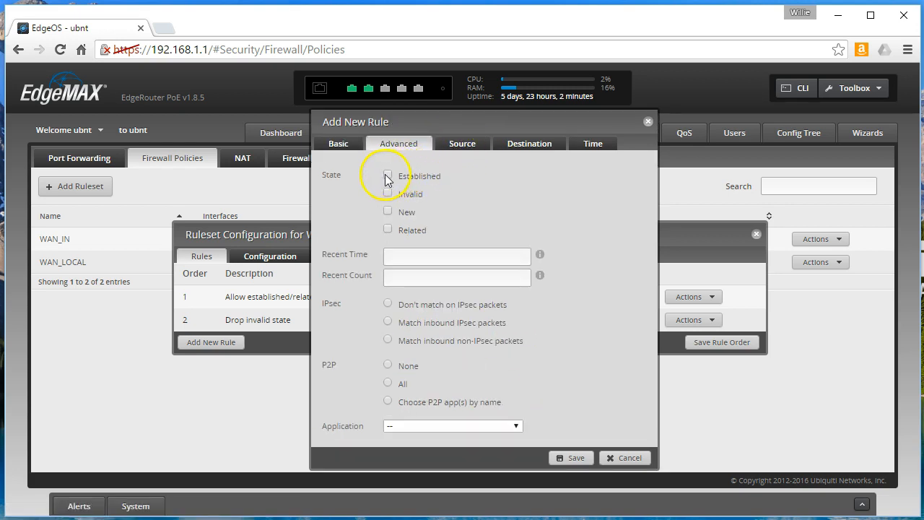
pyautogui.click(387, 211)
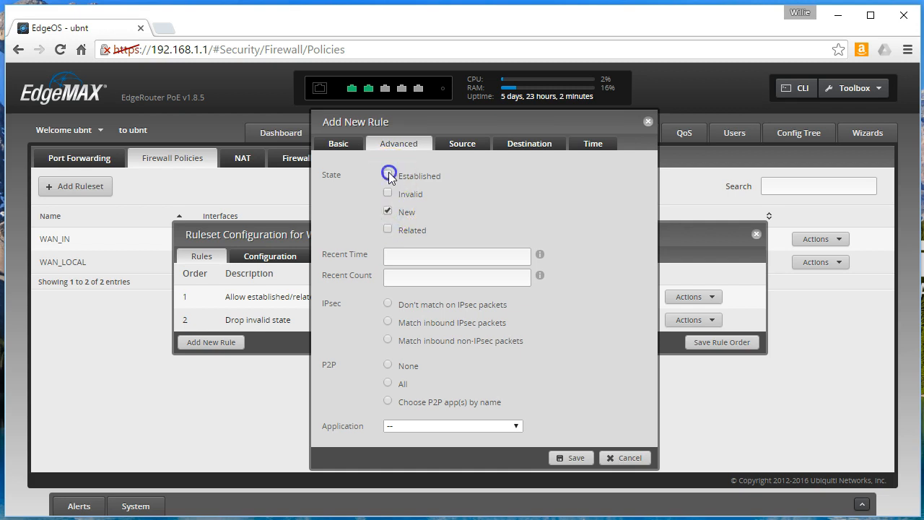
pyautogui.click(387, 176)
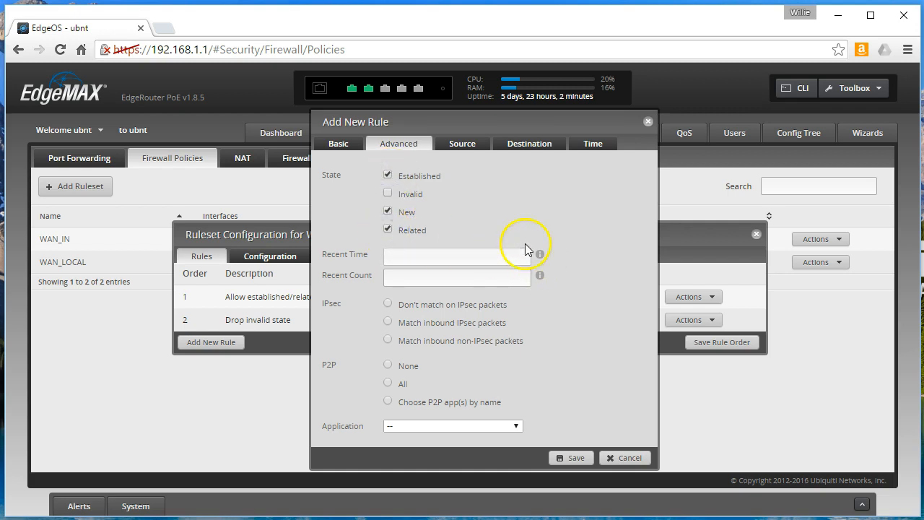
# Match source port 80 and save the Block Web rule into WAN_IN.
pyautogui.click(462, 143)
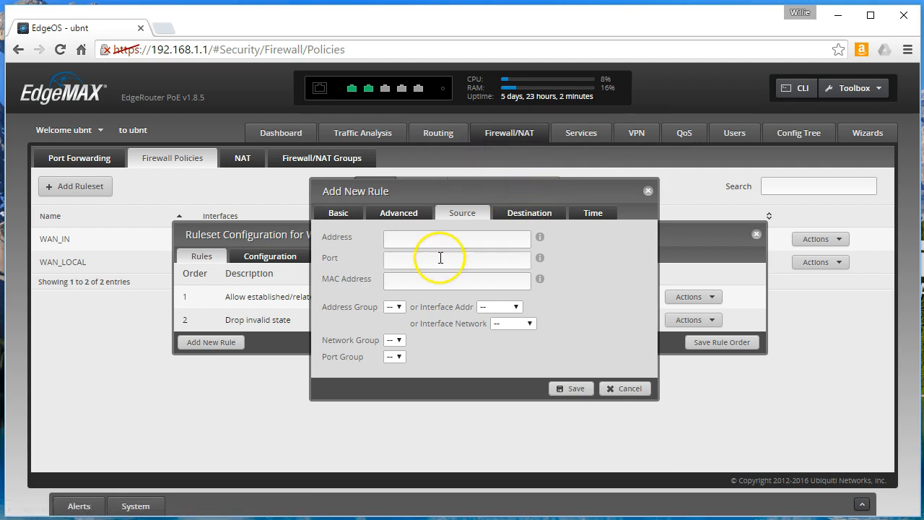
pyautogui.click(456, 260)
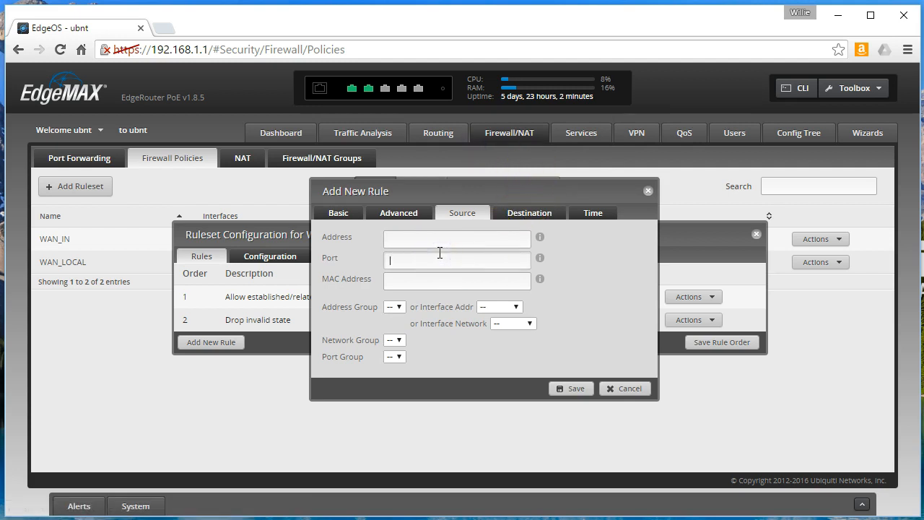
pyautogui.write('80')
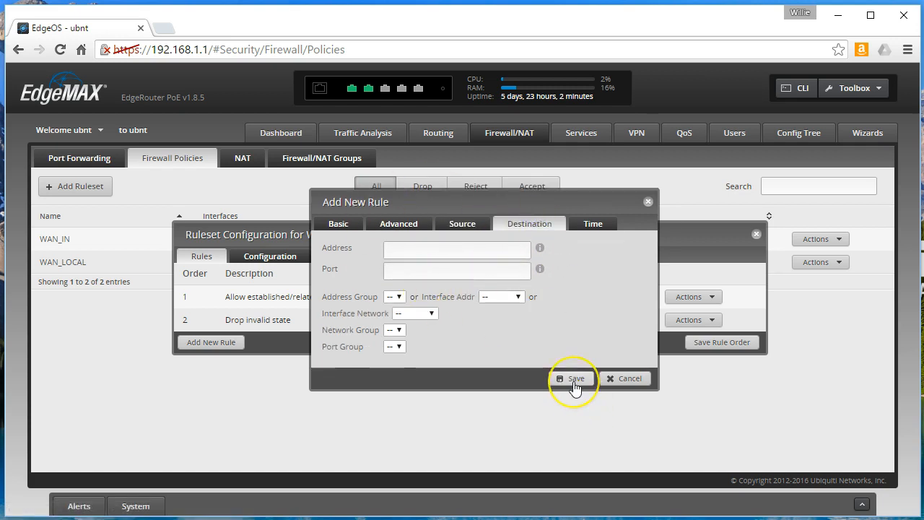
pyautogui.click(572, 379)
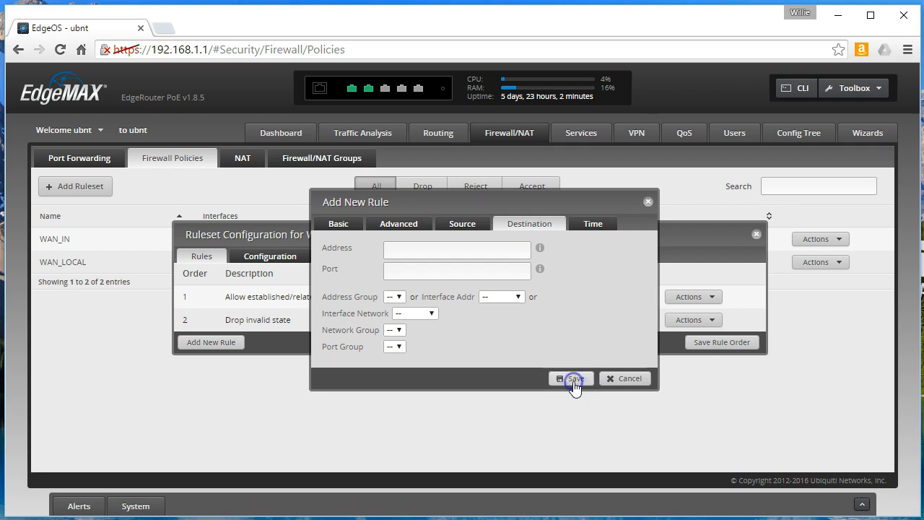
pyautogui.click(570, 378)
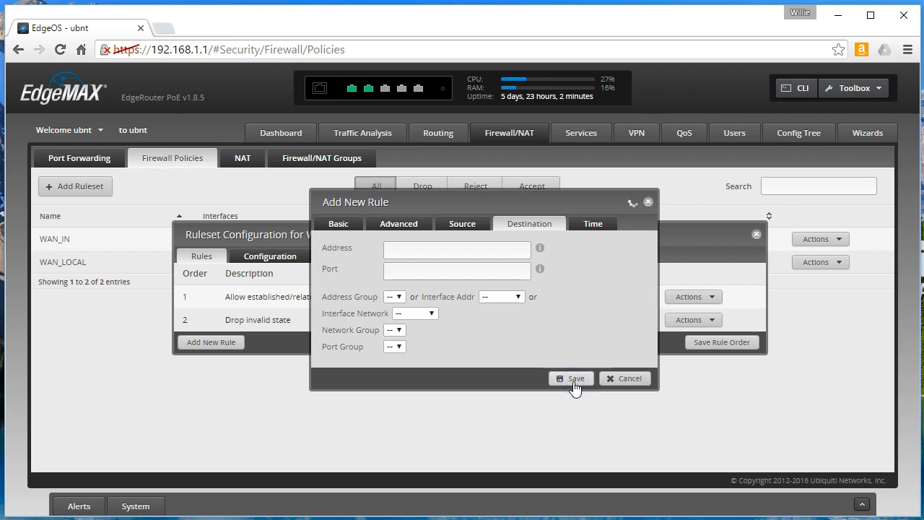
pyautogui.click(572, 379)
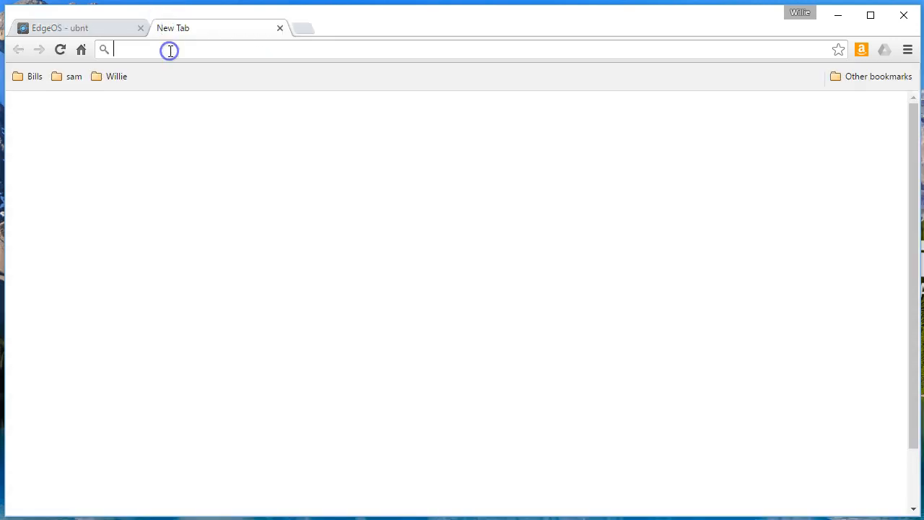
pyautogui.write('www.howex5.com')
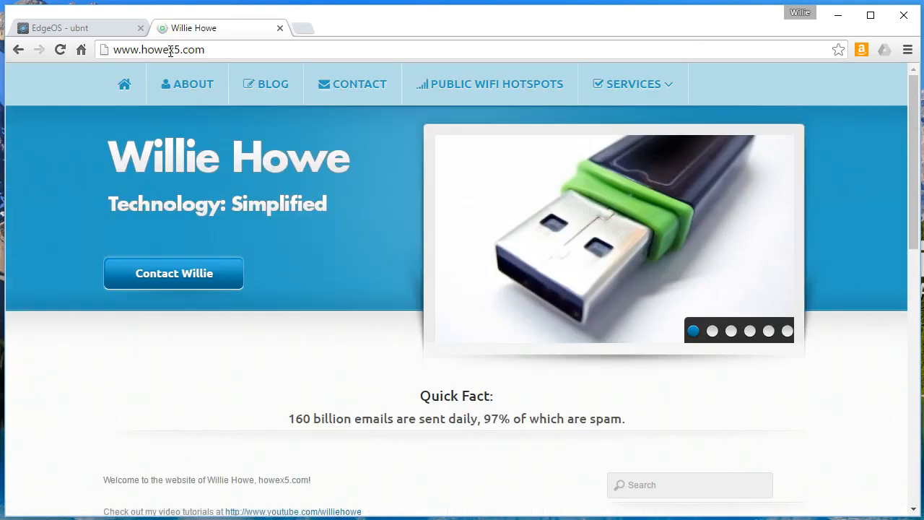
pyautogui.click(79, 28)
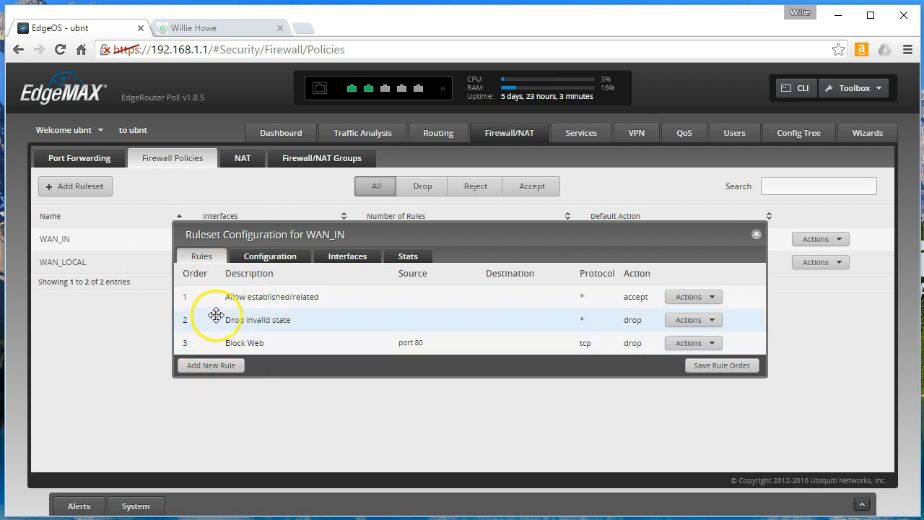
pyautogui.moveTo(311, 352)
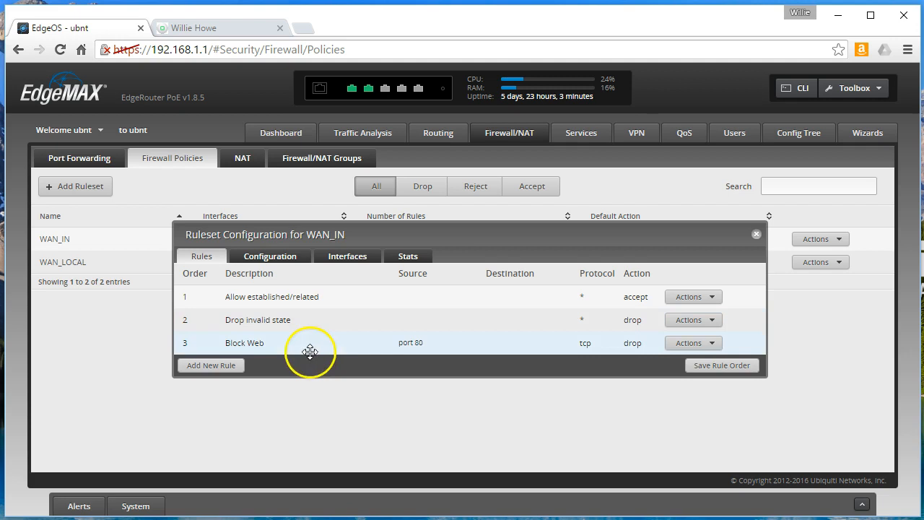
# Move Block Web to the top of the WAN_IN rules, save the order, and reload howex5.com.
pyautogui.moveTo(311, 343); pyautogui.dragTo(295, 296)
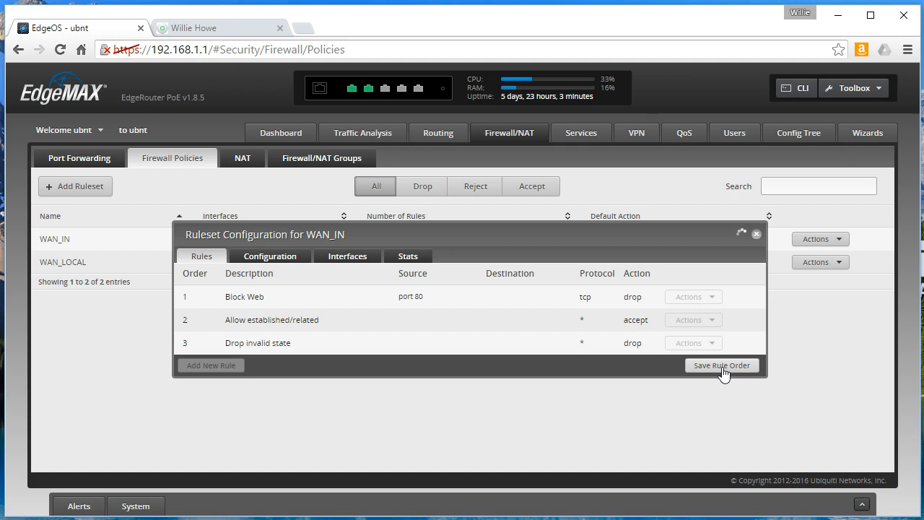
pyautogui.click(723, 364)
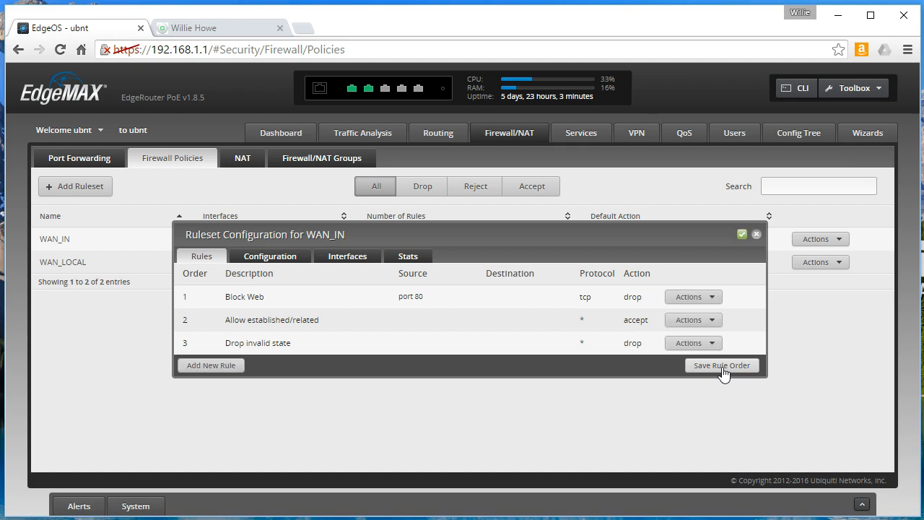
pyautogui.click(194, 27)
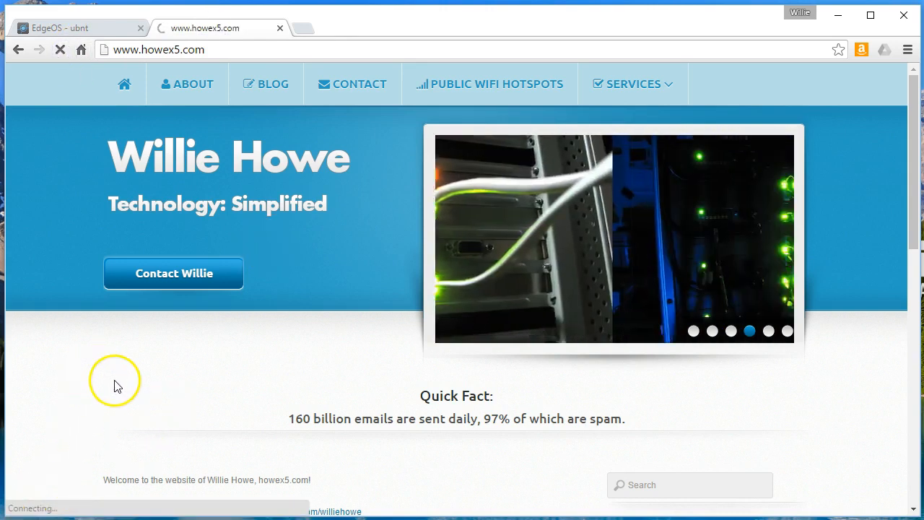
# View the WAN_IN rule statistics showing Block Web's drops, opening a Facebook tab to test.
pyautogui.click(65, 28)
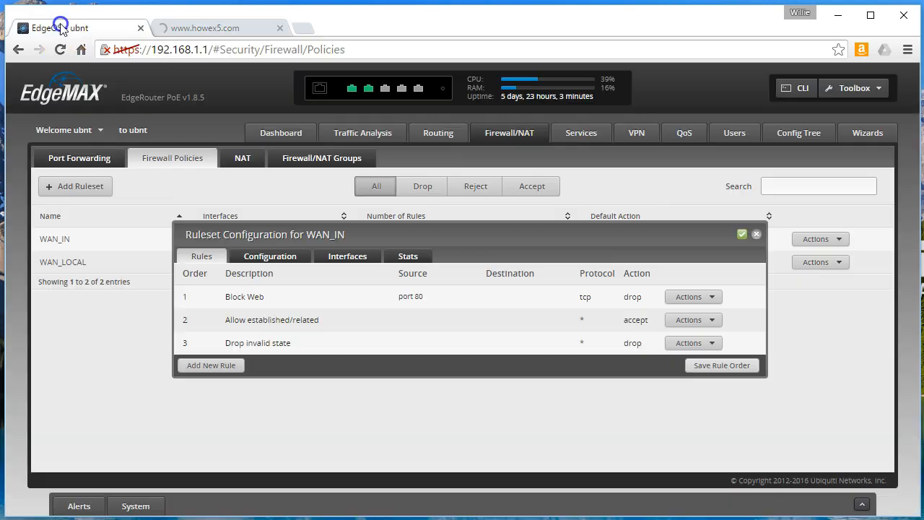
pyautogui.click(407, 257)
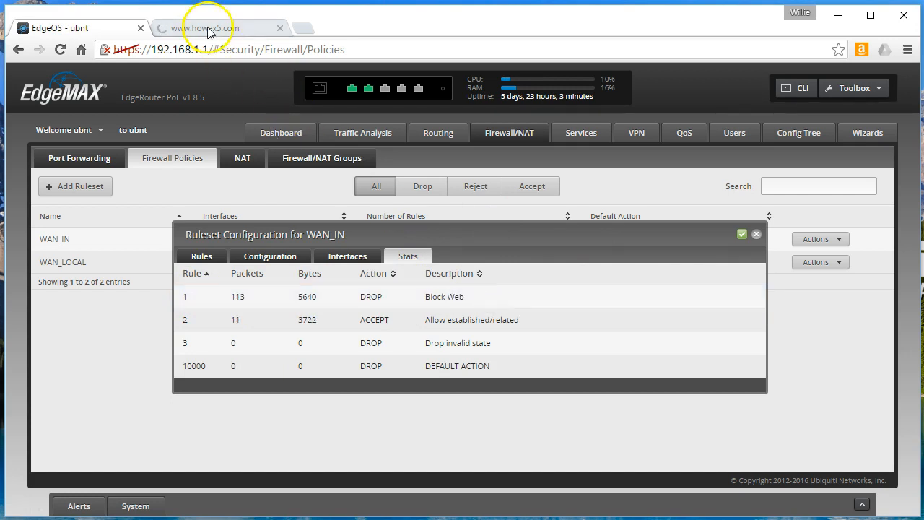
pyautogui.click(299, 29)
pyautogui.write('https://www.facebook.com')
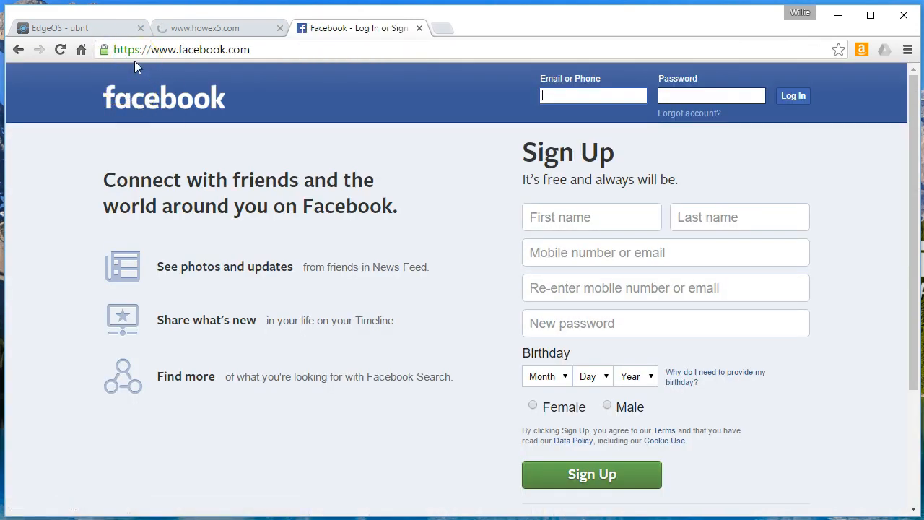
pyautogui.click(58, 27)
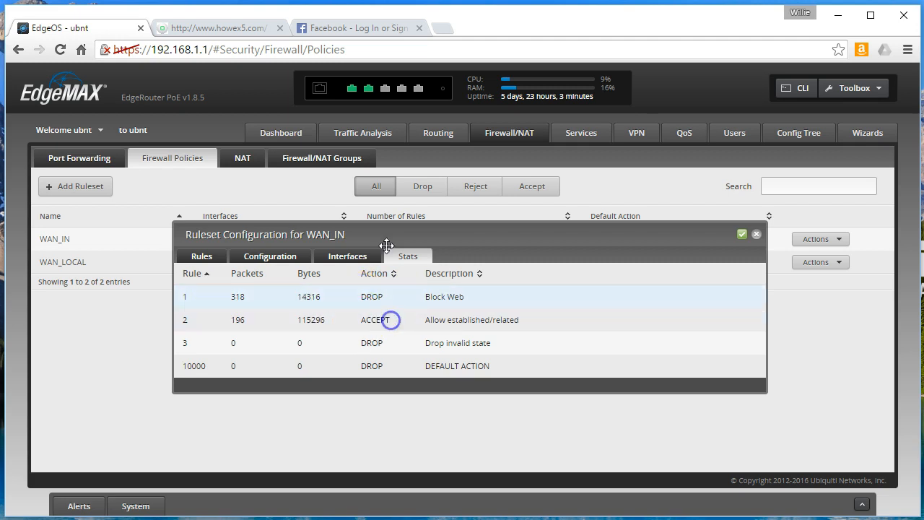
# Confirm howex5.com times out, then return to the WAN_IN rules list.
pyautogui.click(216, 27)
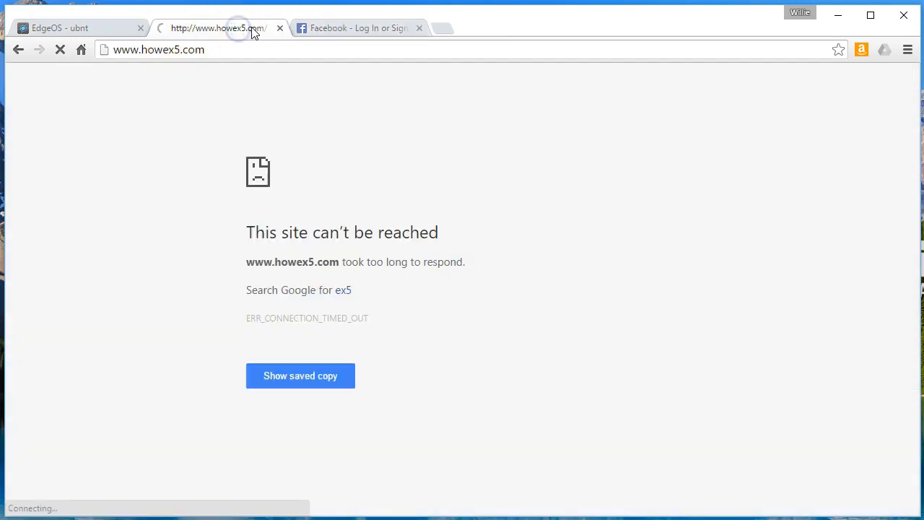
pyautogui.click(79, 27)
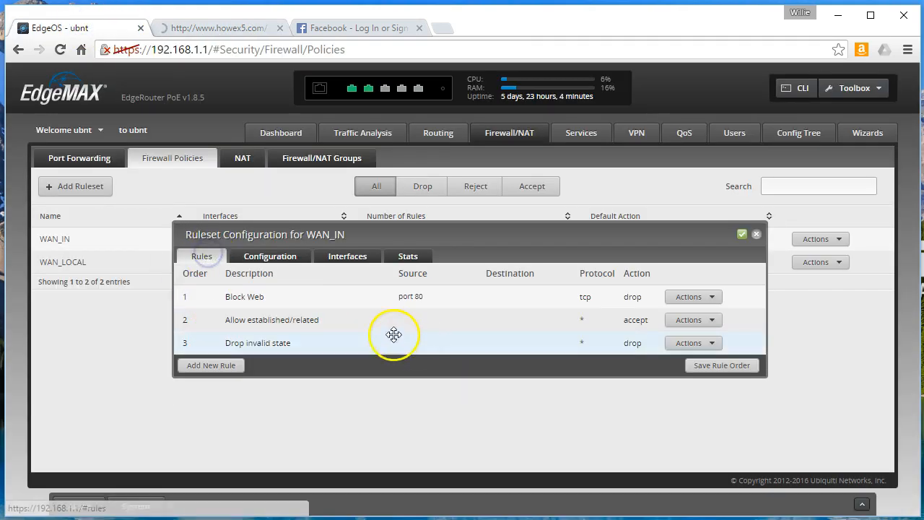
pyautogui.moveTo(424, 353)
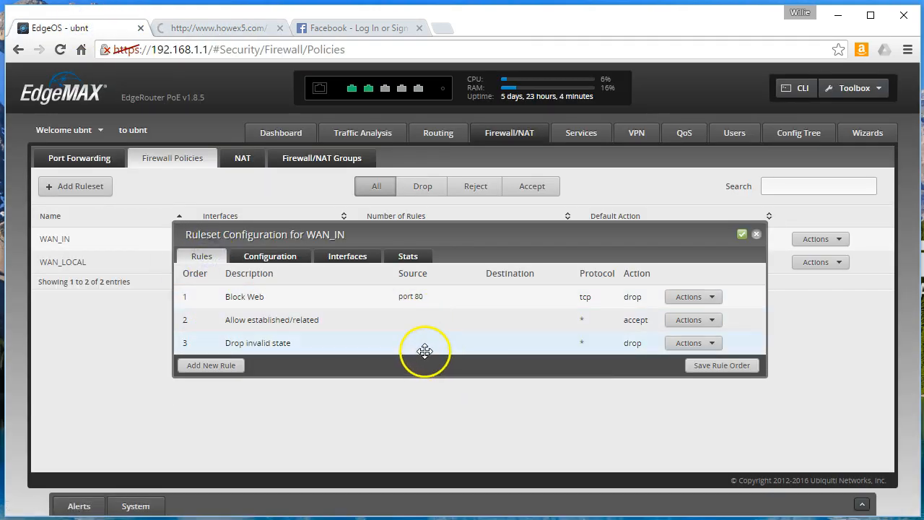
pyautogui.moveTo(462, 361)
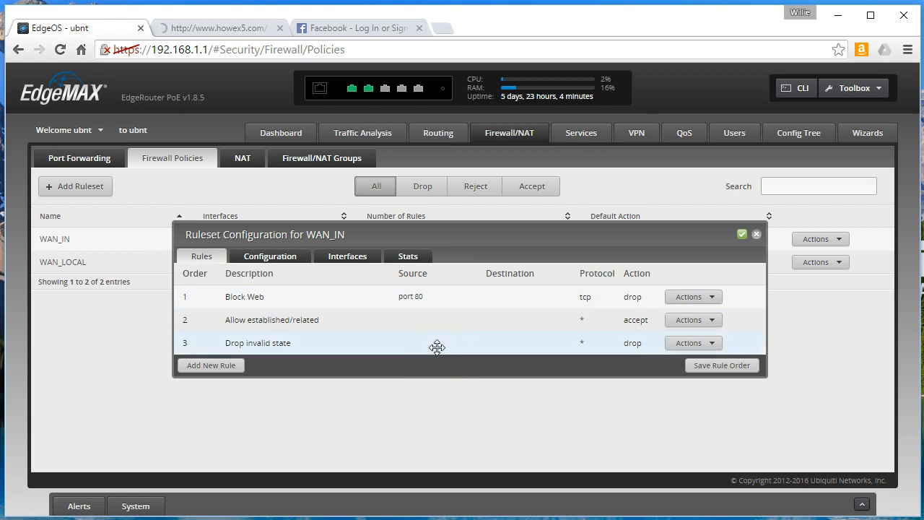
pyautogui.moveTo(533, 309)
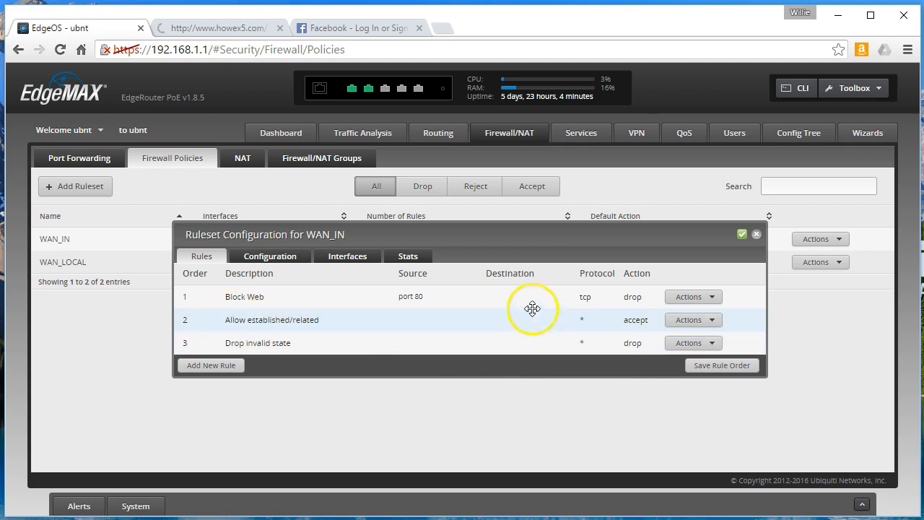
pyautogui.moveTo(723, 348)
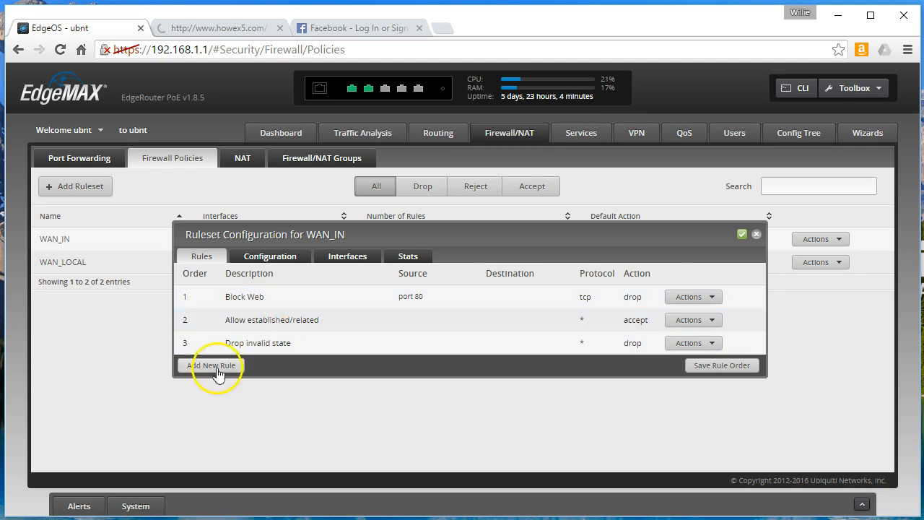
# Add a 'Block Secure Web' rule dropping TCP from source port 443 and save it to WAN_IN.
pyautogui.click(211, 365)
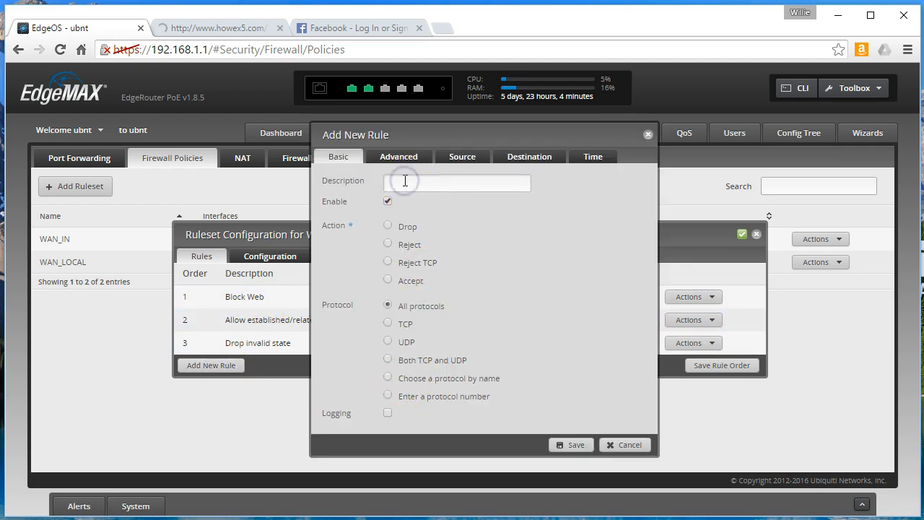
pyautogui.write('Block Secu')
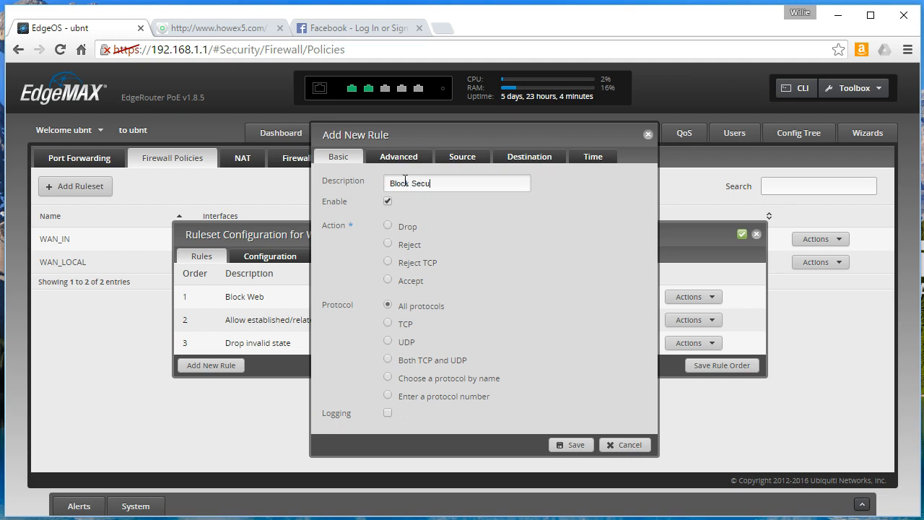
pyautogui.write('re Web')
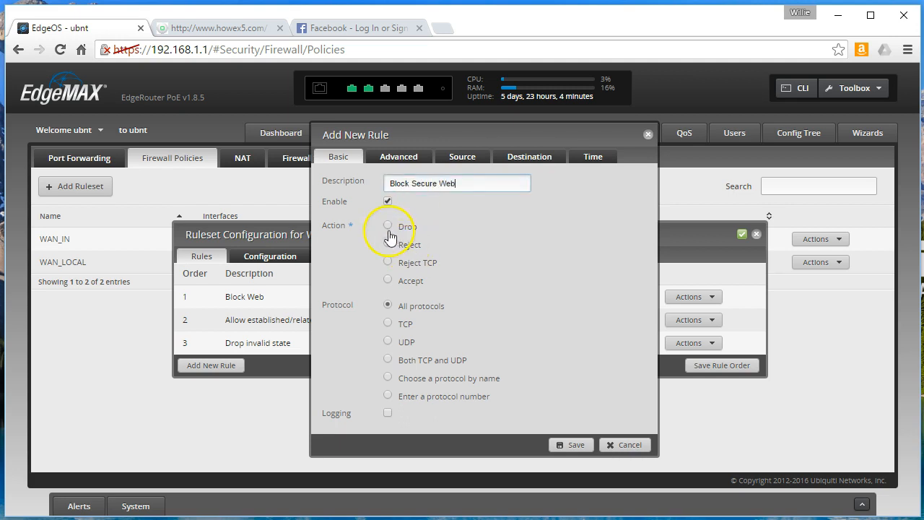
pyautogui.click(399, 143)
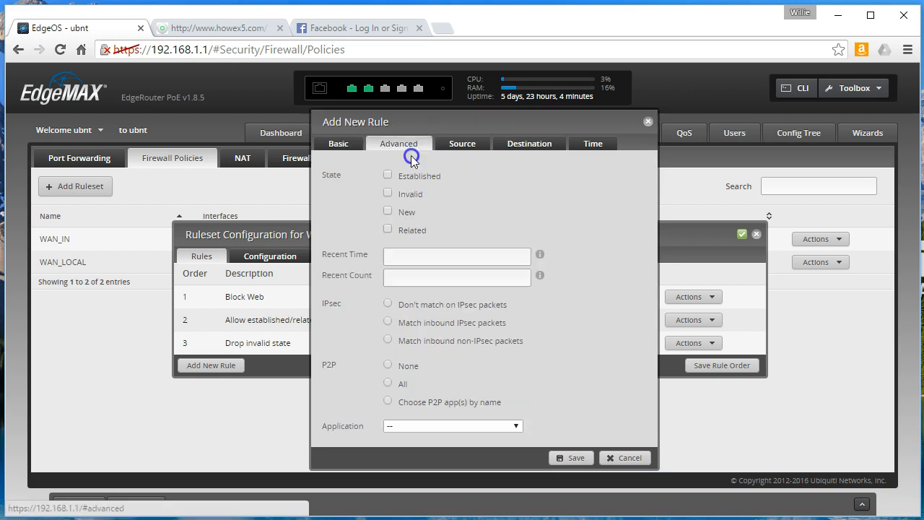
pyautogui.click(387, 229)
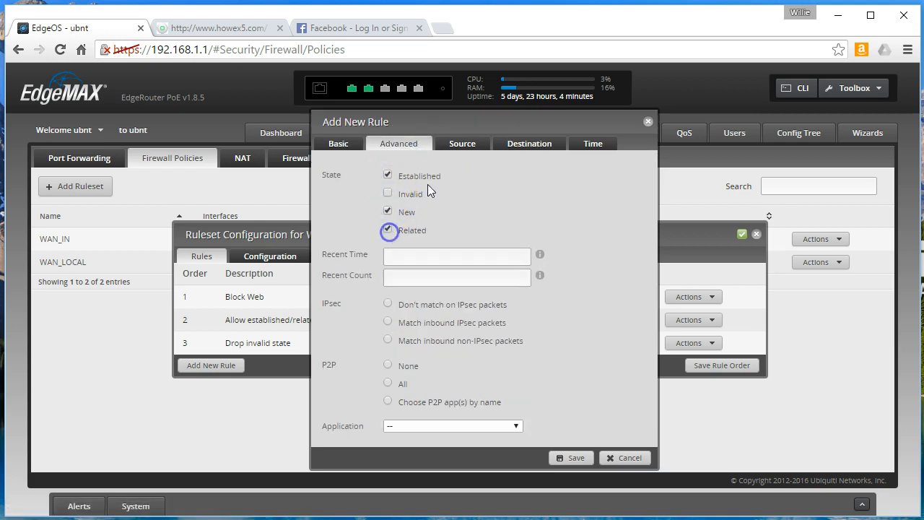
pyautogui.click(462, 143)
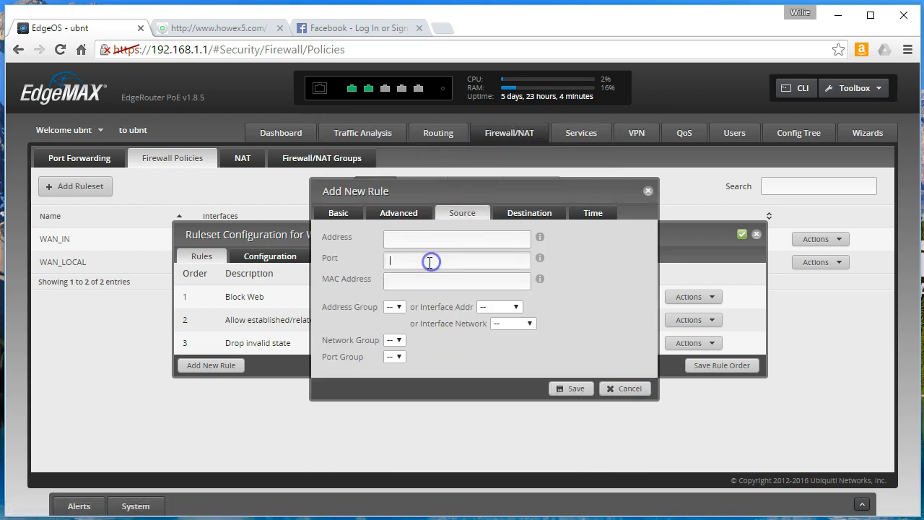
pyautogui.write('443')
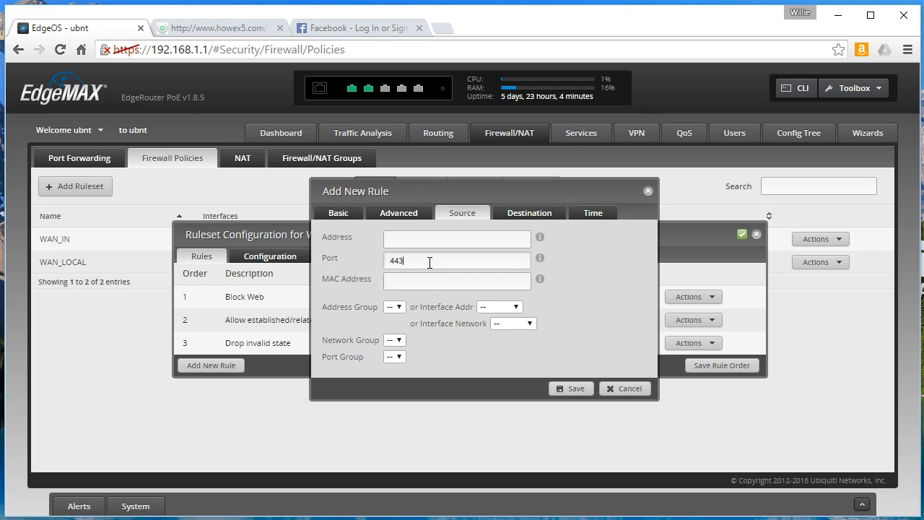
pyautogui.click(528, 212)
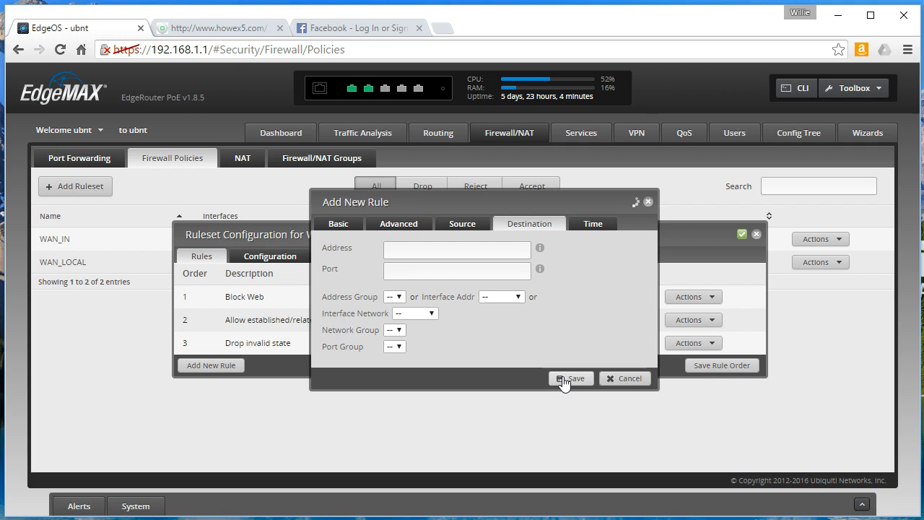
pyautogui.click(571, 378)
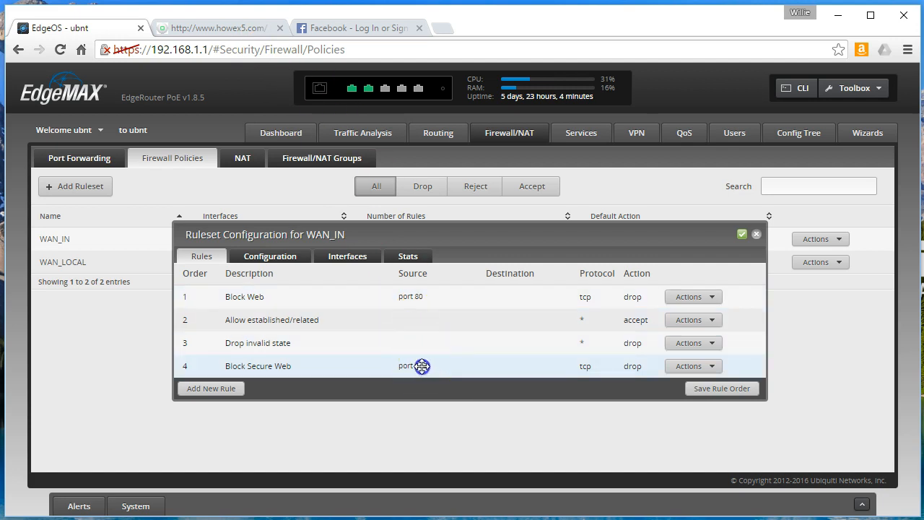
# Move Block Secure Web up to second place, then switch to the Facebook tab to test.
pyautogui.moveTo(422, 367); pyautogui.dragTo(257, 321)
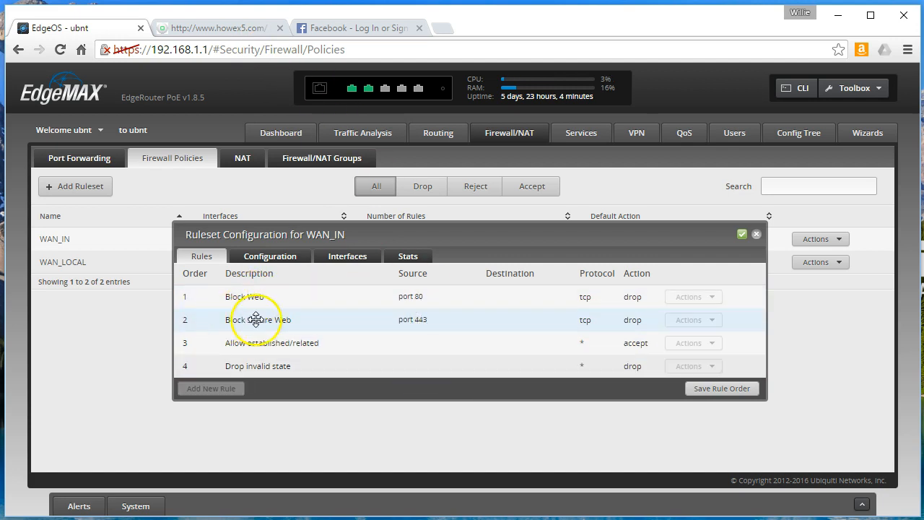
pyautogui.moveTo(722, 389)
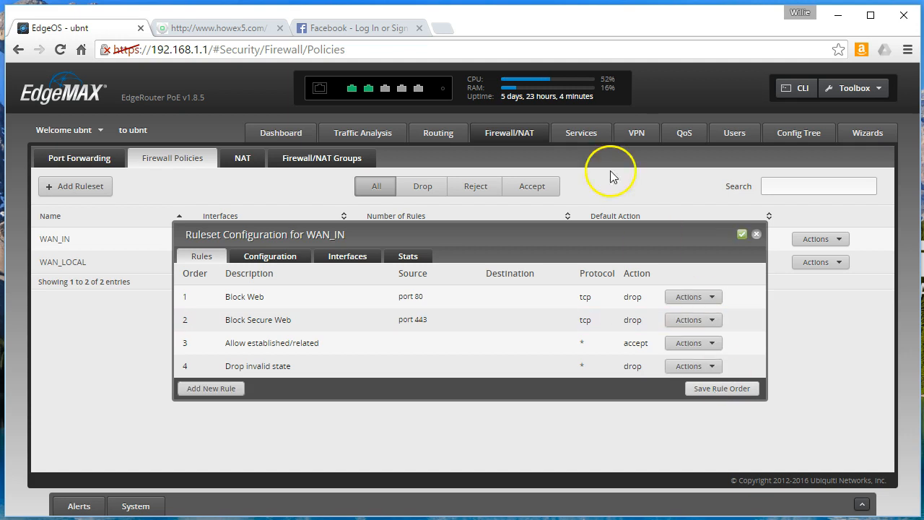
pyautogui.click(358, 27)
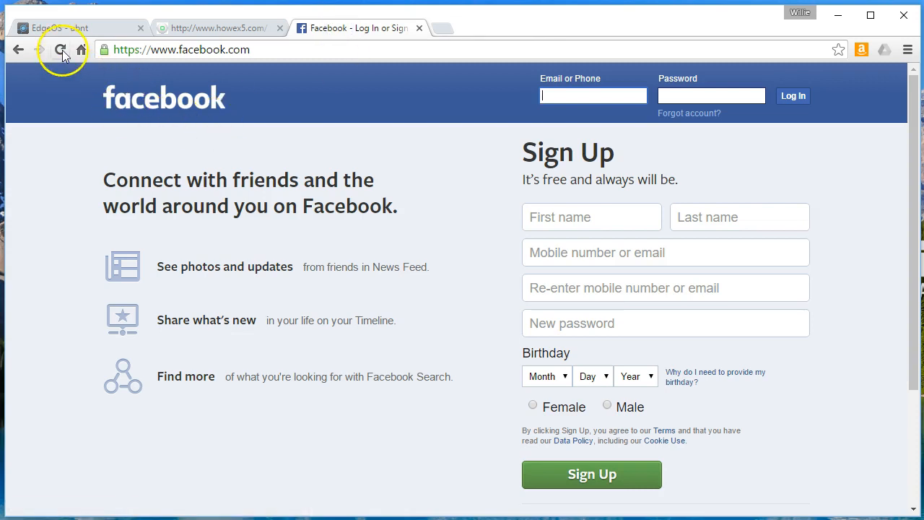
# Reload the Facebook and howex5 pages to confirm both are now blocked.
pyautogui.click(61, 49)
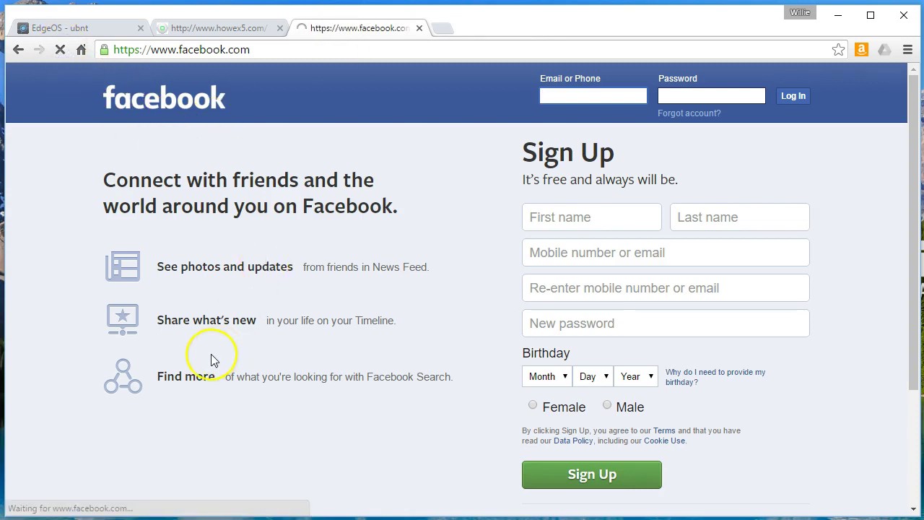
pyautogui.moveTo(119, 439)
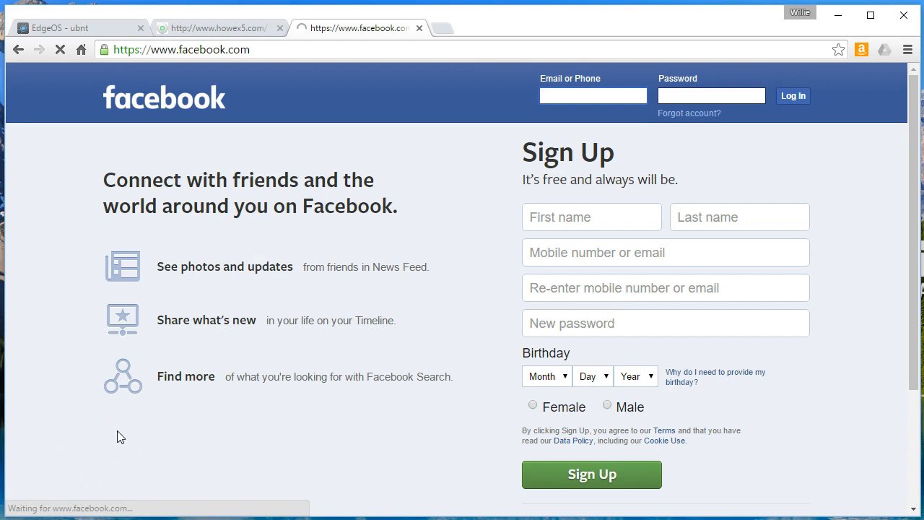
pyautogui.click(217, 27)
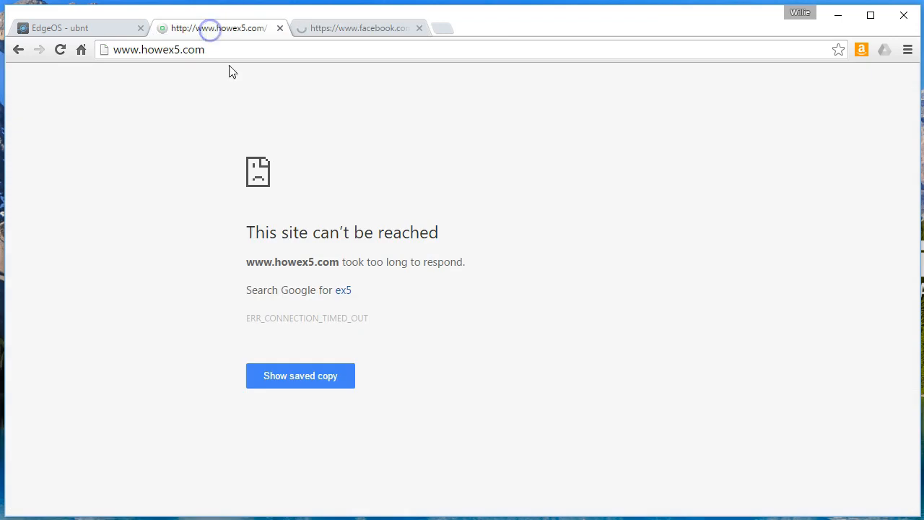
pyautogui.click(61, 49)
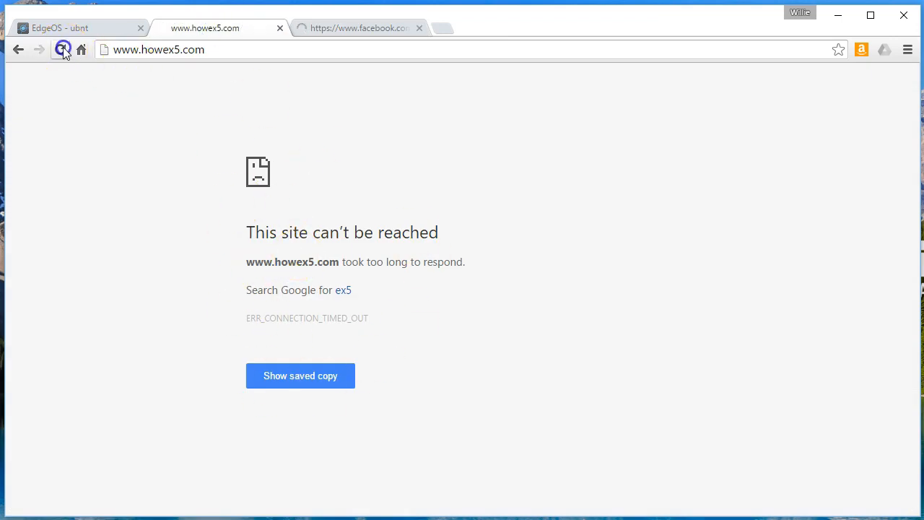
pyautogui.click(62, 49)
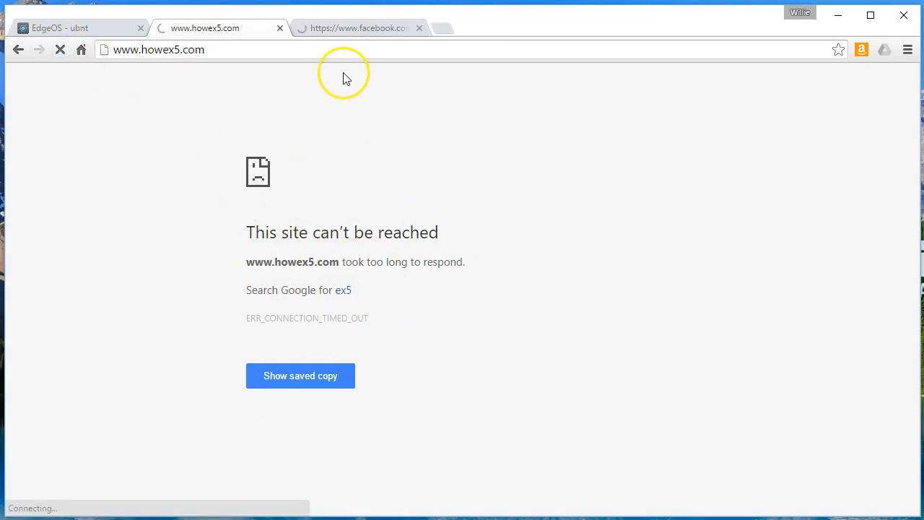
pyautogui.click(358, 27)
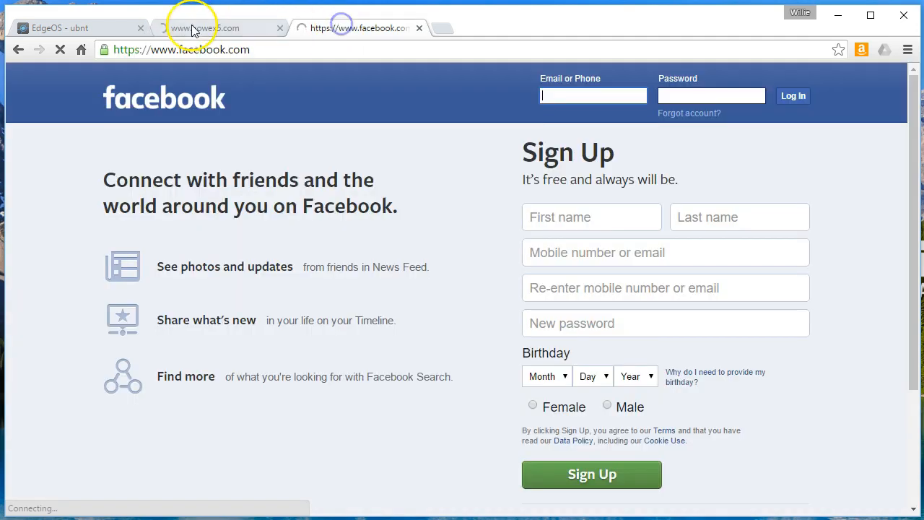
# View WAN_IN stats showing Block Secure Web 124 and Block Web 97 dropped packets.
pyautogui.click(65, 27)
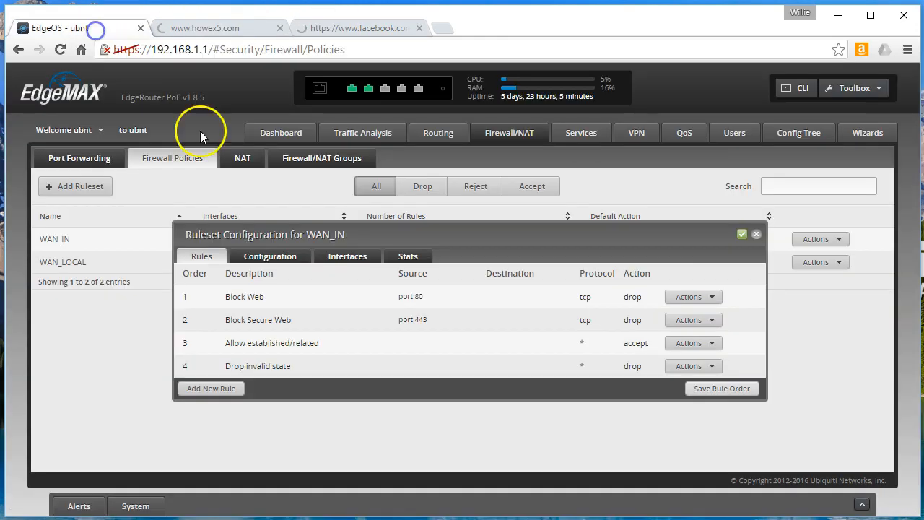
pyautogui.click(407, 256)
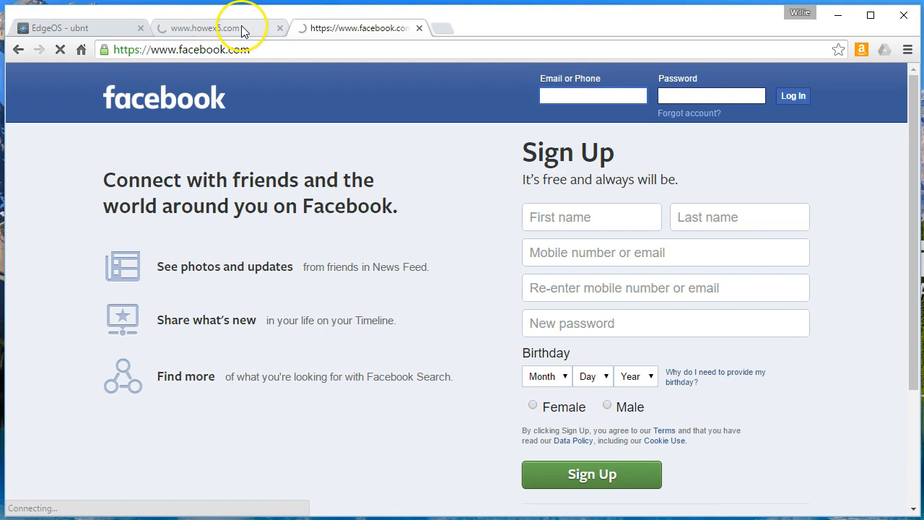
pyautogui.moveTo(236, 202)
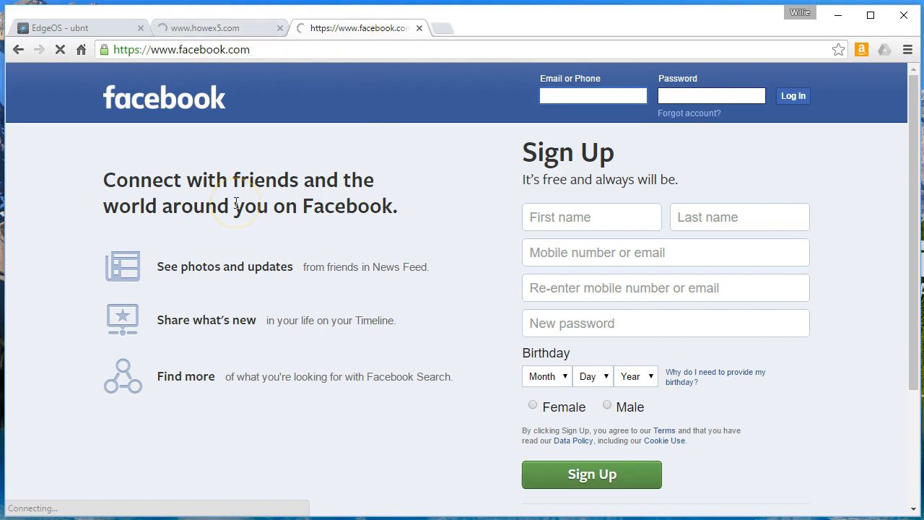
pyautogui.click(217, 27)
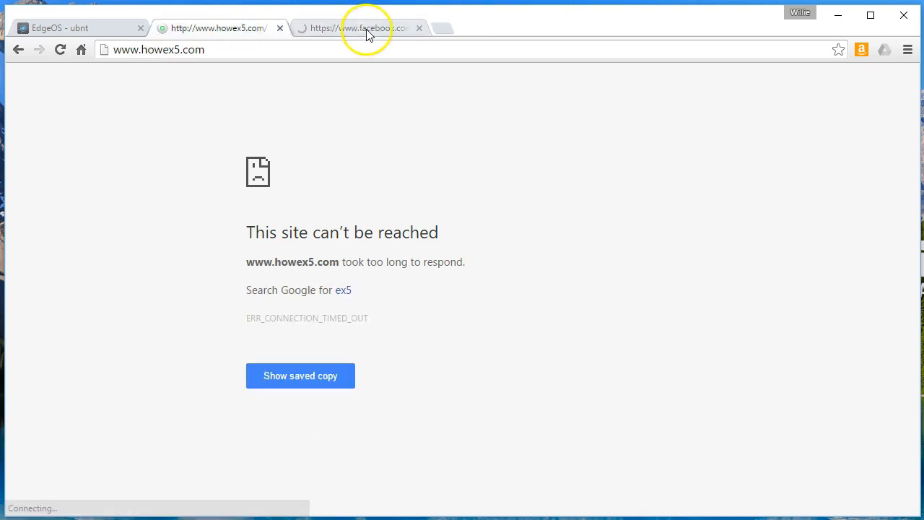
pyautogui.click(79, 28)
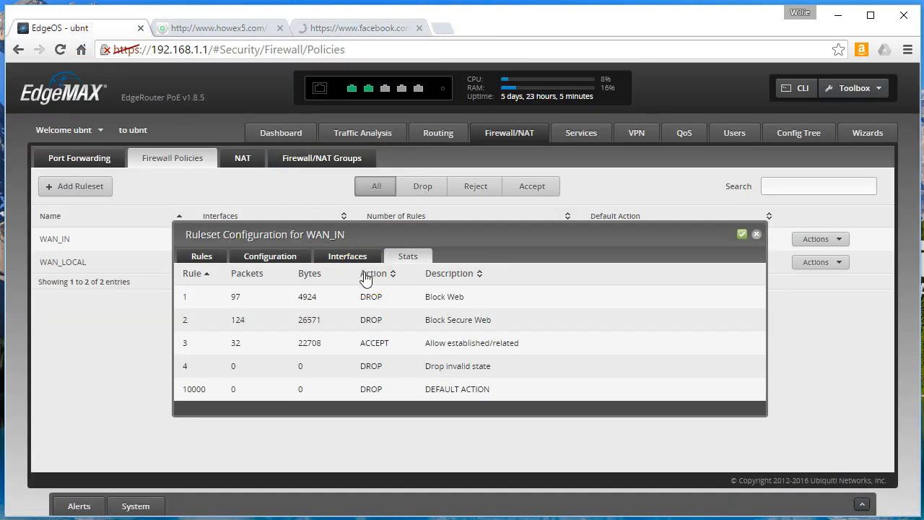
# View the WAN_IN ruleset's configuration ('WAN to internal', default drop) then its rule list.
pyautogui.click(270, 255)
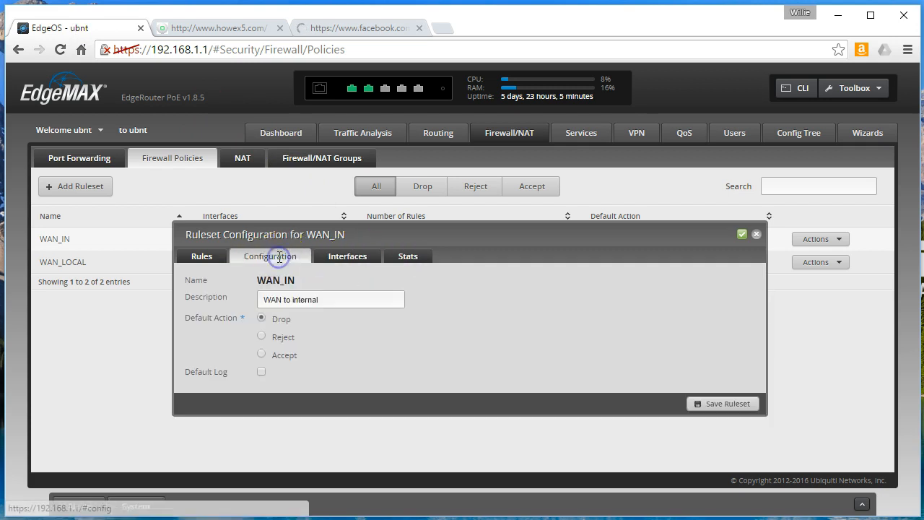
pyautogui.click(202, 257)
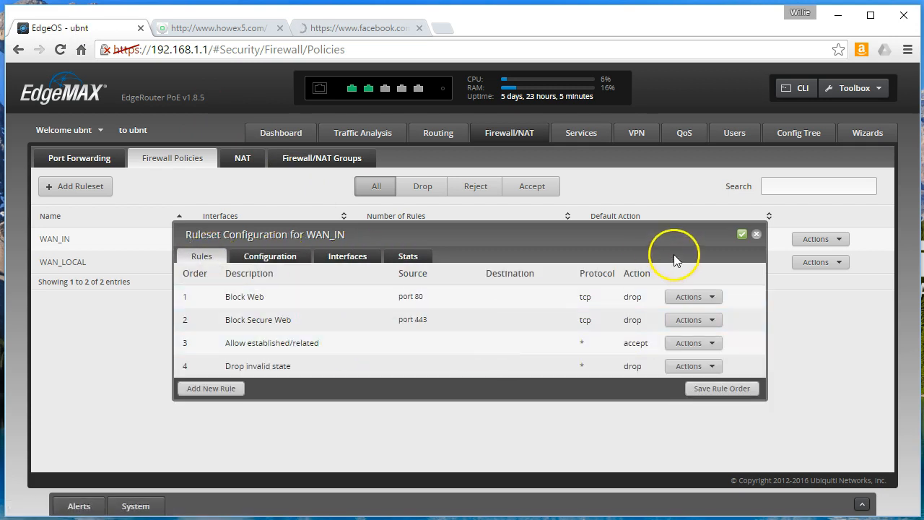
pyautogui.moveTo(502, 309)
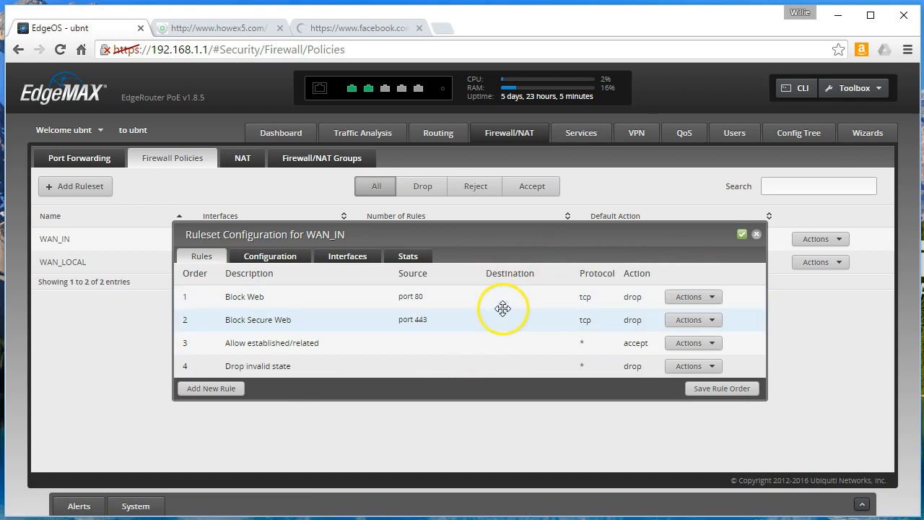
pyautogui.moveTo(563, 367)
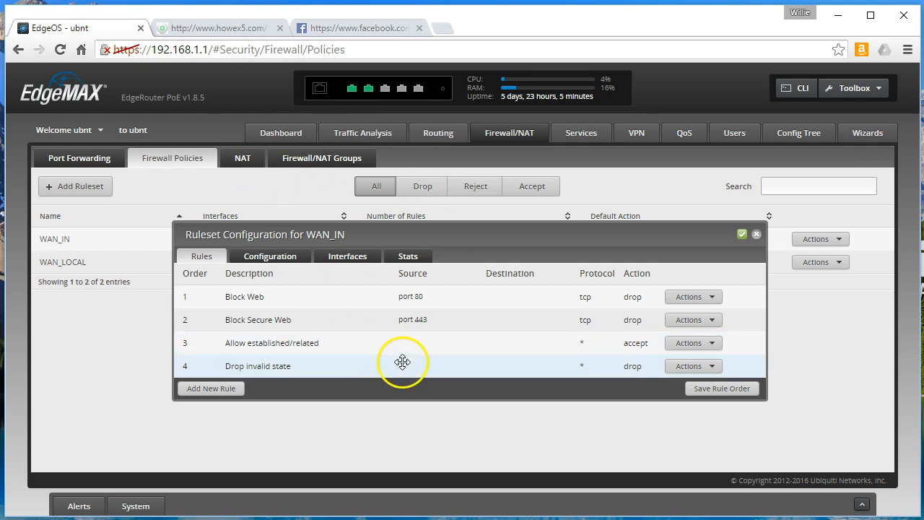
pyautogui.moveTo(413, 370)
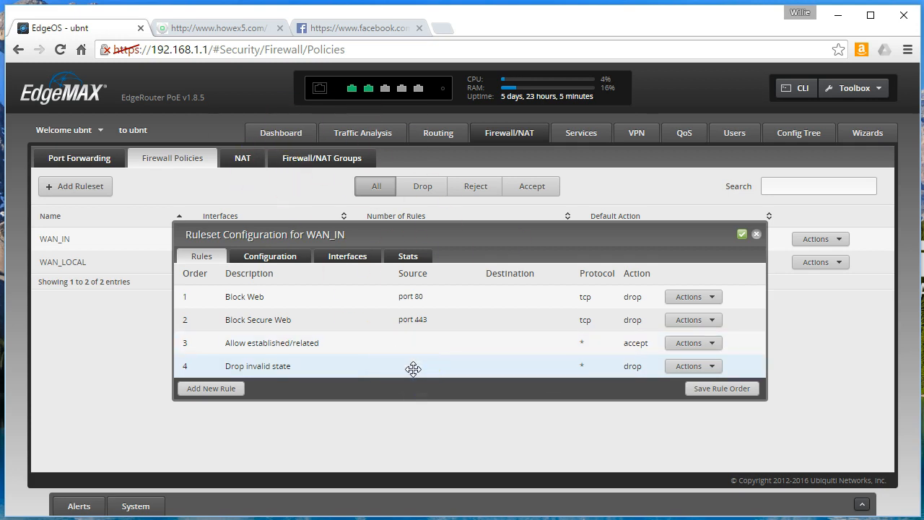
pyautogui.moveTo(415, 181)
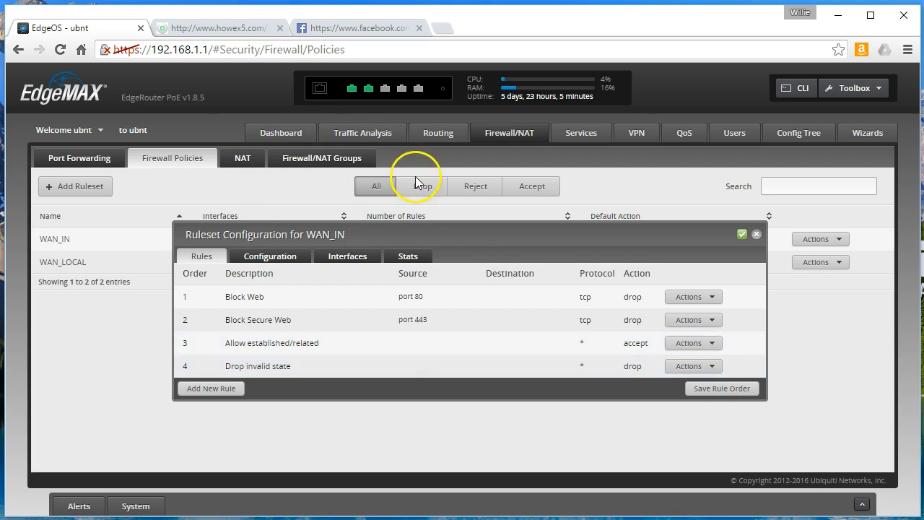
pyautogui.moveTo(489, 280)
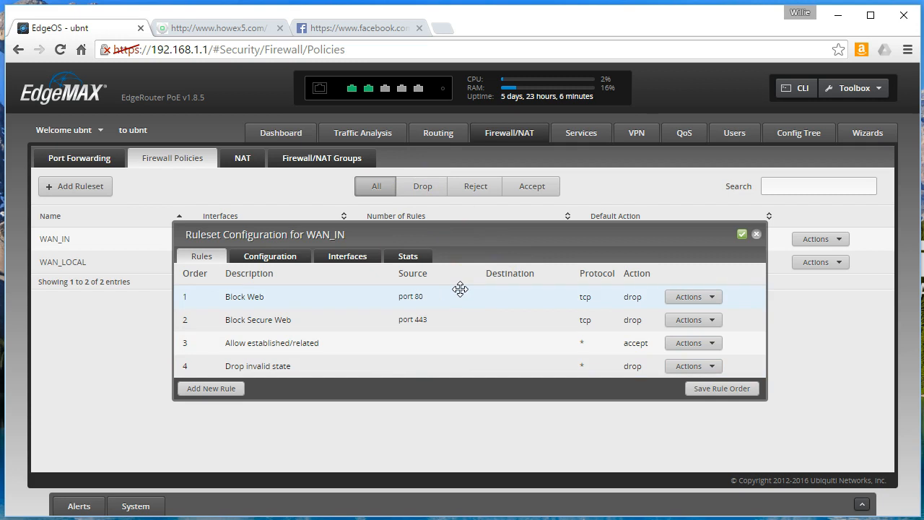
pyautogui.moveTo(533, 320)
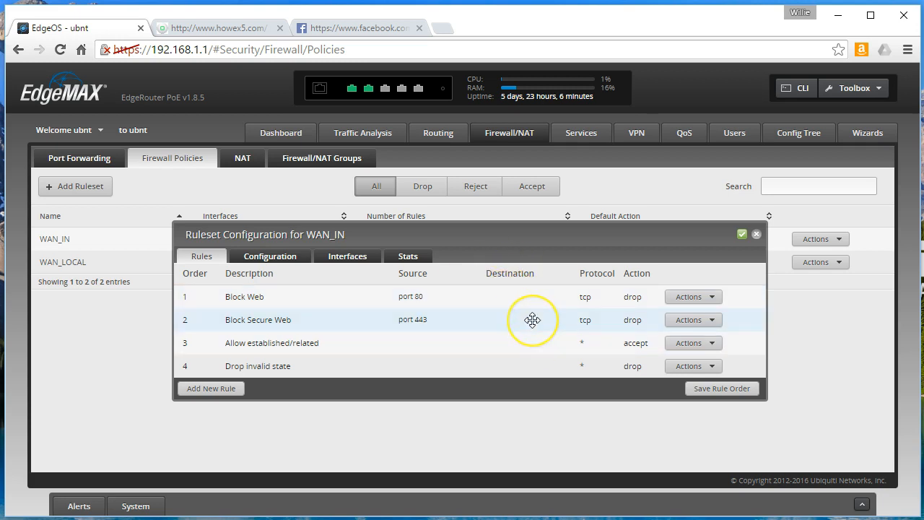
pyautogui.moveTo(533, 321)
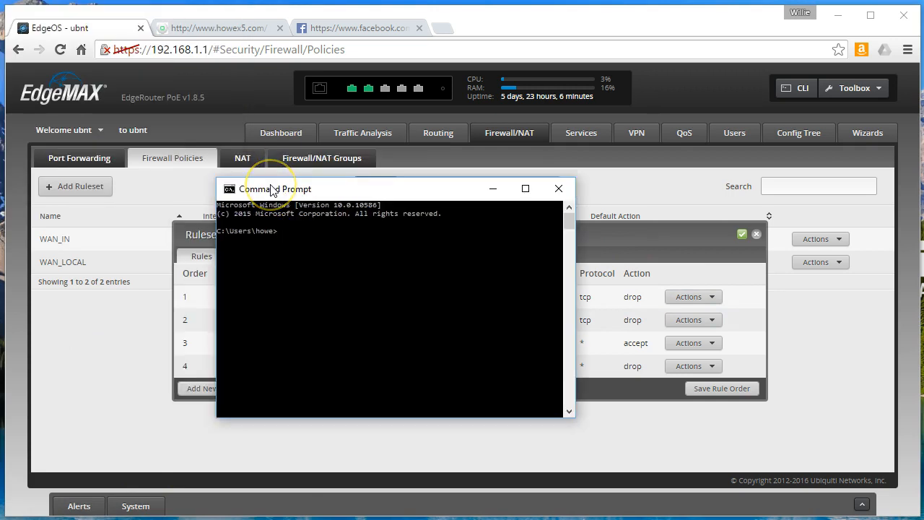
# Run ipconfig in Command Prompt to check the computer's IP configuration.
pyautogui.write('ipconfig')
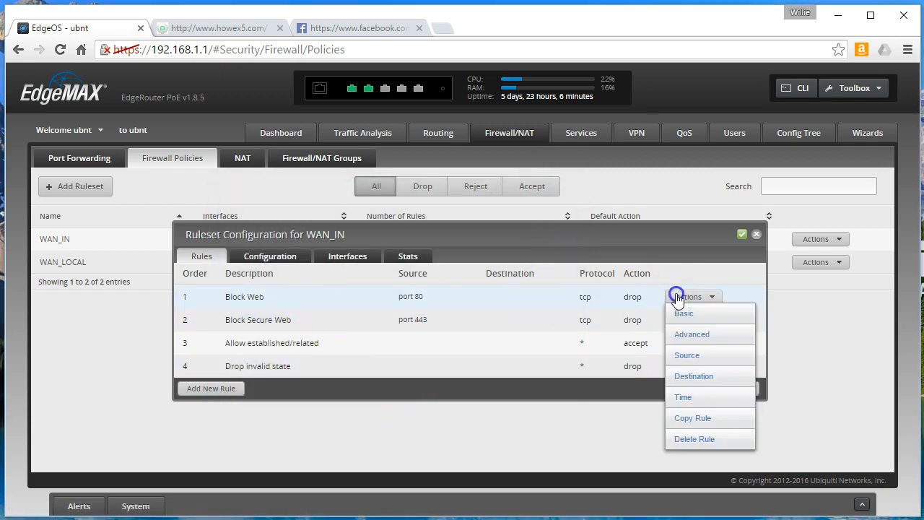
# Edit the Block Web rule and go to its destination settings.
pyautogui.click(688, 297)
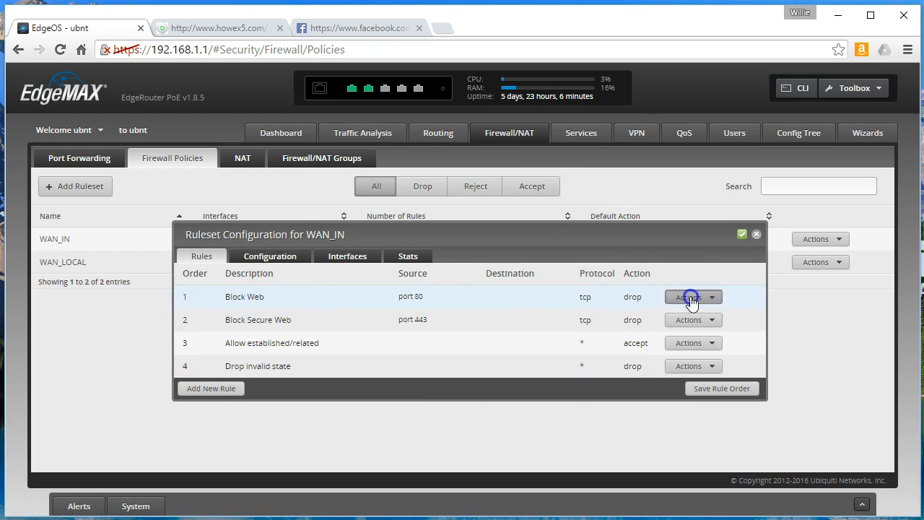
pyautogui.click(689, 296)
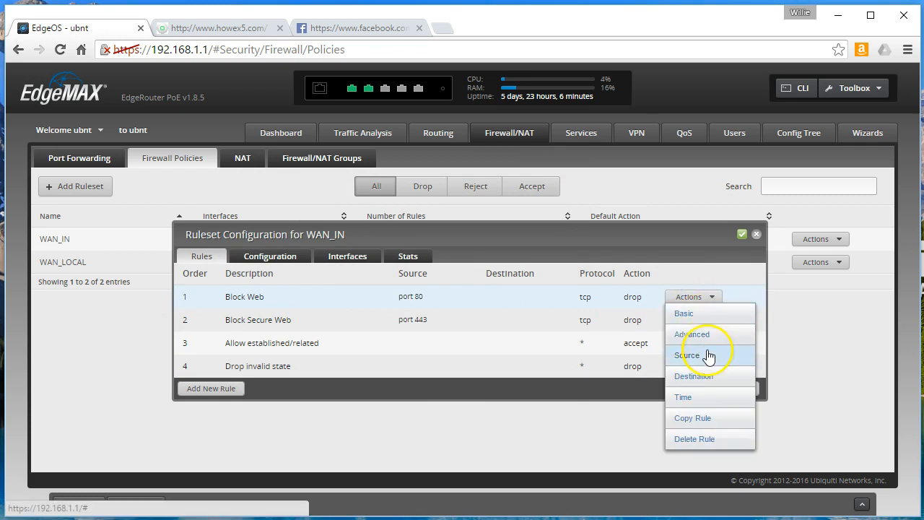
pyautogui.moveTo(708, 340)
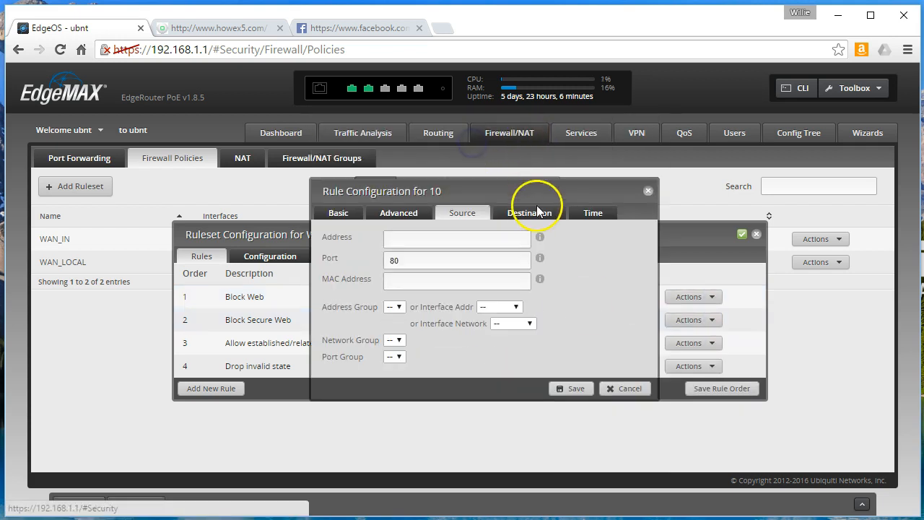
pyautogui.click(529, 213)
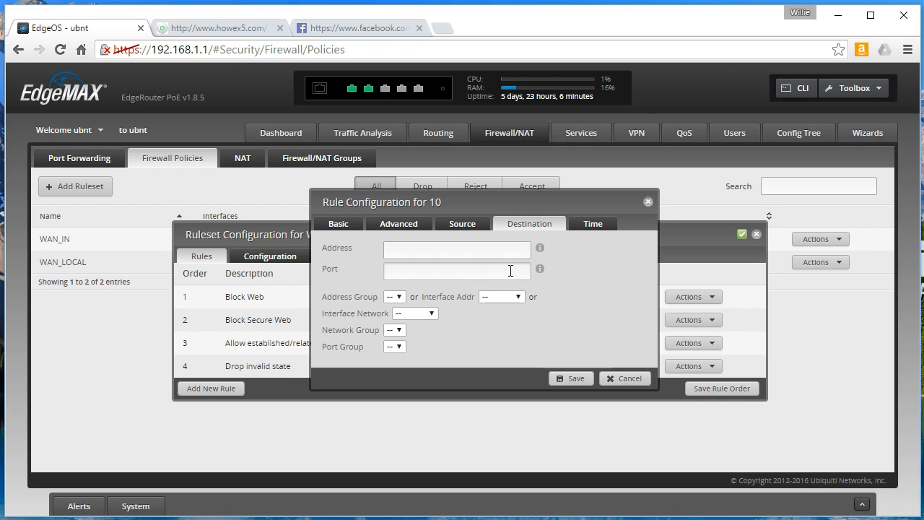
pyautogui.moveTo(381, 202); pyautogui.dragTo(376, 244)
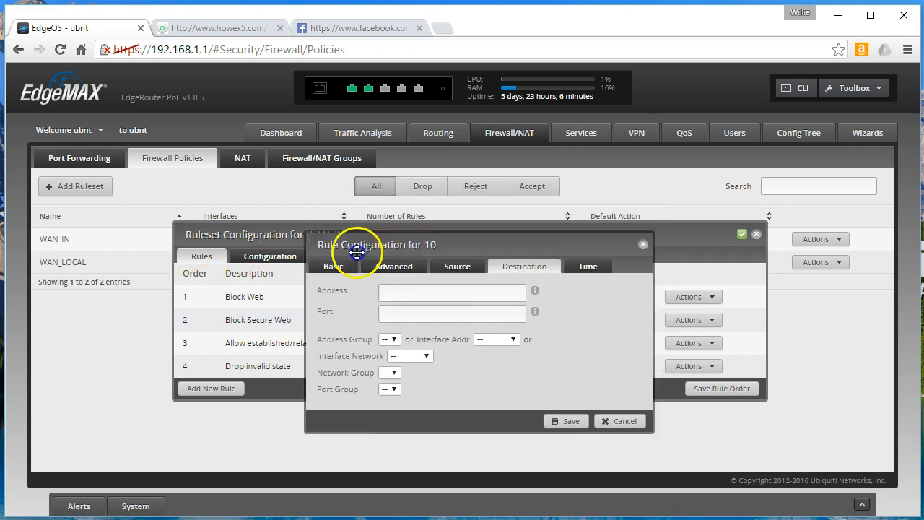
pyautogui.moveTo(355, 244); pyautogui.dragTo(340, 309)
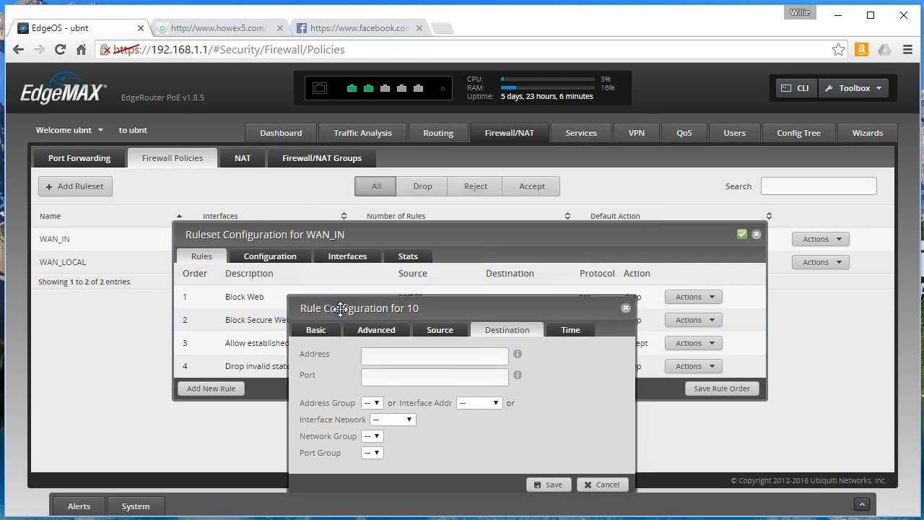
pyautogui.moveTo(339, 309); pyautogui.dragTo(358, 258)
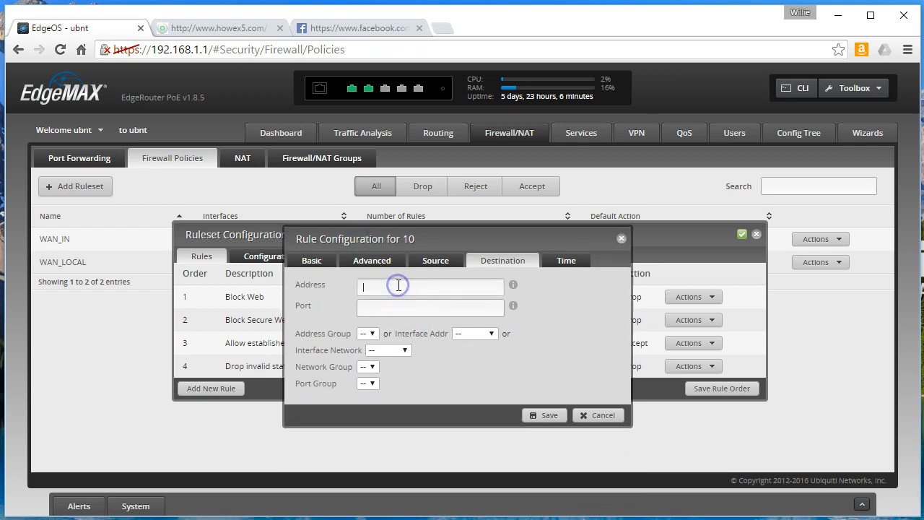
# Enter 192.168.1.3 as the Block Web rule's destination address.
pyautogui.write('192')
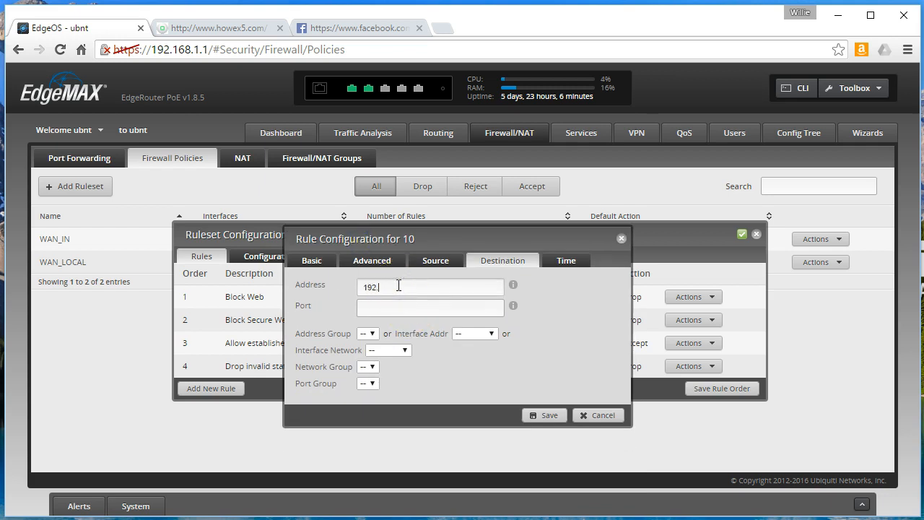
pyautogui.write('.168 1.3')
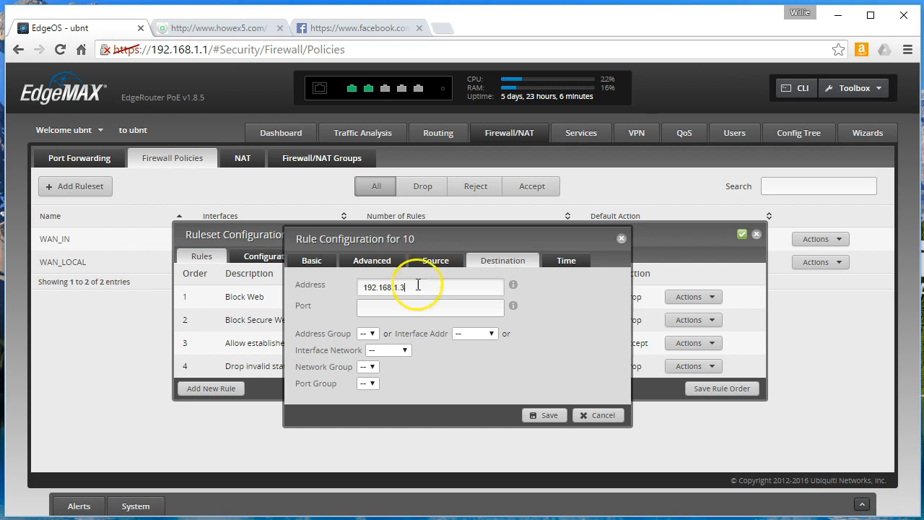
pyautogui.moveTo(433, 247)
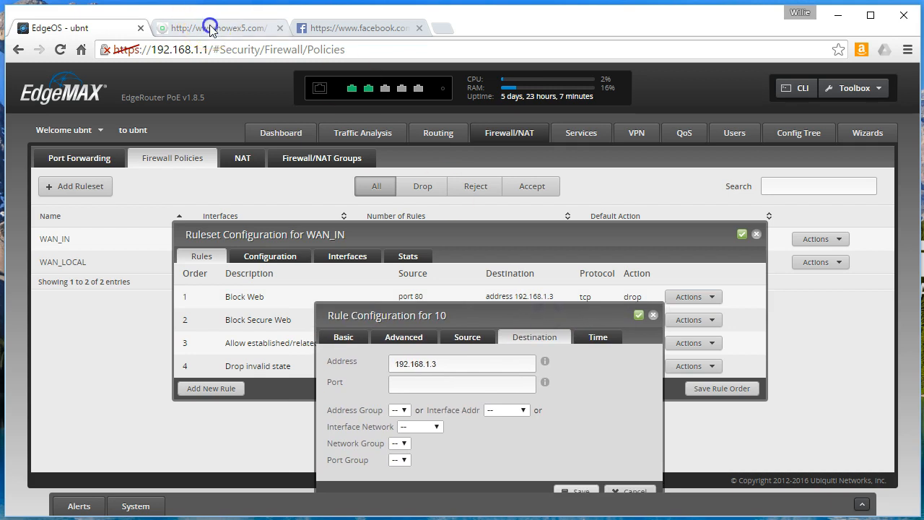
# Confirm howex5.com now loads while facebook.com still fails, then return to EdgeOS.
pyautogui.click(216, 28)
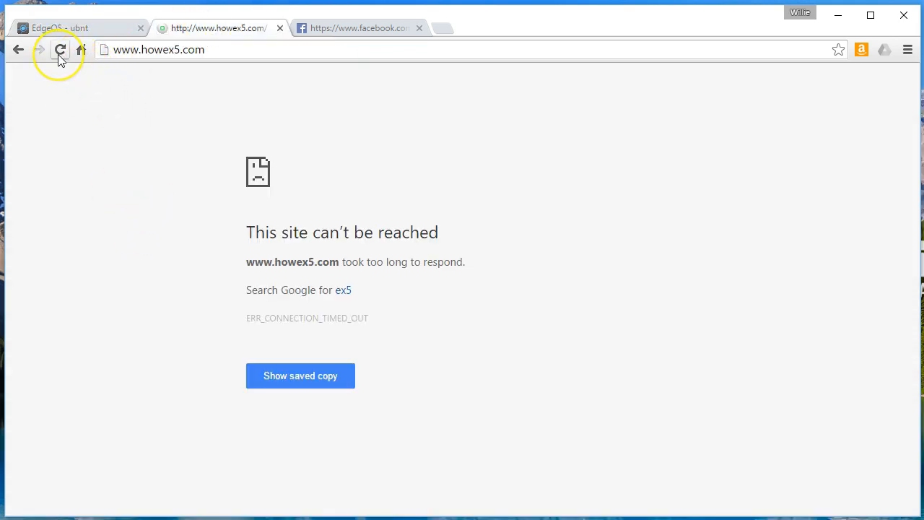
pyautogui.moveTo(60, 49)
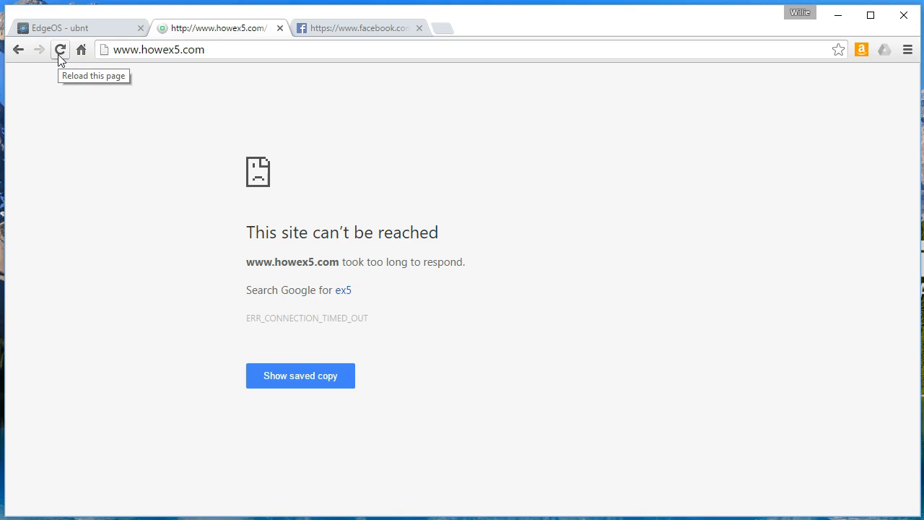
pyautogui.click(61, 49)
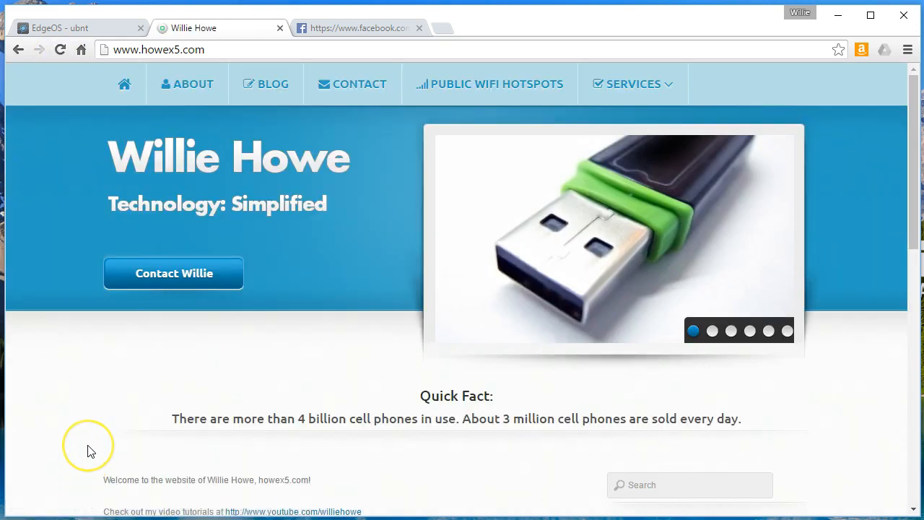
pyautogui.click(358, 28)
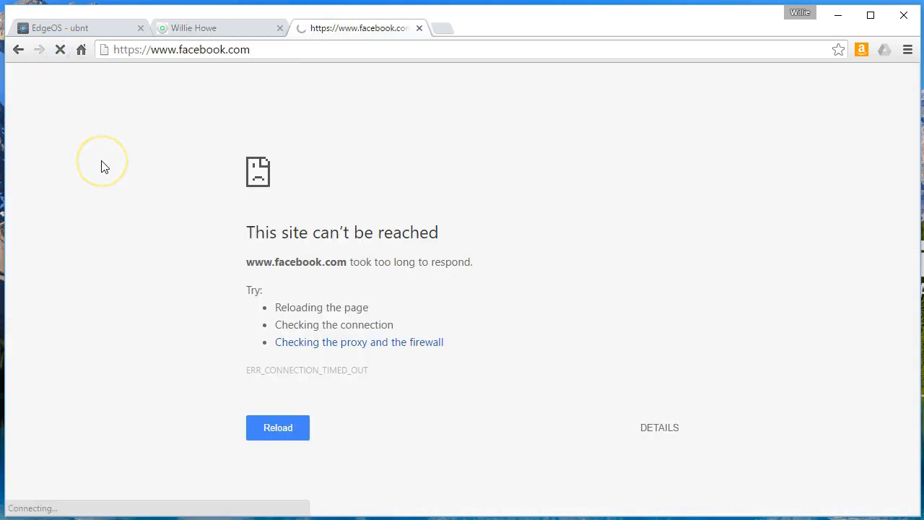
pyautogui.click(80, 27)
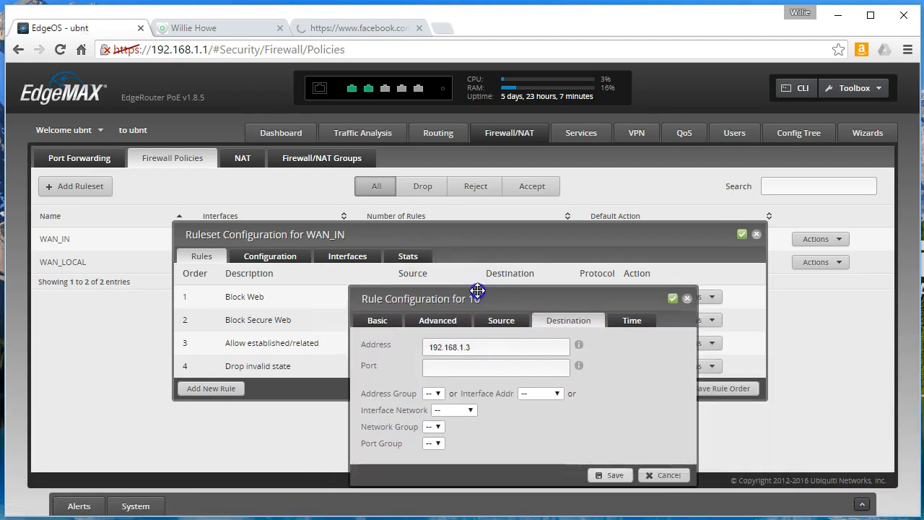
# Check per-rule packet counts in WAN_IN stats and return to the rule list.
pyautogui.moveTo(476, 289); pyautogui.dragTo(335, 116)
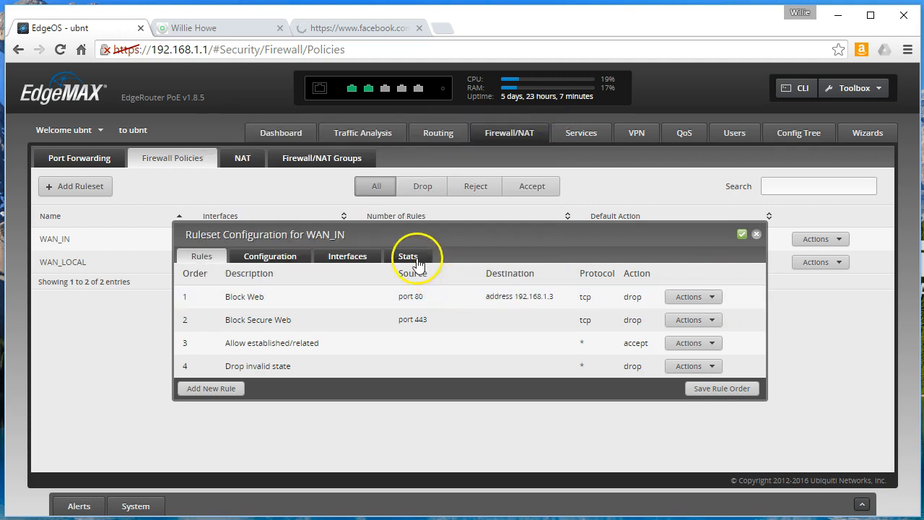
pyautogui.click(408, 257)
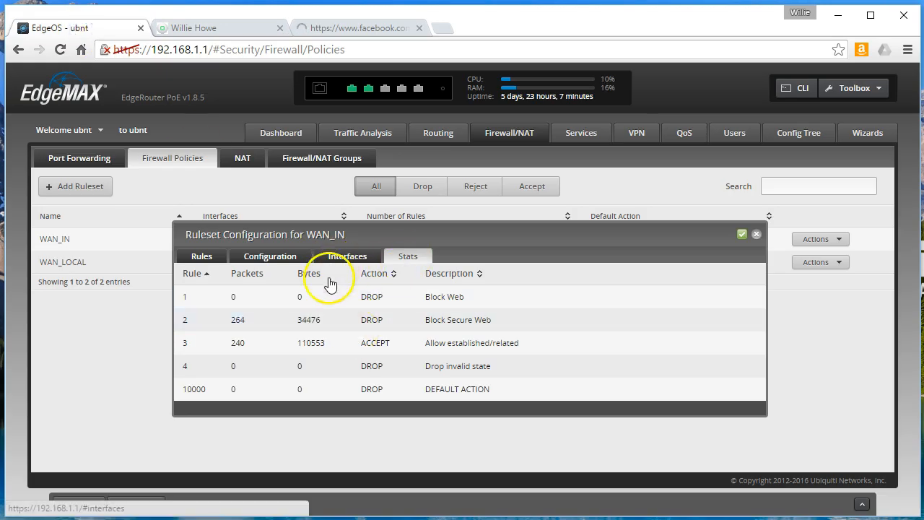
pyautogui.click(202, 256)
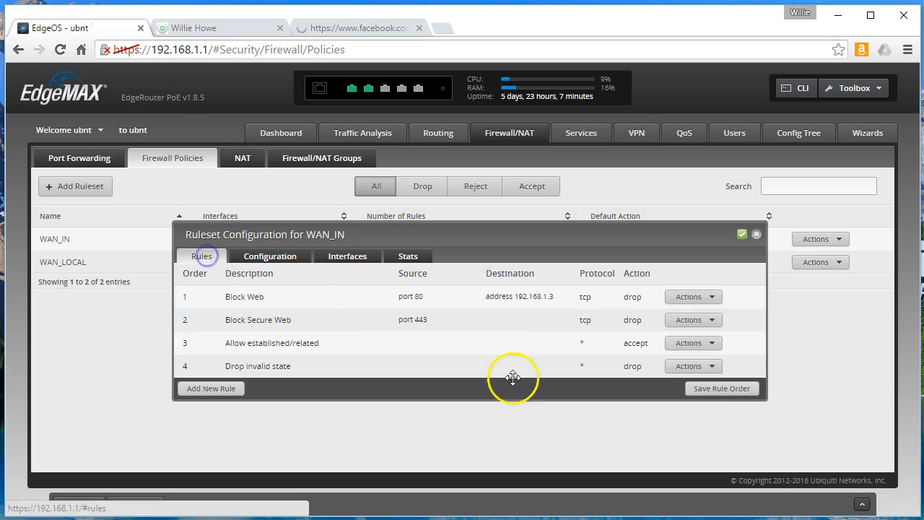
# Clear the 192.168.1.3 destination address from Block Web and save the rule.
pyautogui.click(688, 297)
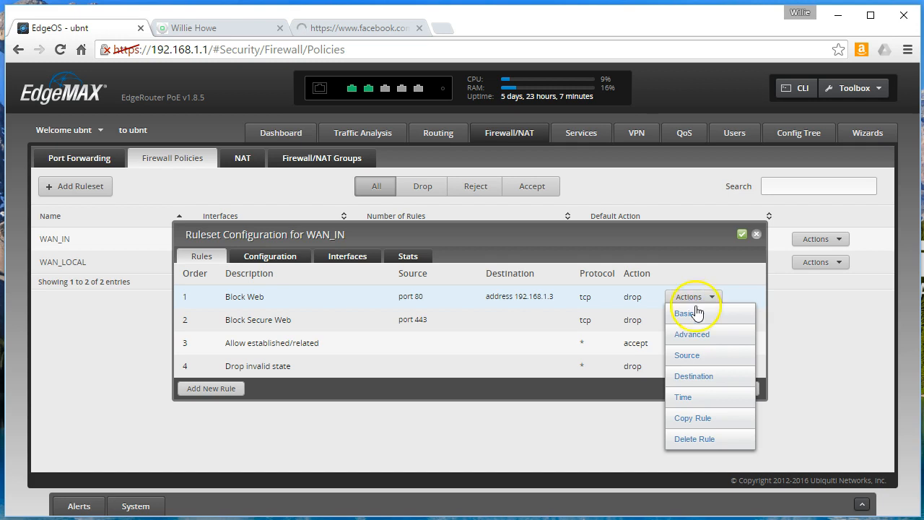
pyautogui.click(684, 312)
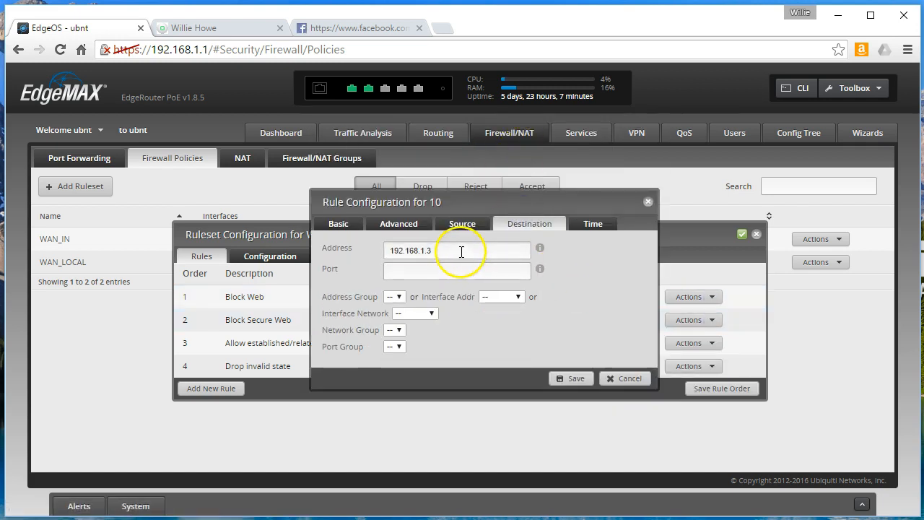
pyautogui.tripleClick(457, 251)
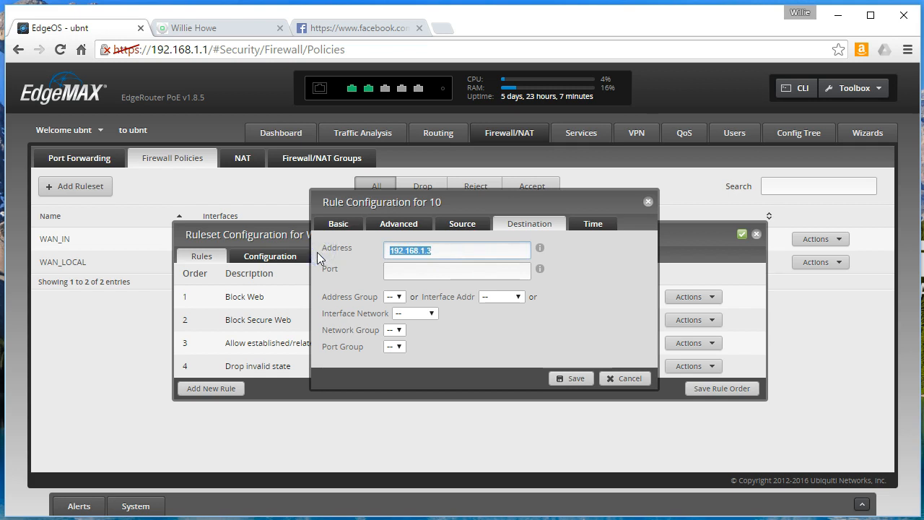
pyautogui.click(570, 379)
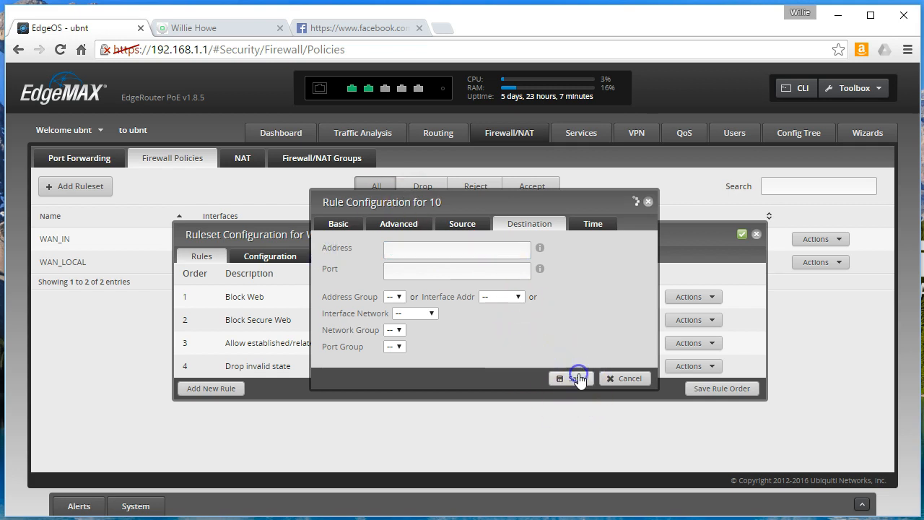
pyautogui.click(573, 379)
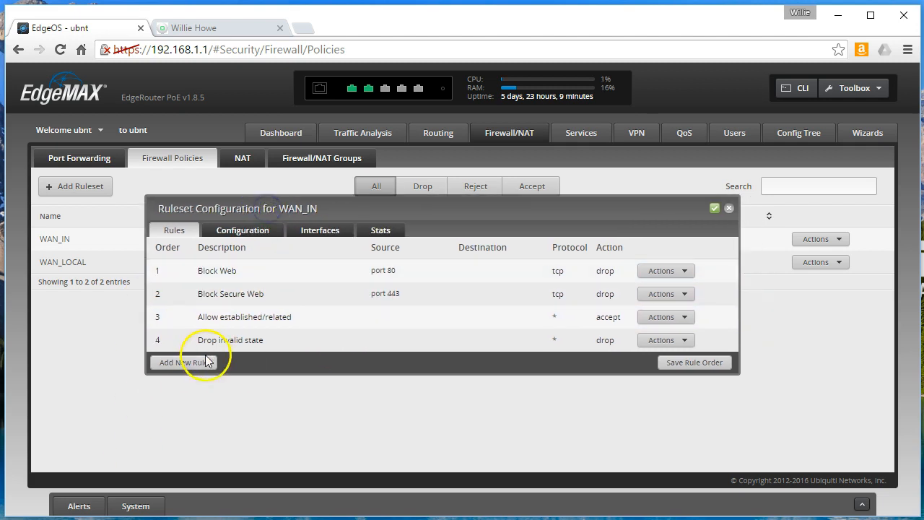
# Add a new WAN_IN rule 'Allow Web Server' matching destination port 80 and save it.
pyautogui.click(185, 361)
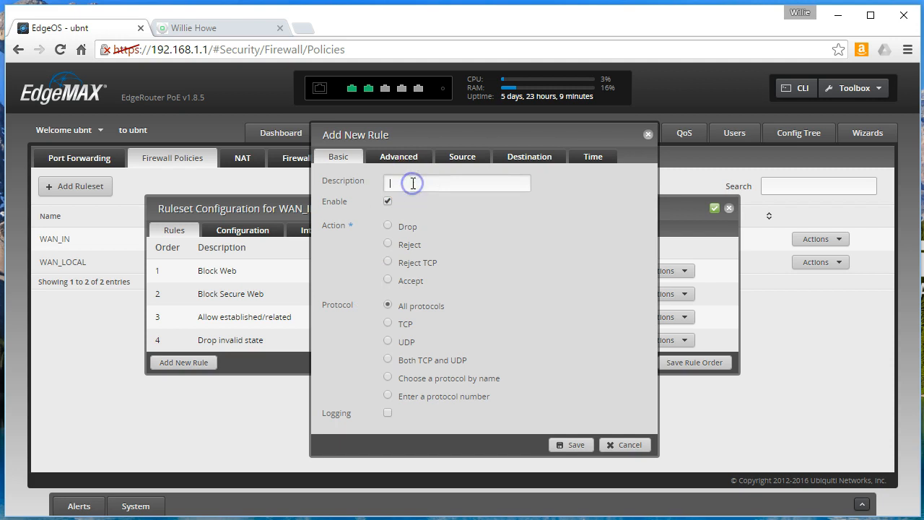
pyautogui.write('Allow We')
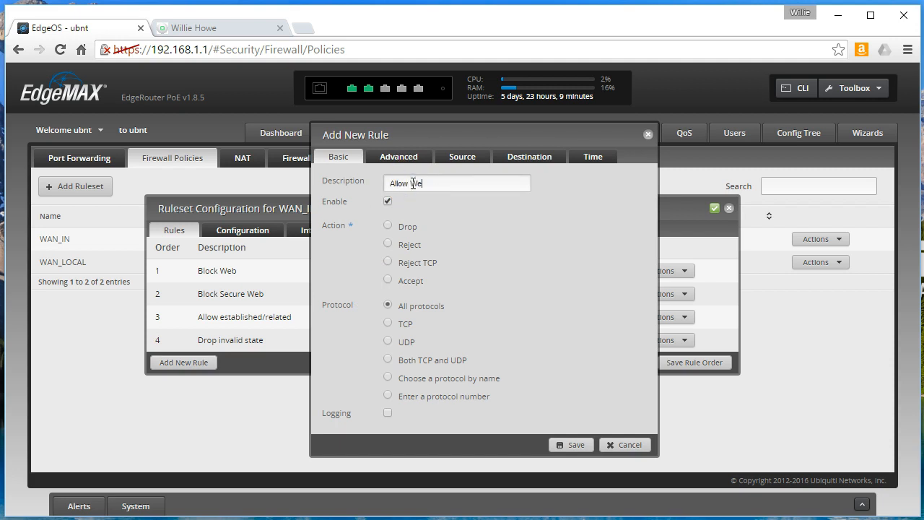
pyautogui.write('b Server')
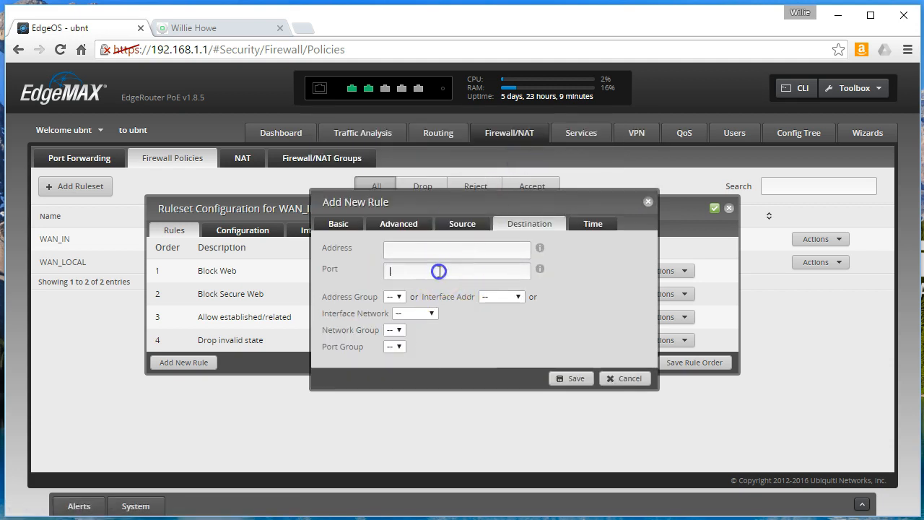
pyautogui.write('80')
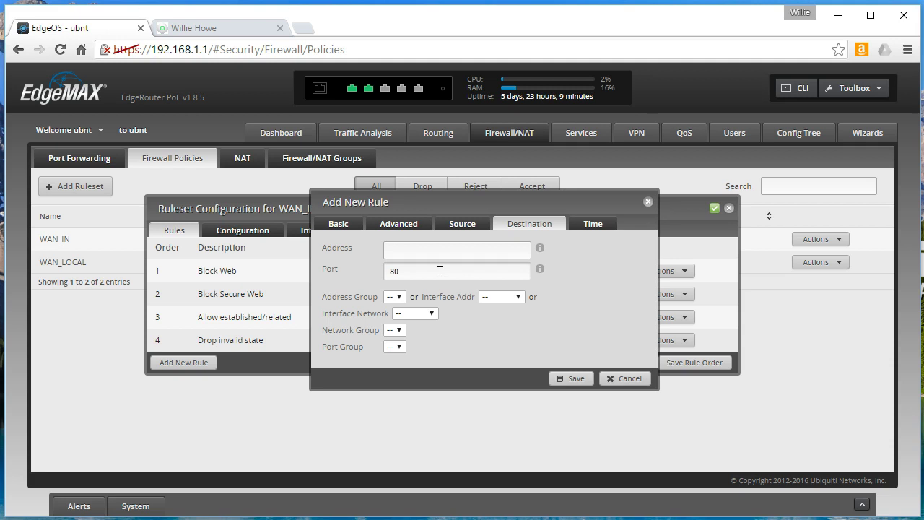
pyautogui.moveTo(585, 430)
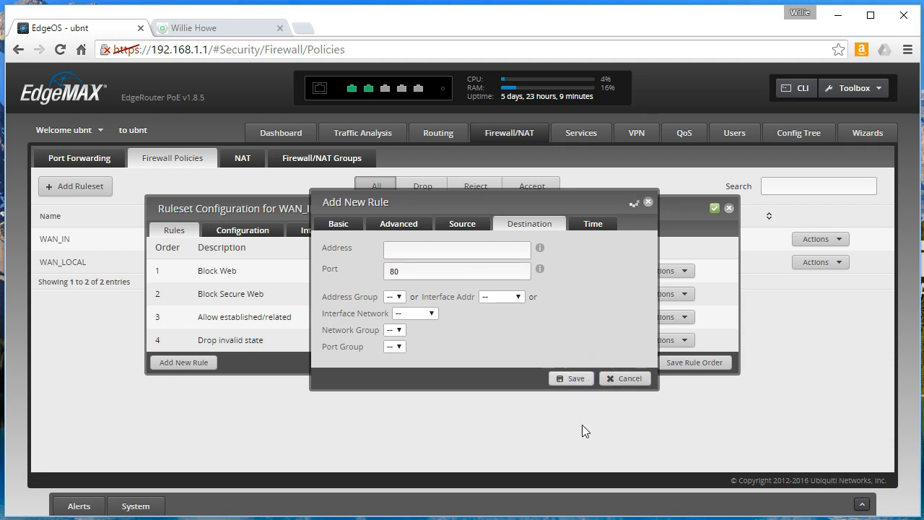
pyautogui.moveTo(422, 347)
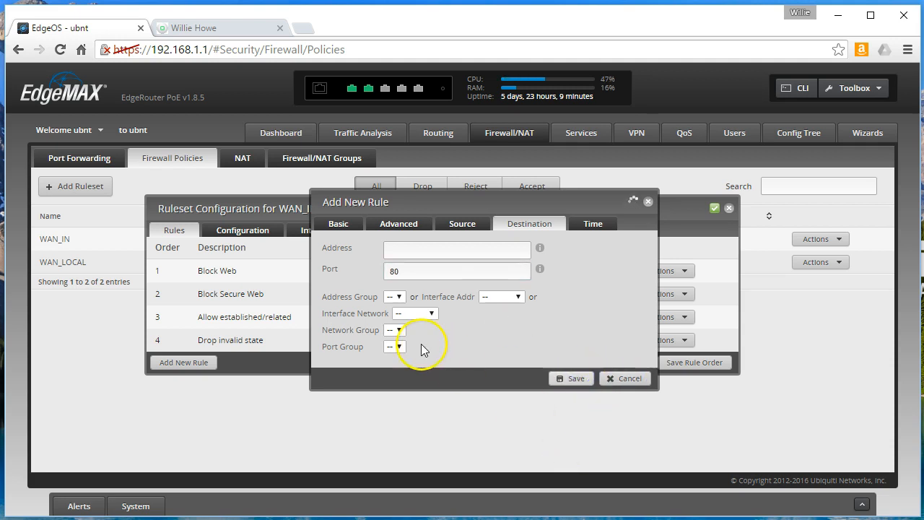
pyautogui.click(570, 378)
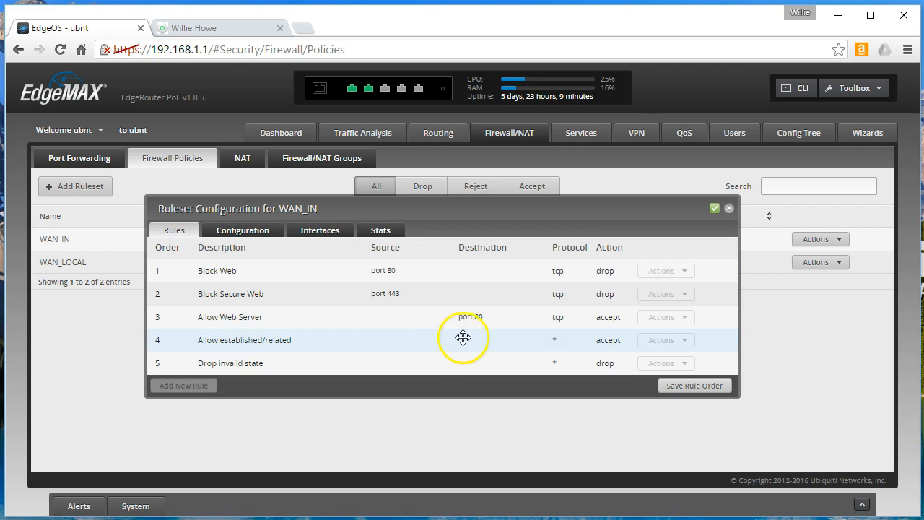
pyautogui.moveTo(597, 321)
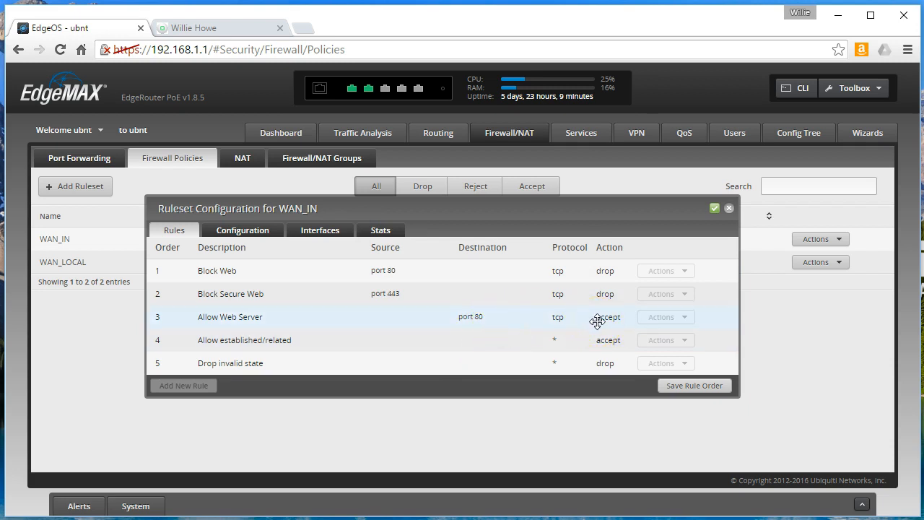
pyautogui.moveTo(384, 101)
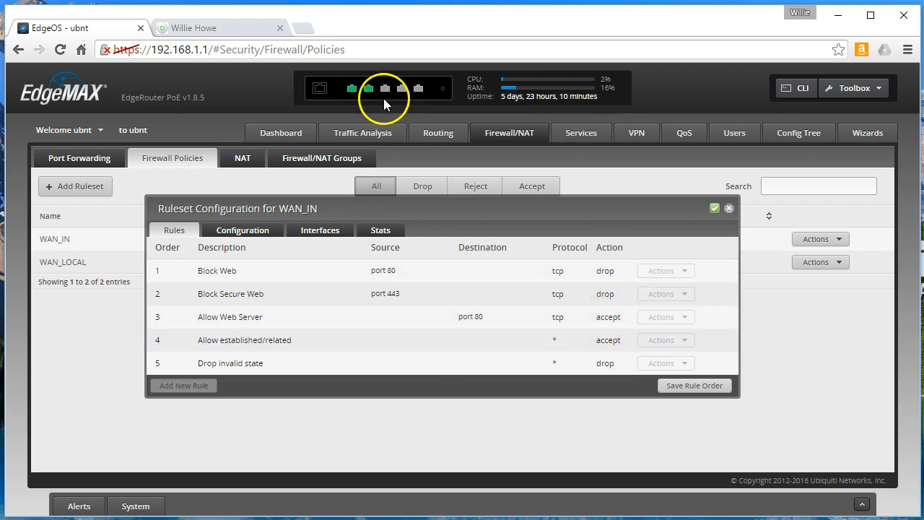
pyautogui.moveTo(436, 274)
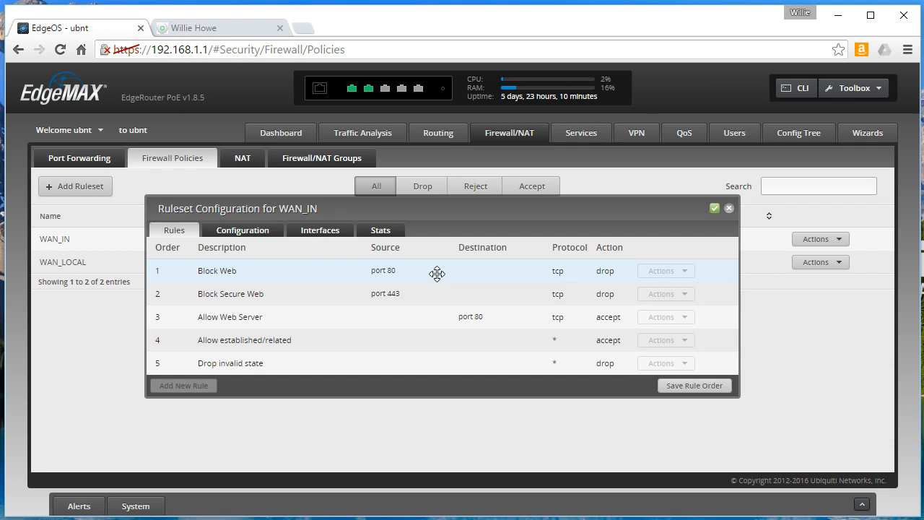
pyautogui.moveTo(242, 322)
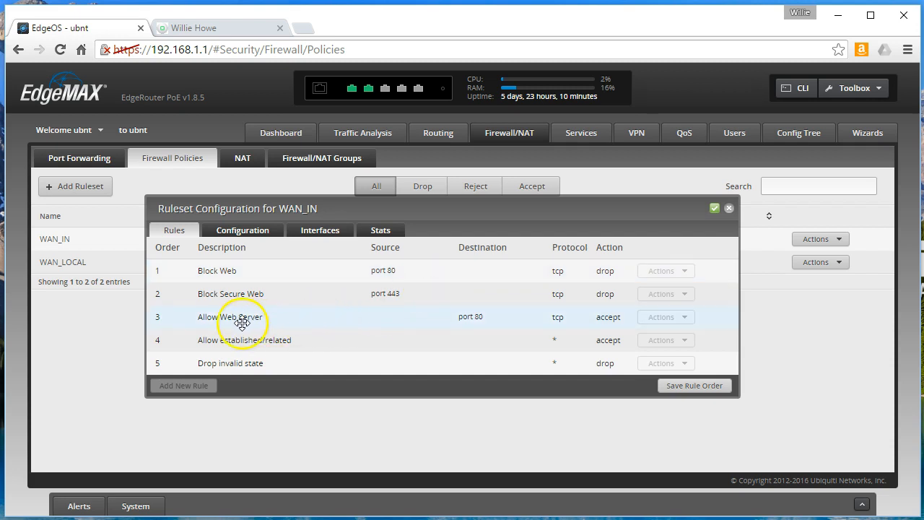
pyautogui.moveTo(468, 332)
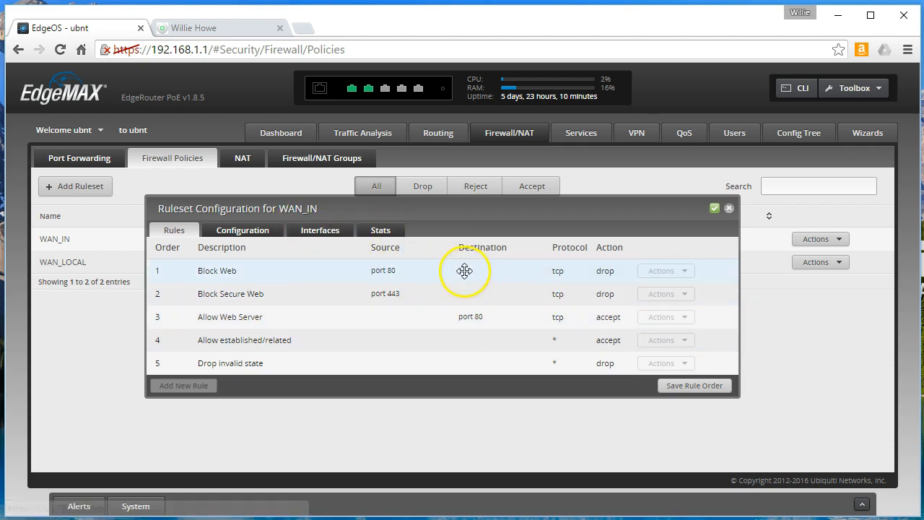
pyautogui.moveTo(404, 262)
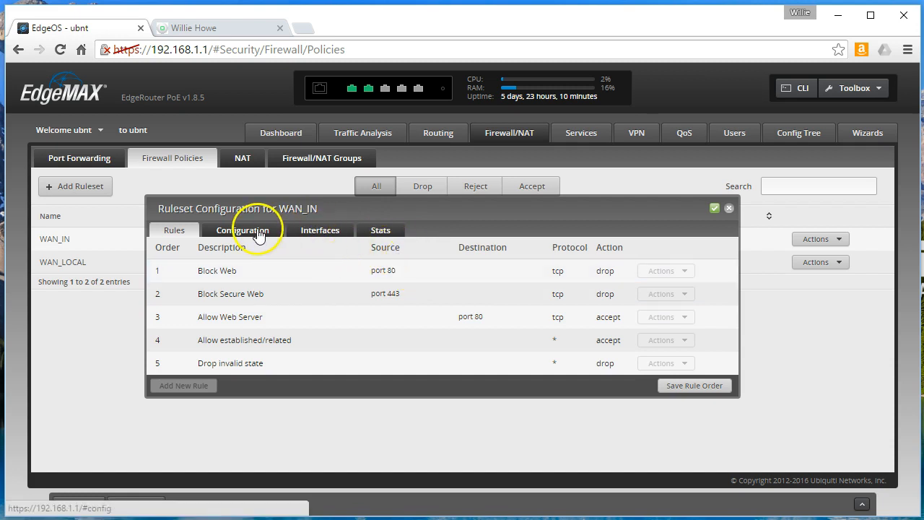
# Save the WAN_IN rule order with Allow Web Server third after the two block rules.
pyautogui.click(693, 386)
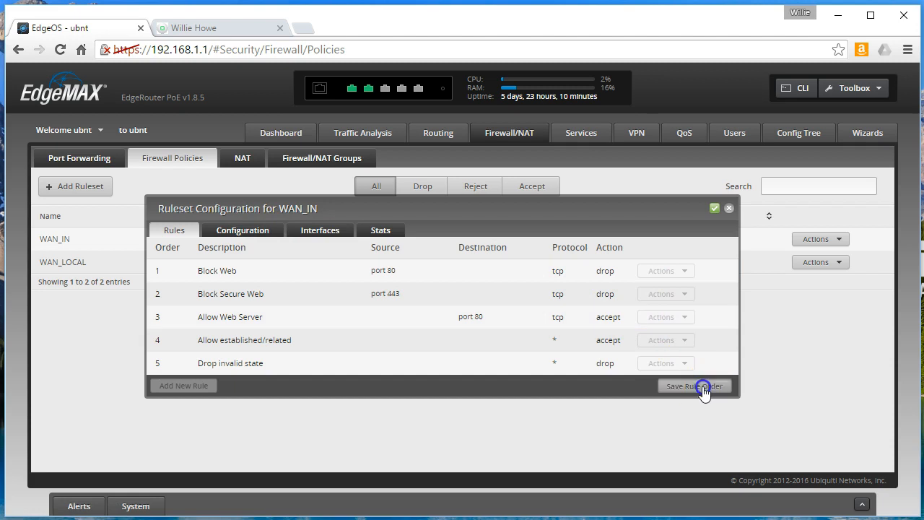
pyautogui.click(693, 384)
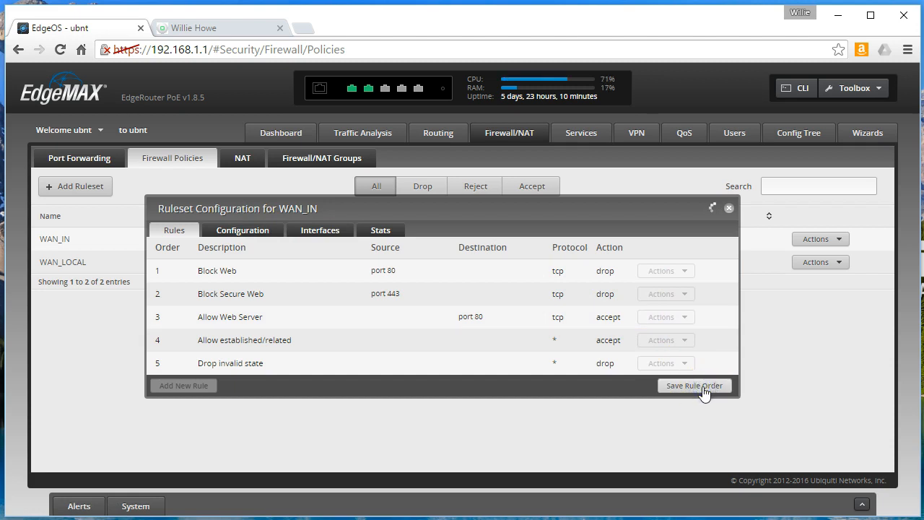
pyautogui.click(694, 384)
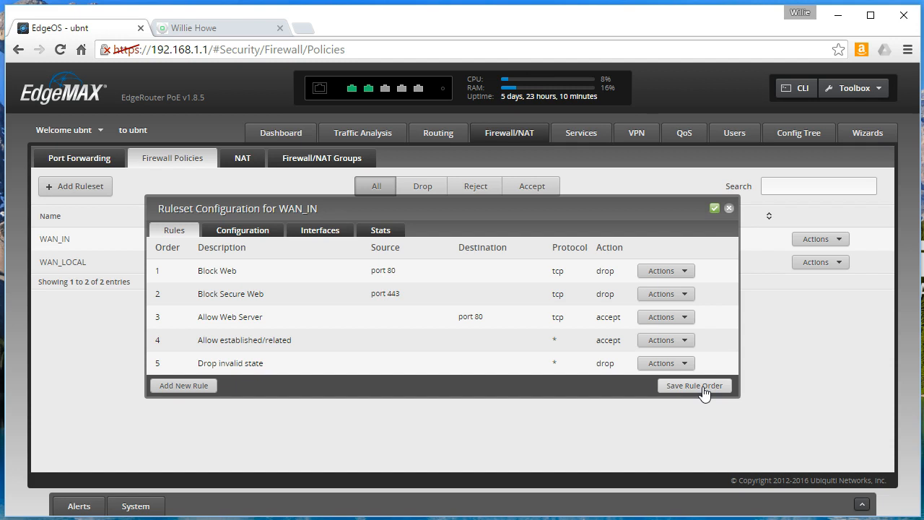
pyautogui.moveTo(411, 238)
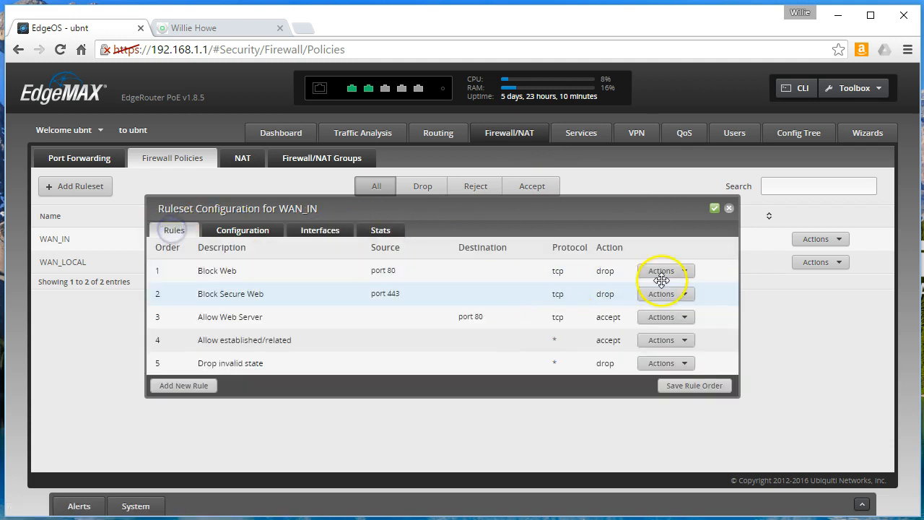
# Schedule the Block Web rule for Sun starting on date 2016-07-13.
pyautogui.click(662, 271)
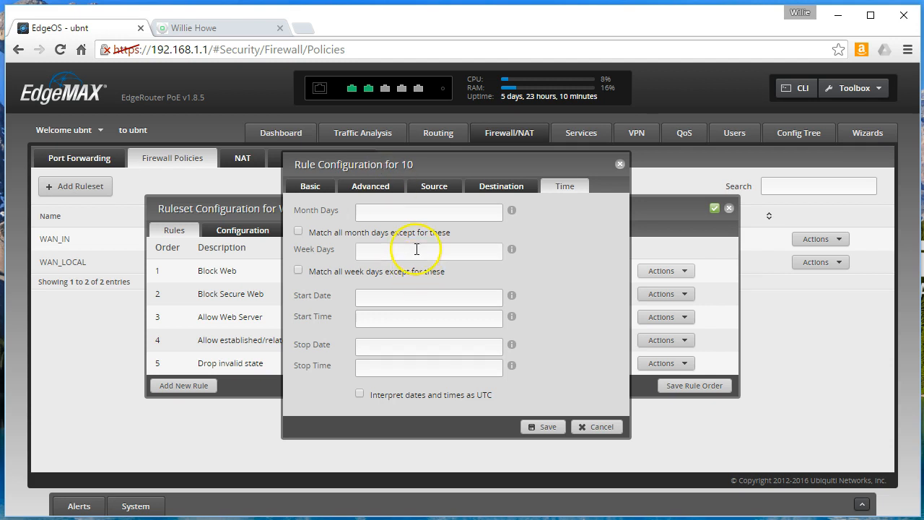
pyautogui.click(427, 250)
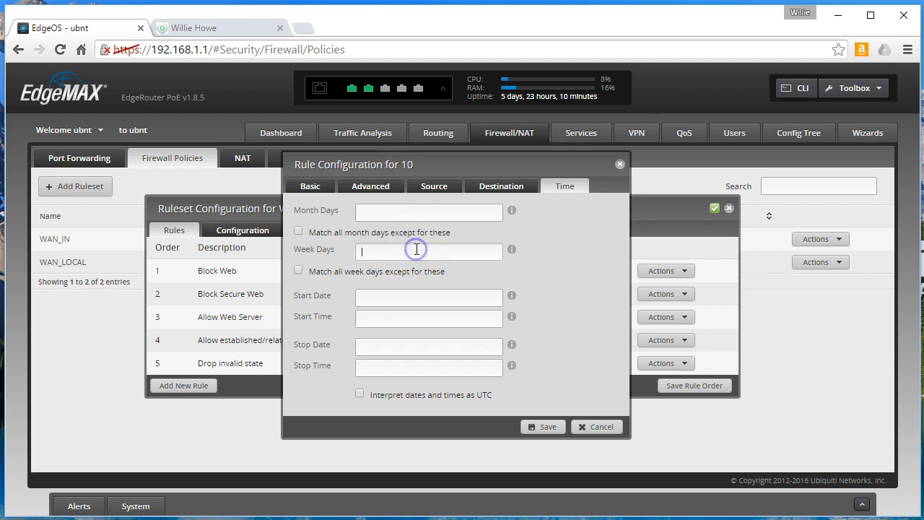
pyautogui.write('su')
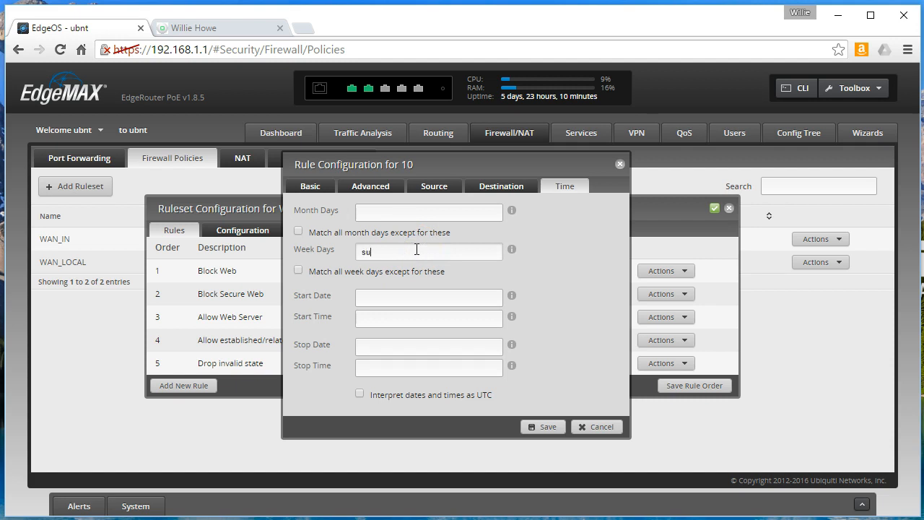
pyautogui.press('backspace')
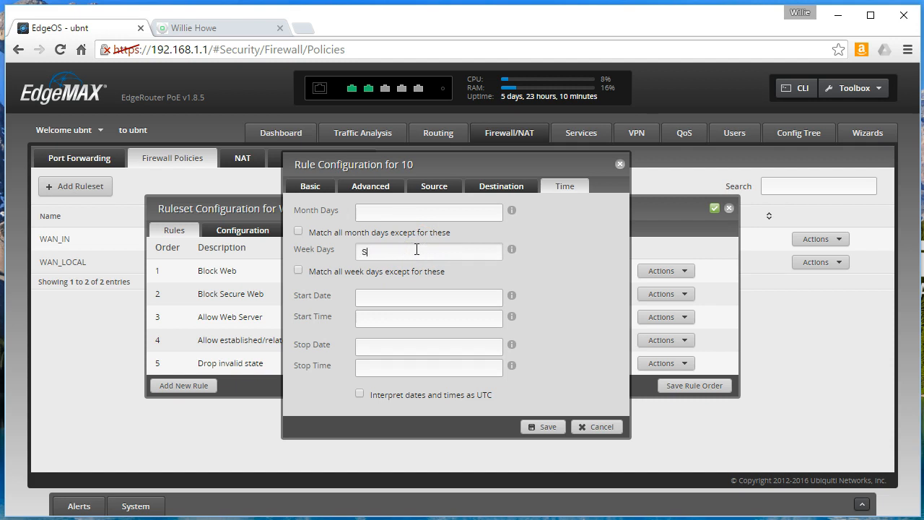
pyautogui.write('un')
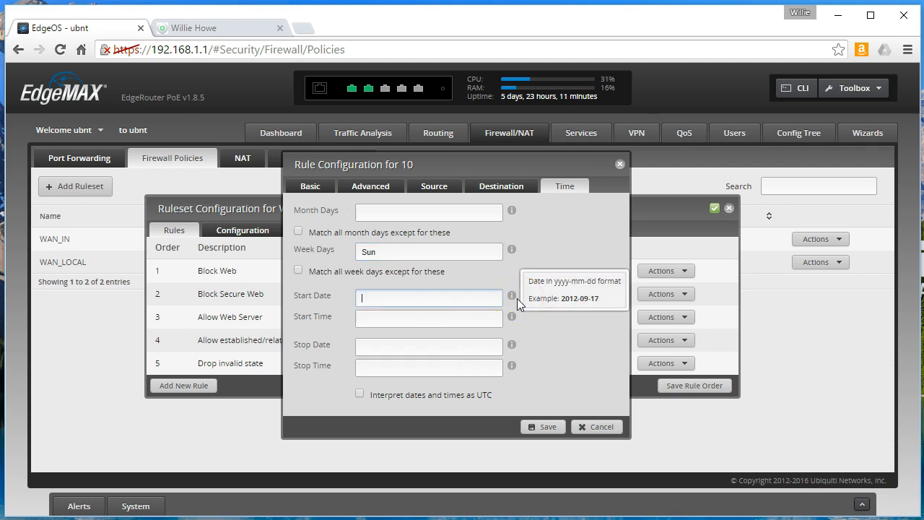
pyautogui.write('2016')
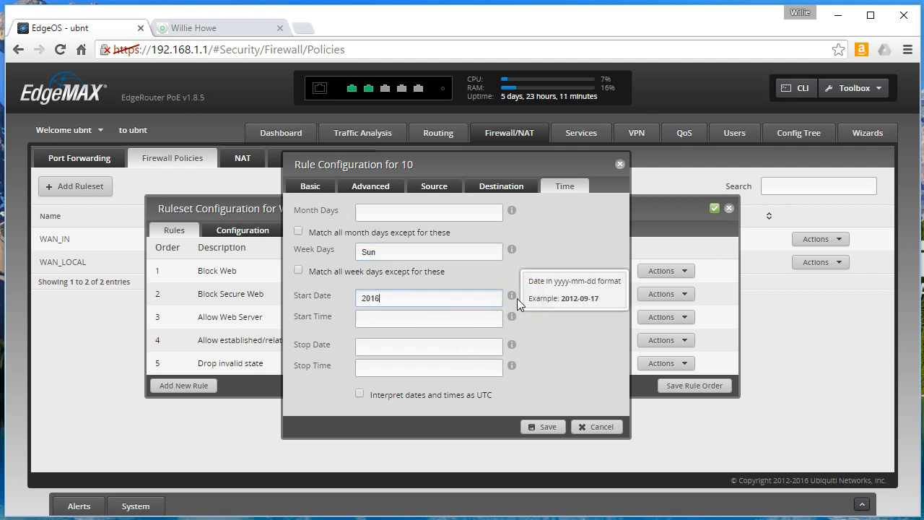
pyautogui.write('-')
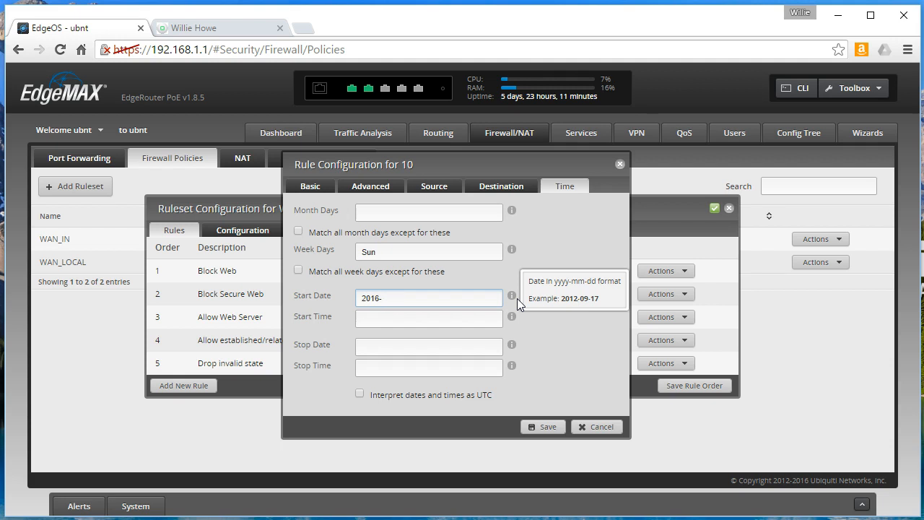
pyautogui.write('07')
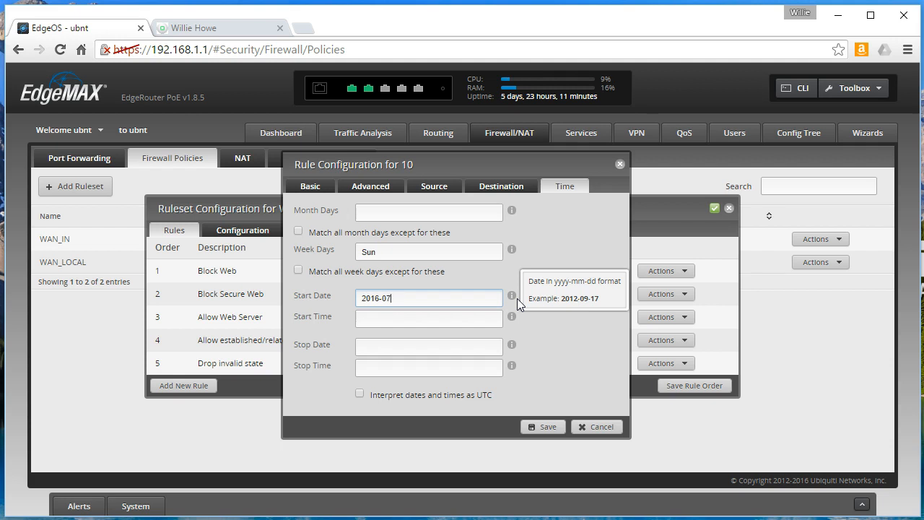
pyautogui.write('-13')
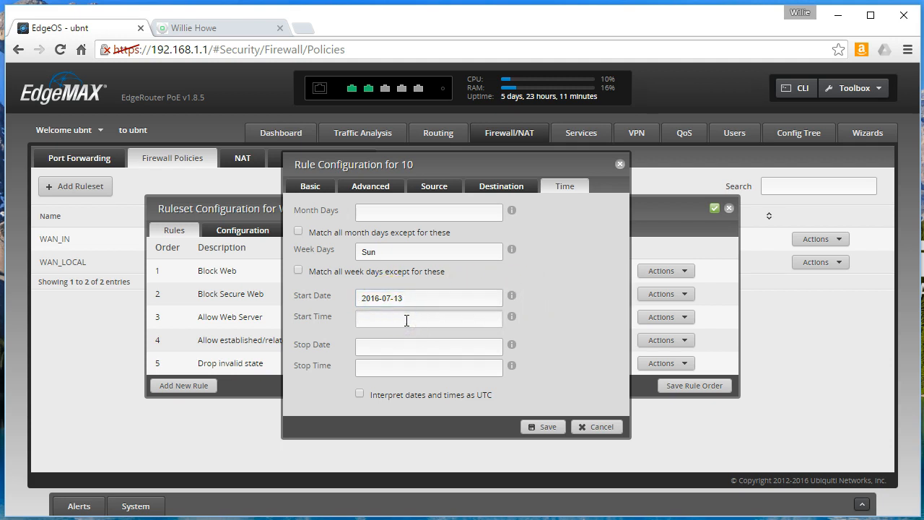
# Set the start time to 01:00:00, interpret the schedule as UTC, then switch to howex5.com.
pyautogui.write('01:')
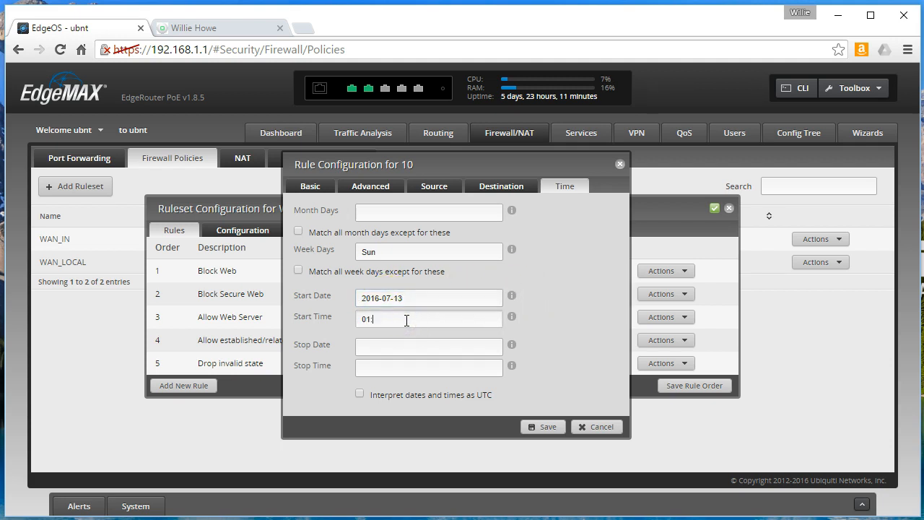
pyautogui.write('00:00')
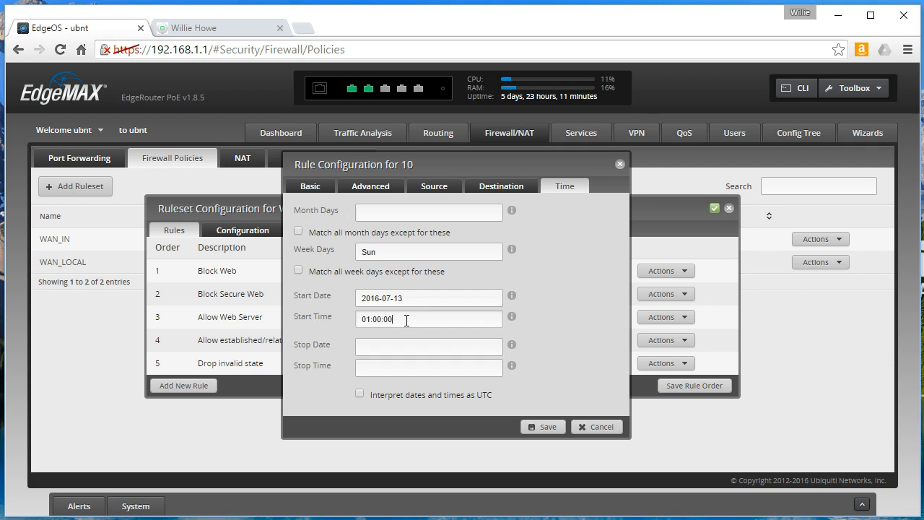
pyautogui.click(360, 395)
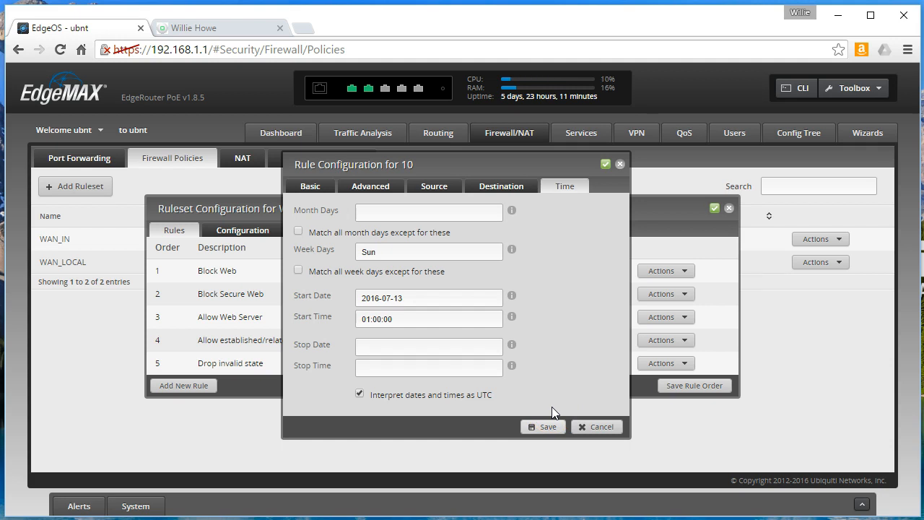
pyautogui.moveTo(590, 304)
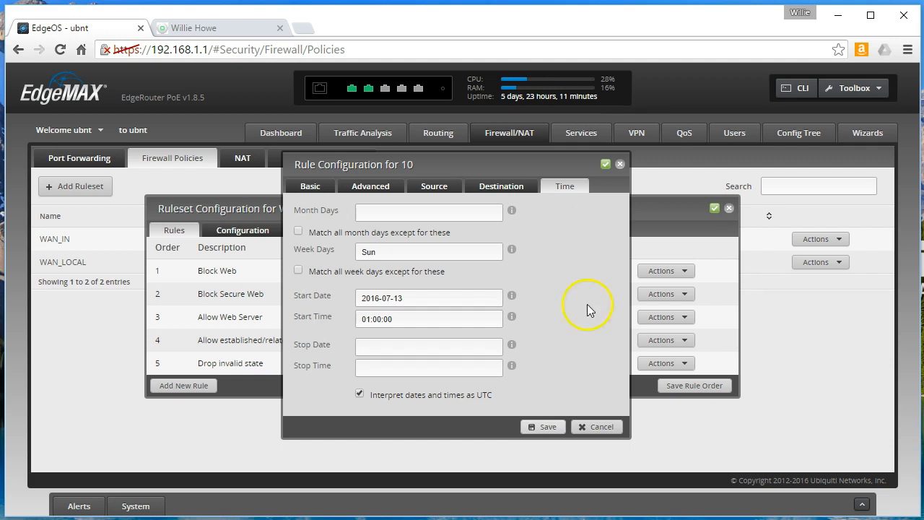
pyautogui.moveTo(527, 182)
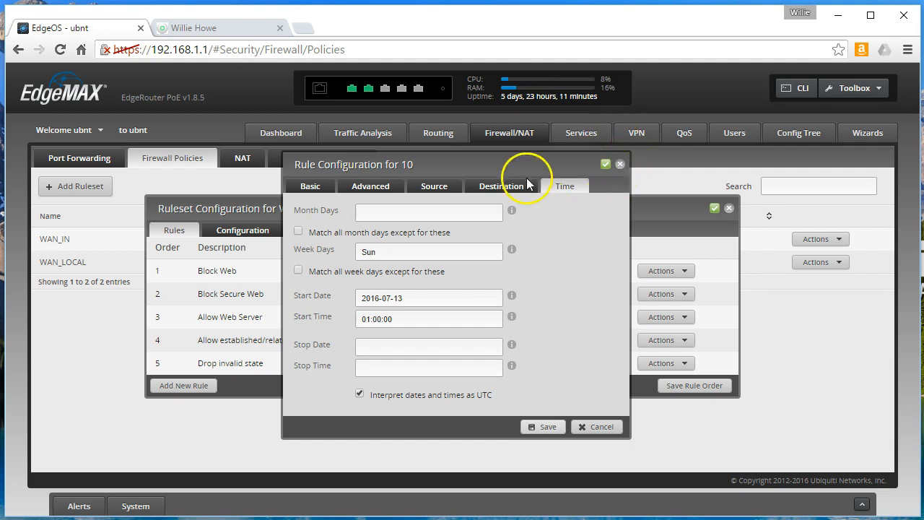
pyautogui.click(309, 185)
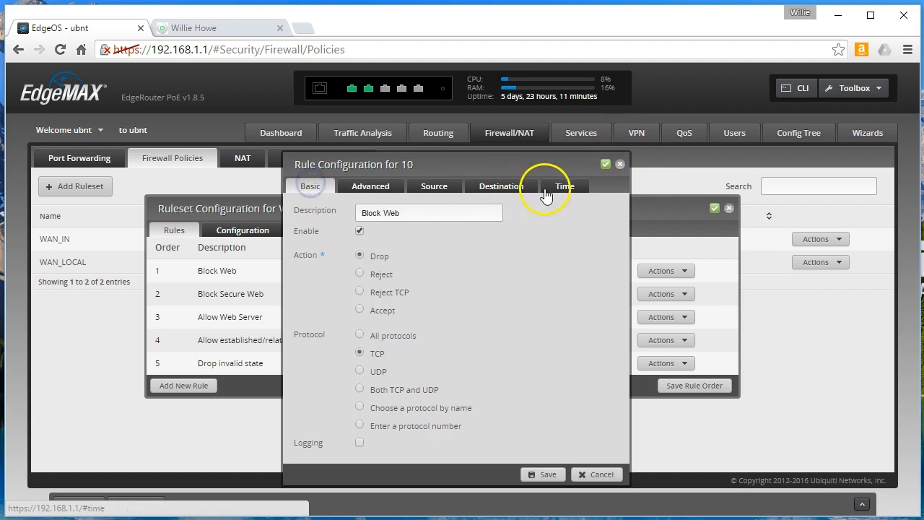
pyautogui.click(563, 186)
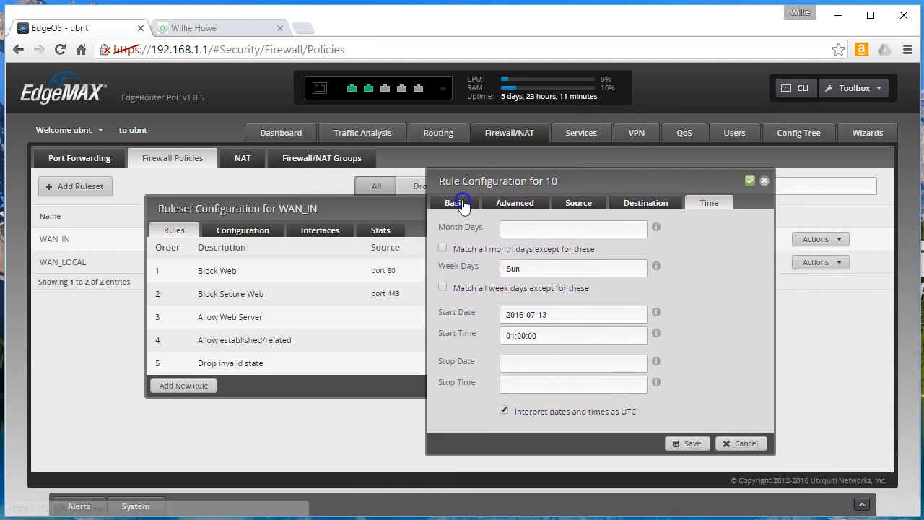
pyautogui.moveTo(179, 273)
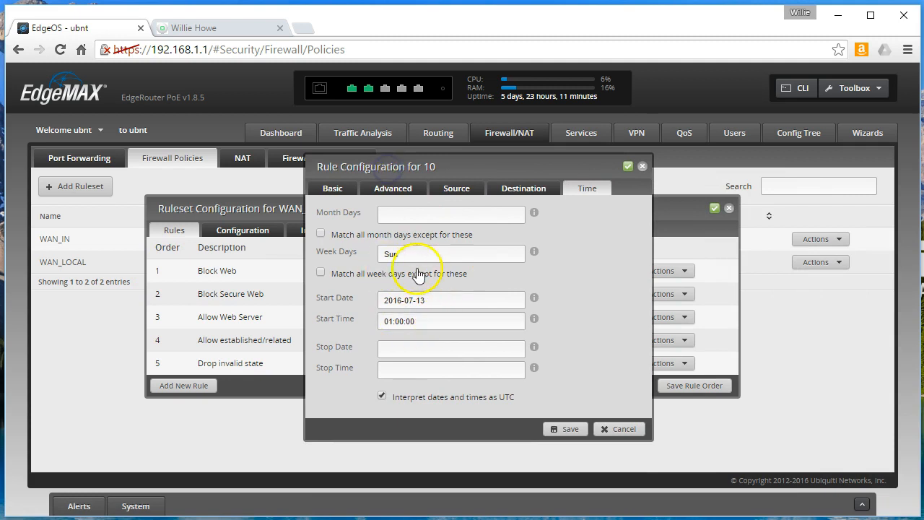
pyautogui.click(216, 28)
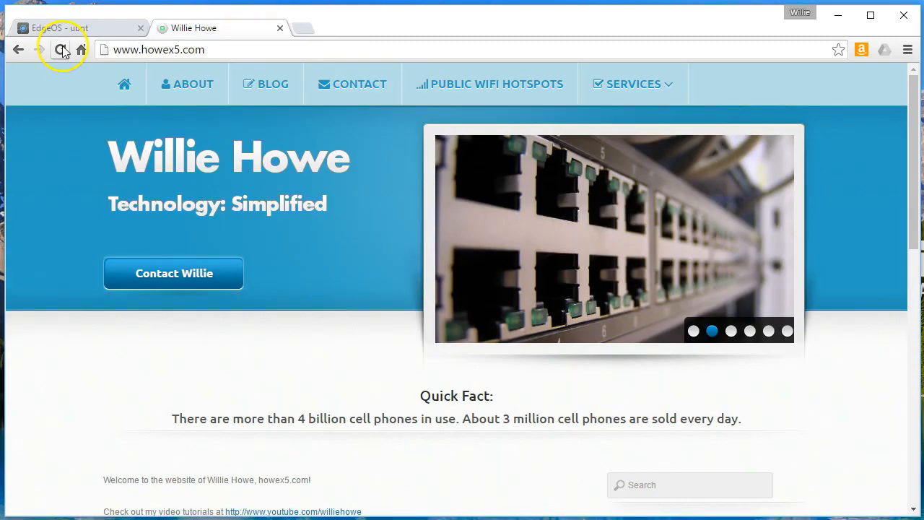
# Open the howex5.com blog, start a new facebook.com tab, then return to the EdgeOS tab.
pyautogui.click(61, 49)
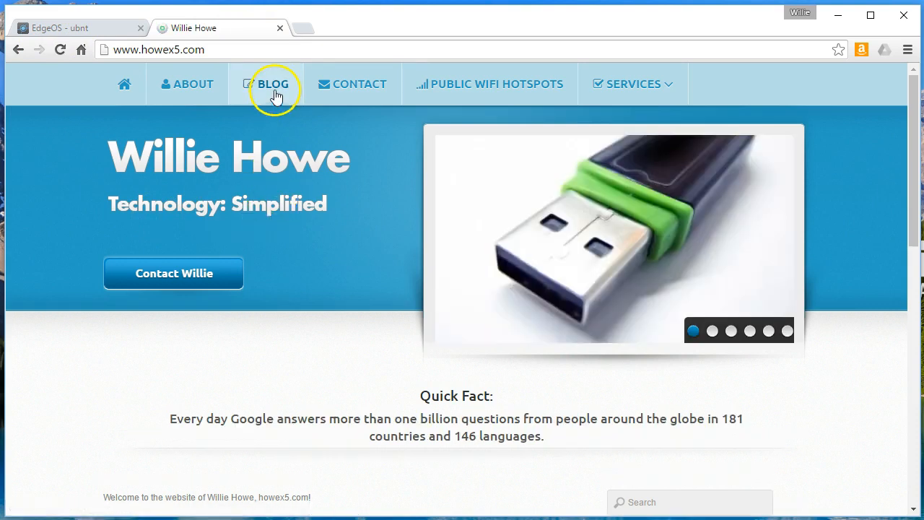
pyautogui.click(271, 84)
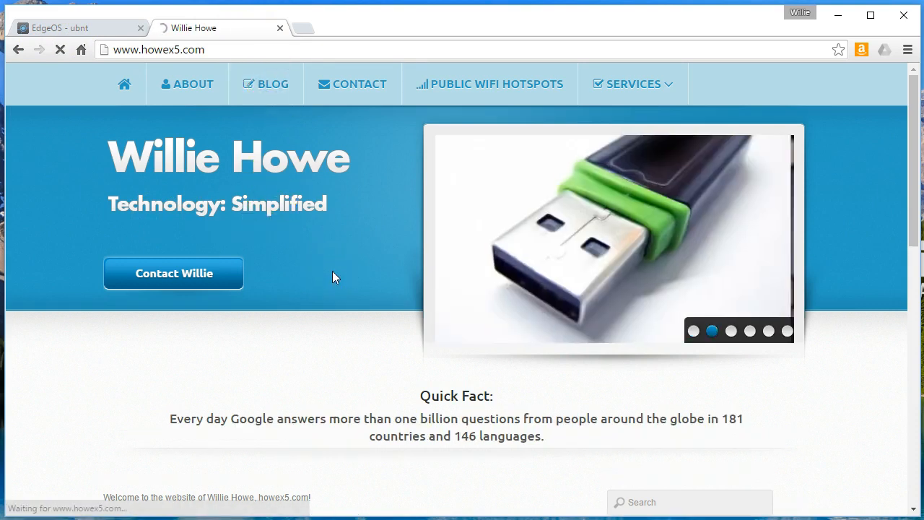
pyautogui.click(266, 84)
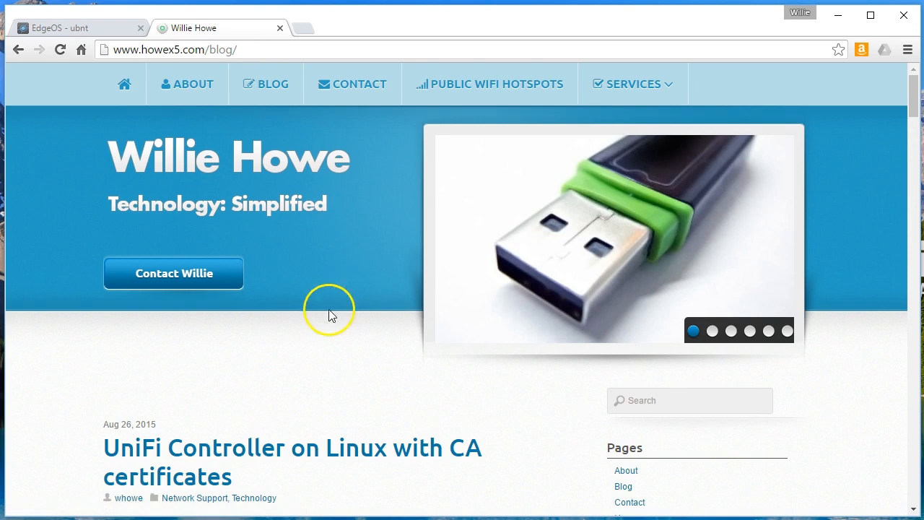
pyautogui.scroll(-3)
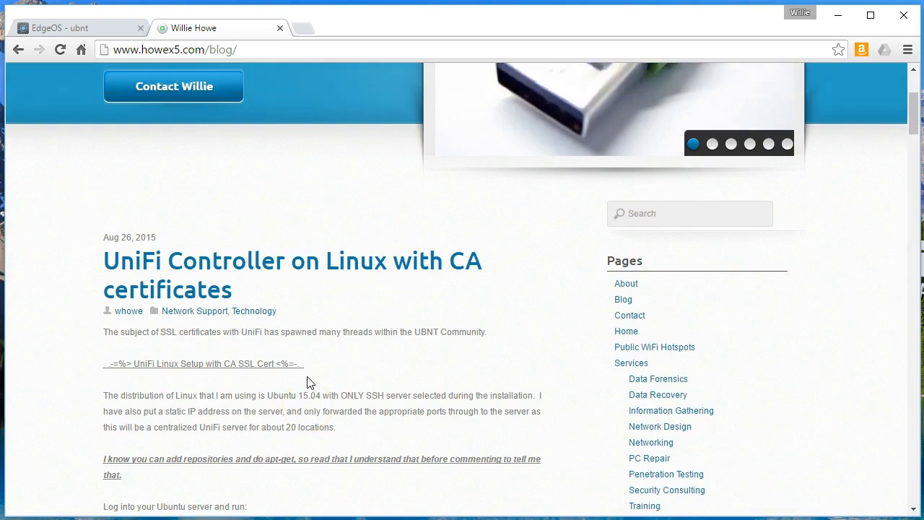
pyautogui.click(303, 27)
pyautogui.write('www.facebook.com')
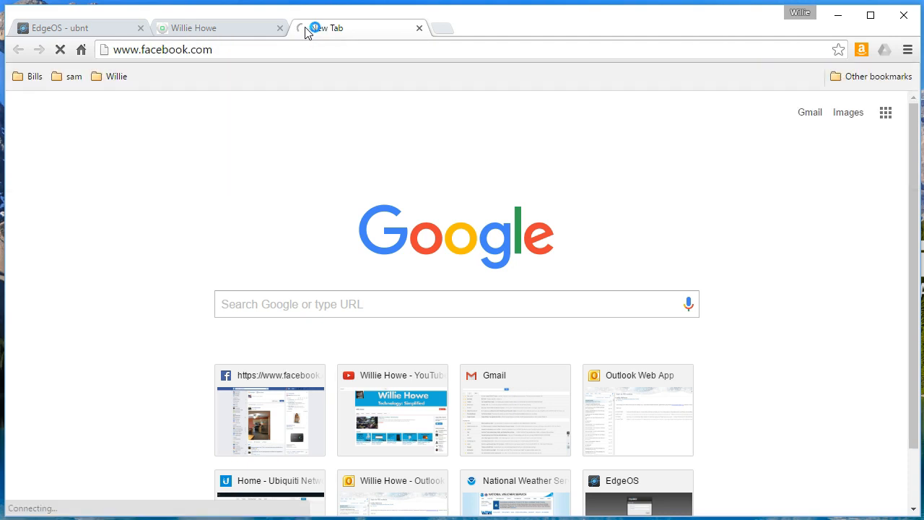
pyautogui.click(72, 27)
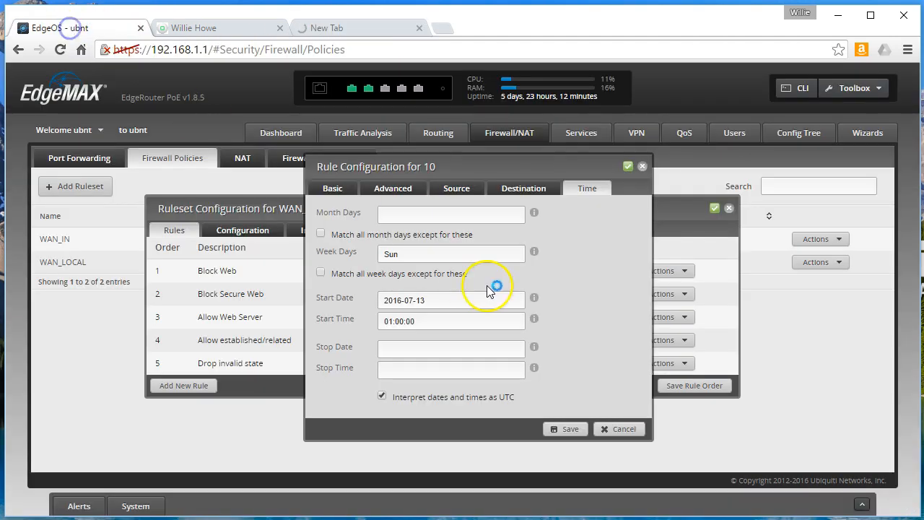
# Save Block Web's Sunday schedule, review WAN_IN stats and interfaces, then return to the rules list.
pyautogui.click(618, 428)
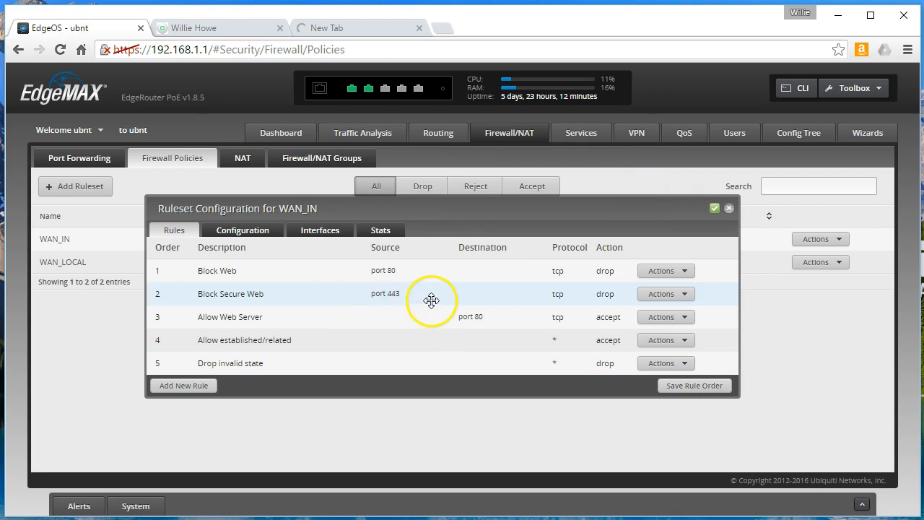
pyautogui.click(381, 230)
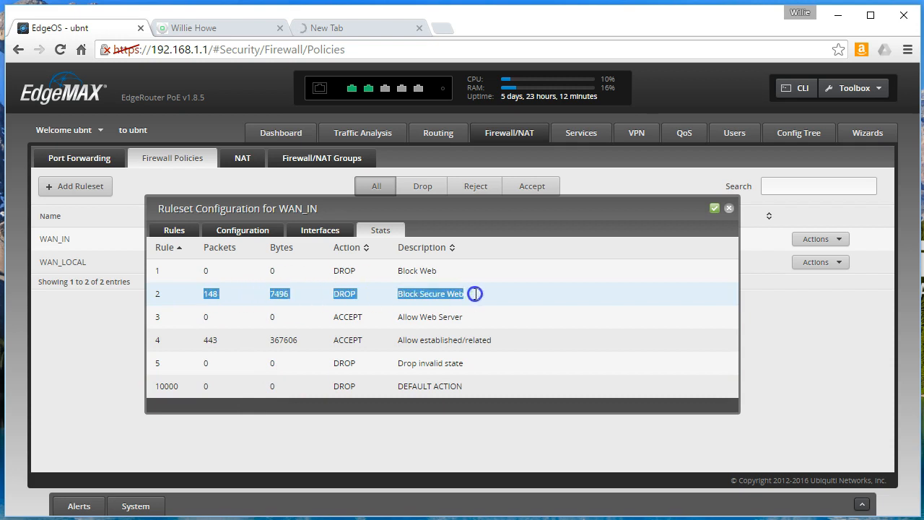
pyautogui.click(320, 229)
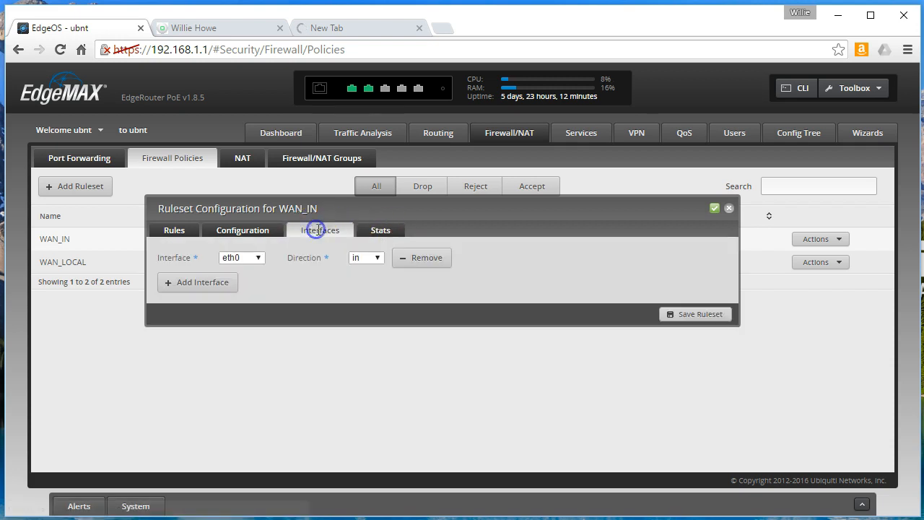
pyautogui.click(173, 230)
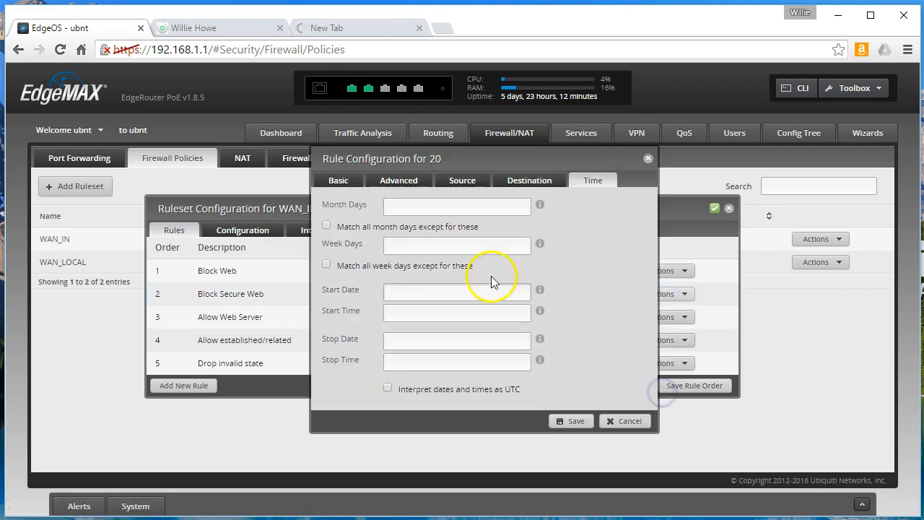
# Enter Sun as Block Secure Web's week day, checking the Facebook page in between.
pyautogui.click(456, 246)
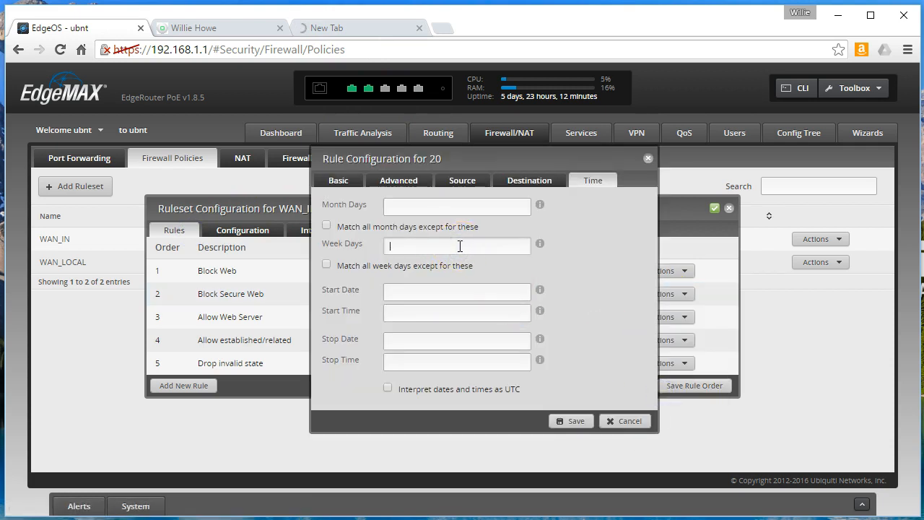
pyautogui.write('Sun')
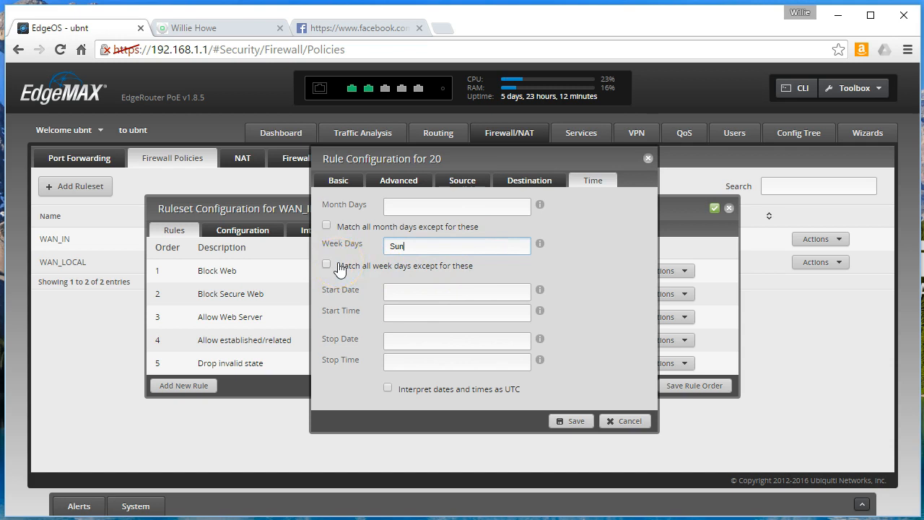
pyautogui.moveTo(387, 281)
pyautogui.write('01:00:00')
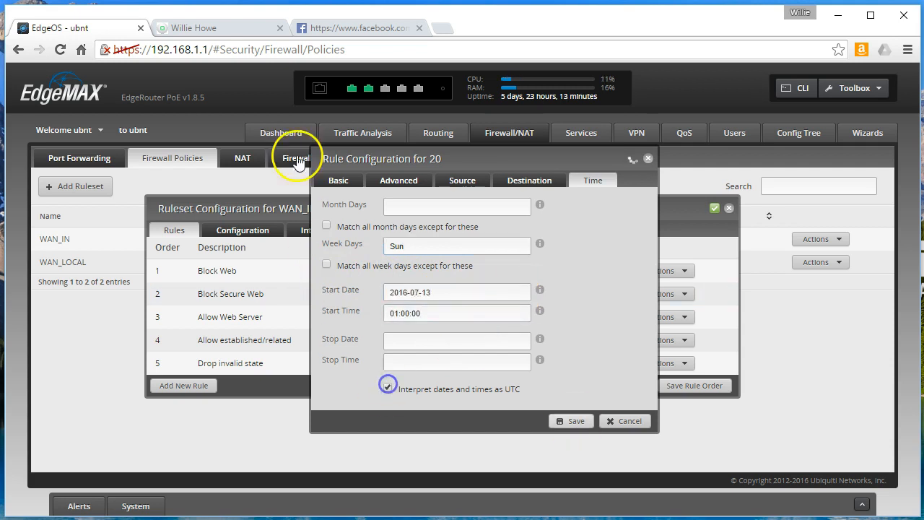
pyautogui.click(354, 28)
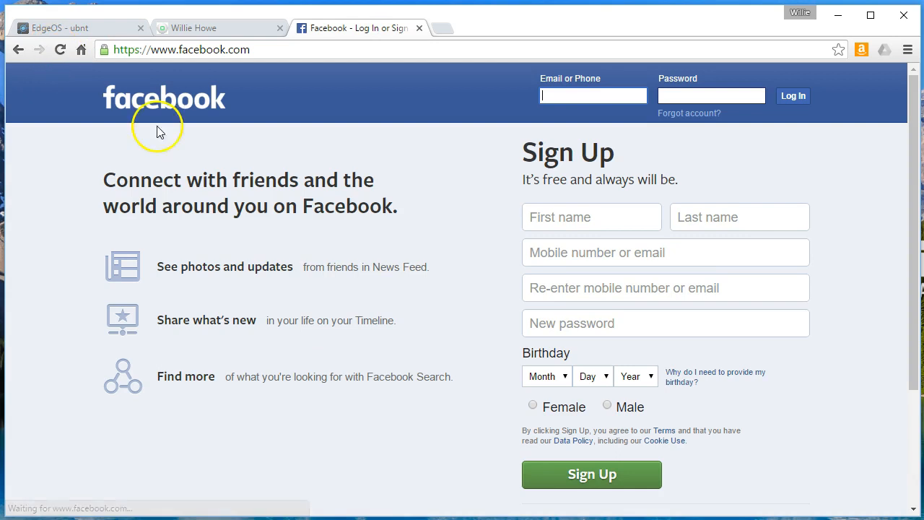
pyautogui.click(72, 28)
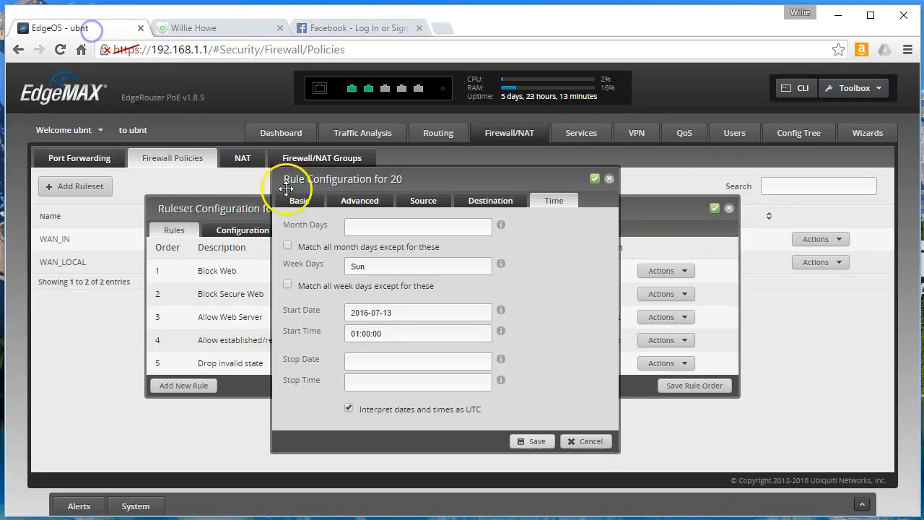
pyautogui.moveTo(608, 230)
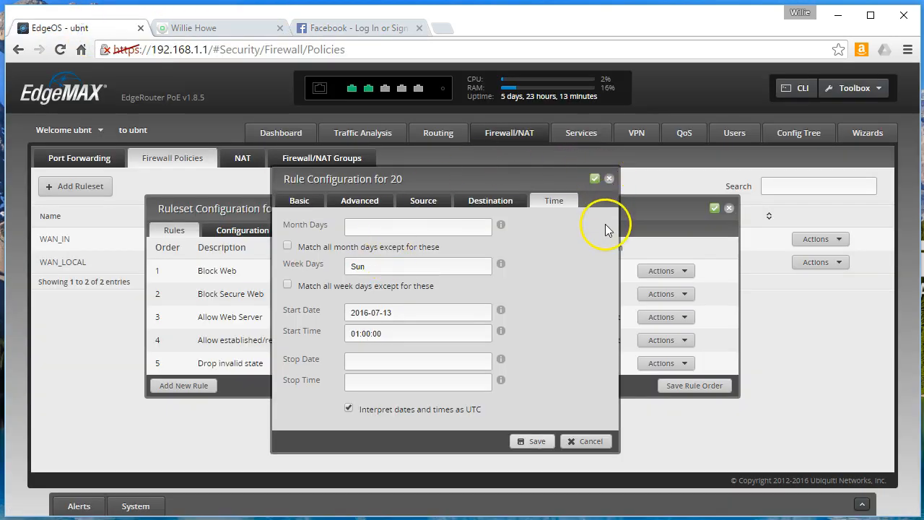
pyautogui.moveTo(605, 234)
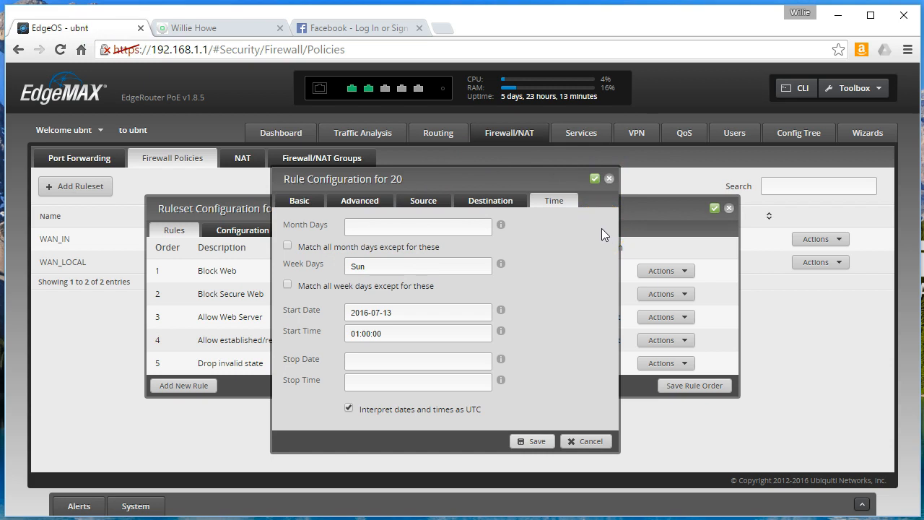
pyautogui.moveTo(591, 240)
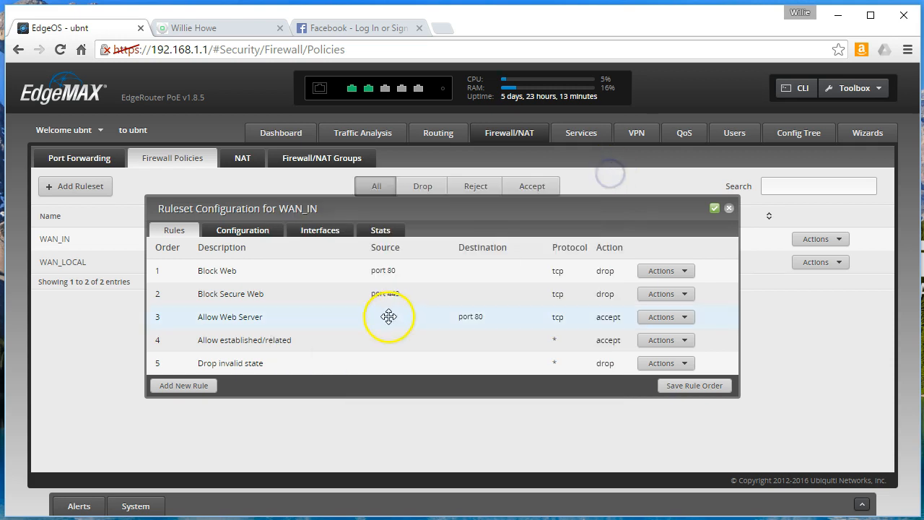
pyautogui.moveTo(489, 338)
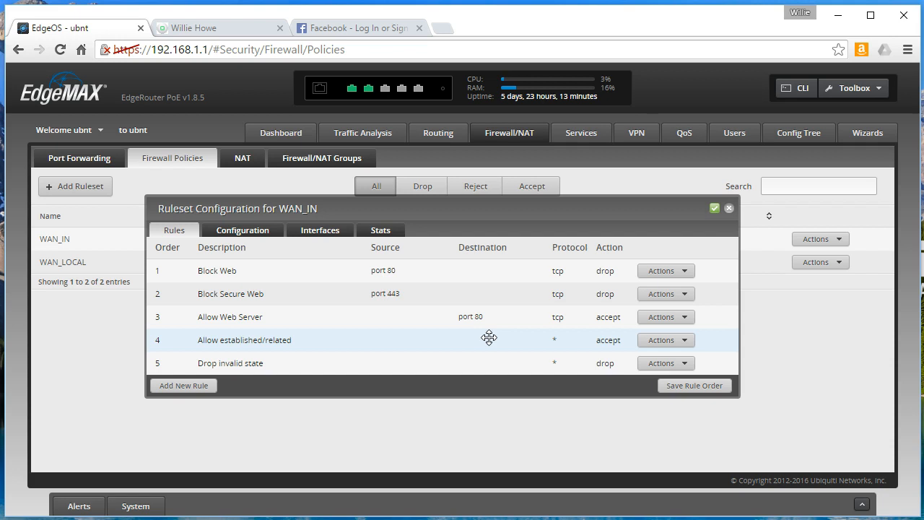
# Save rule 20's Sunday schedule and bring up the Allow Web Server rule's actions.
pyautogui.click(662, 316)
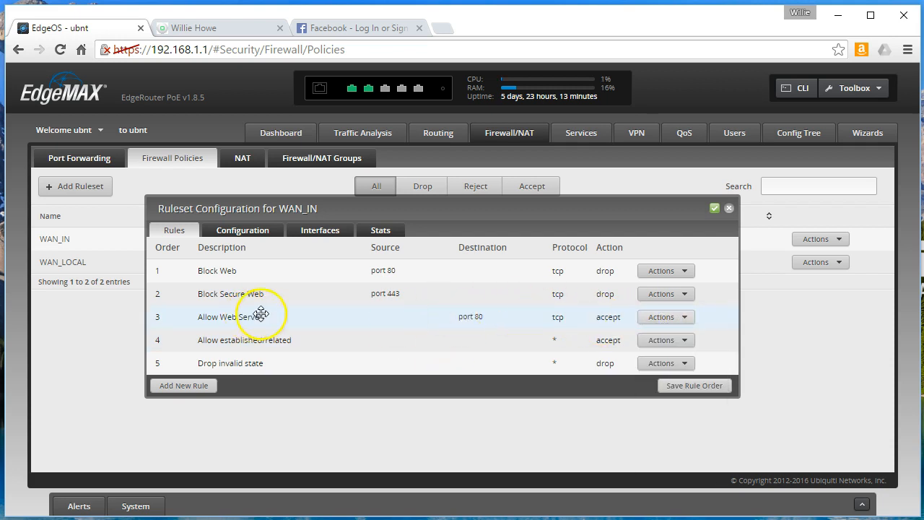
pyautogui.click(662, 317)
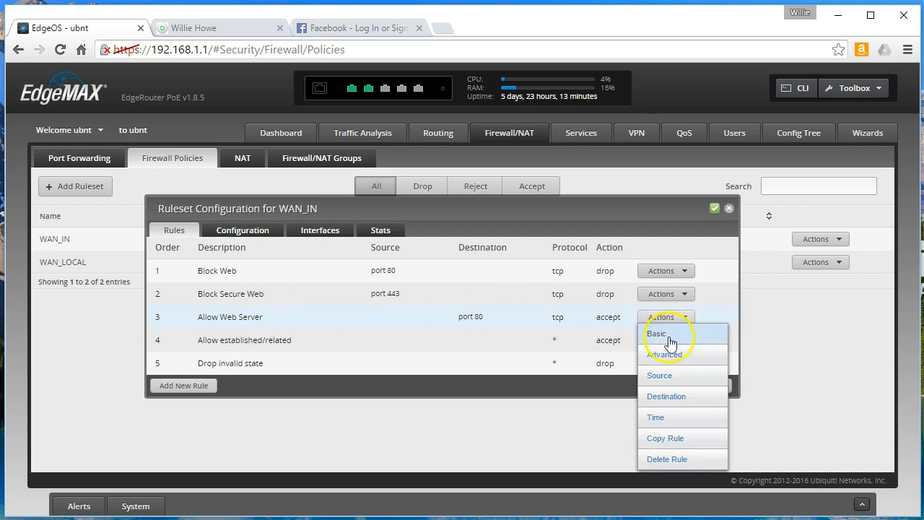
pyautogui.click(656, 334)
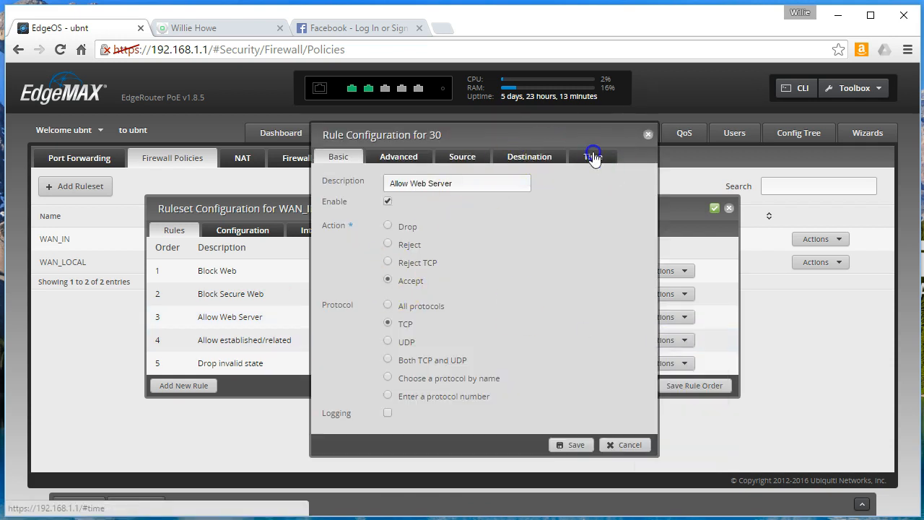
pyautogui.click(592, 156)
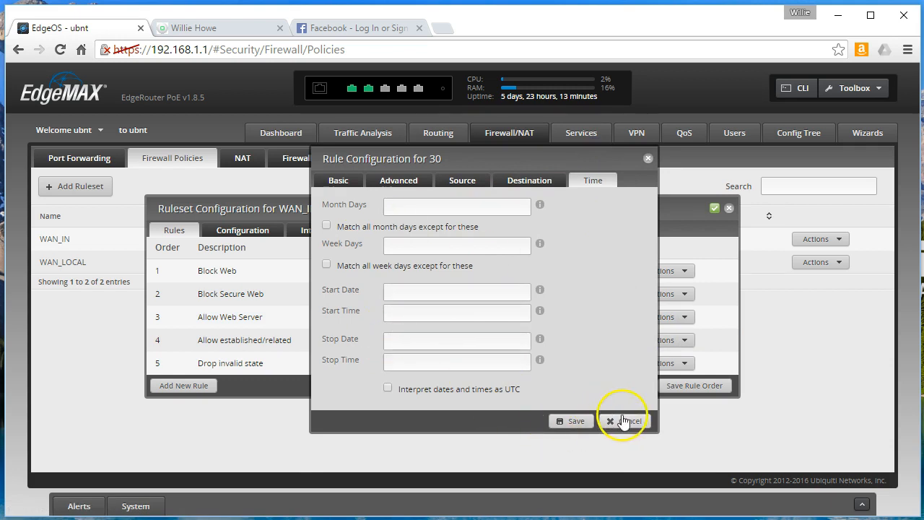
pyautogui.moveTo(624, 422)
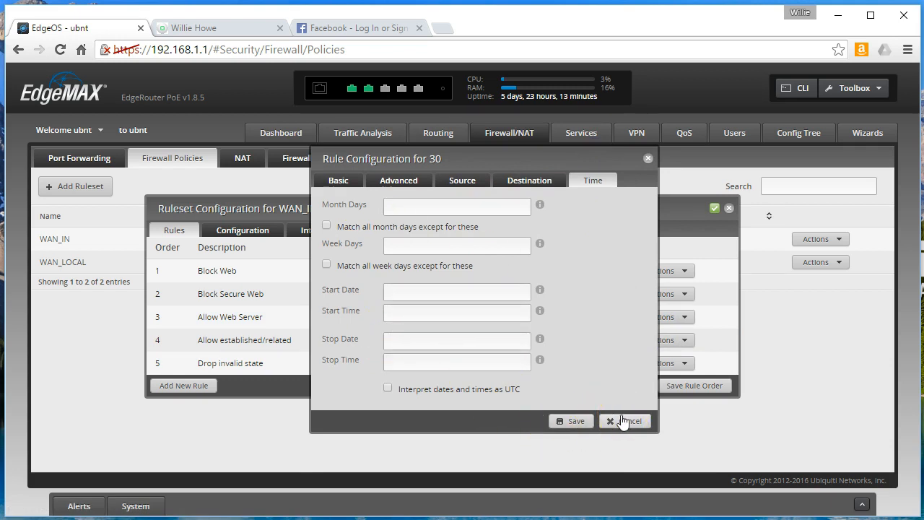
pyautogui.click(624, 422)
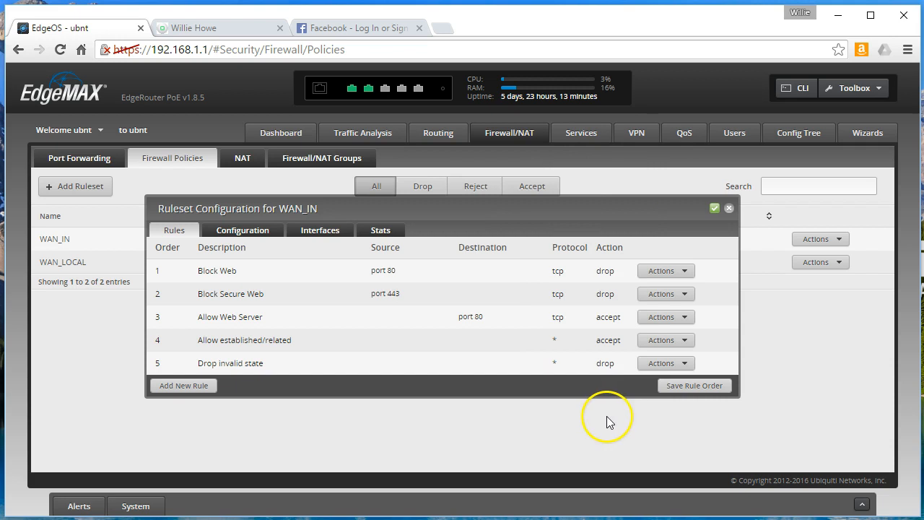
pyautogui.moveTo(554, 419)
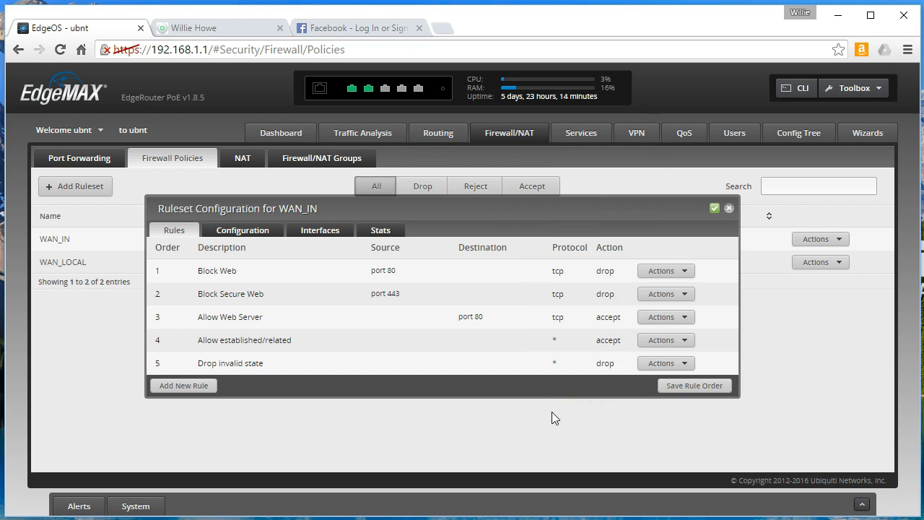